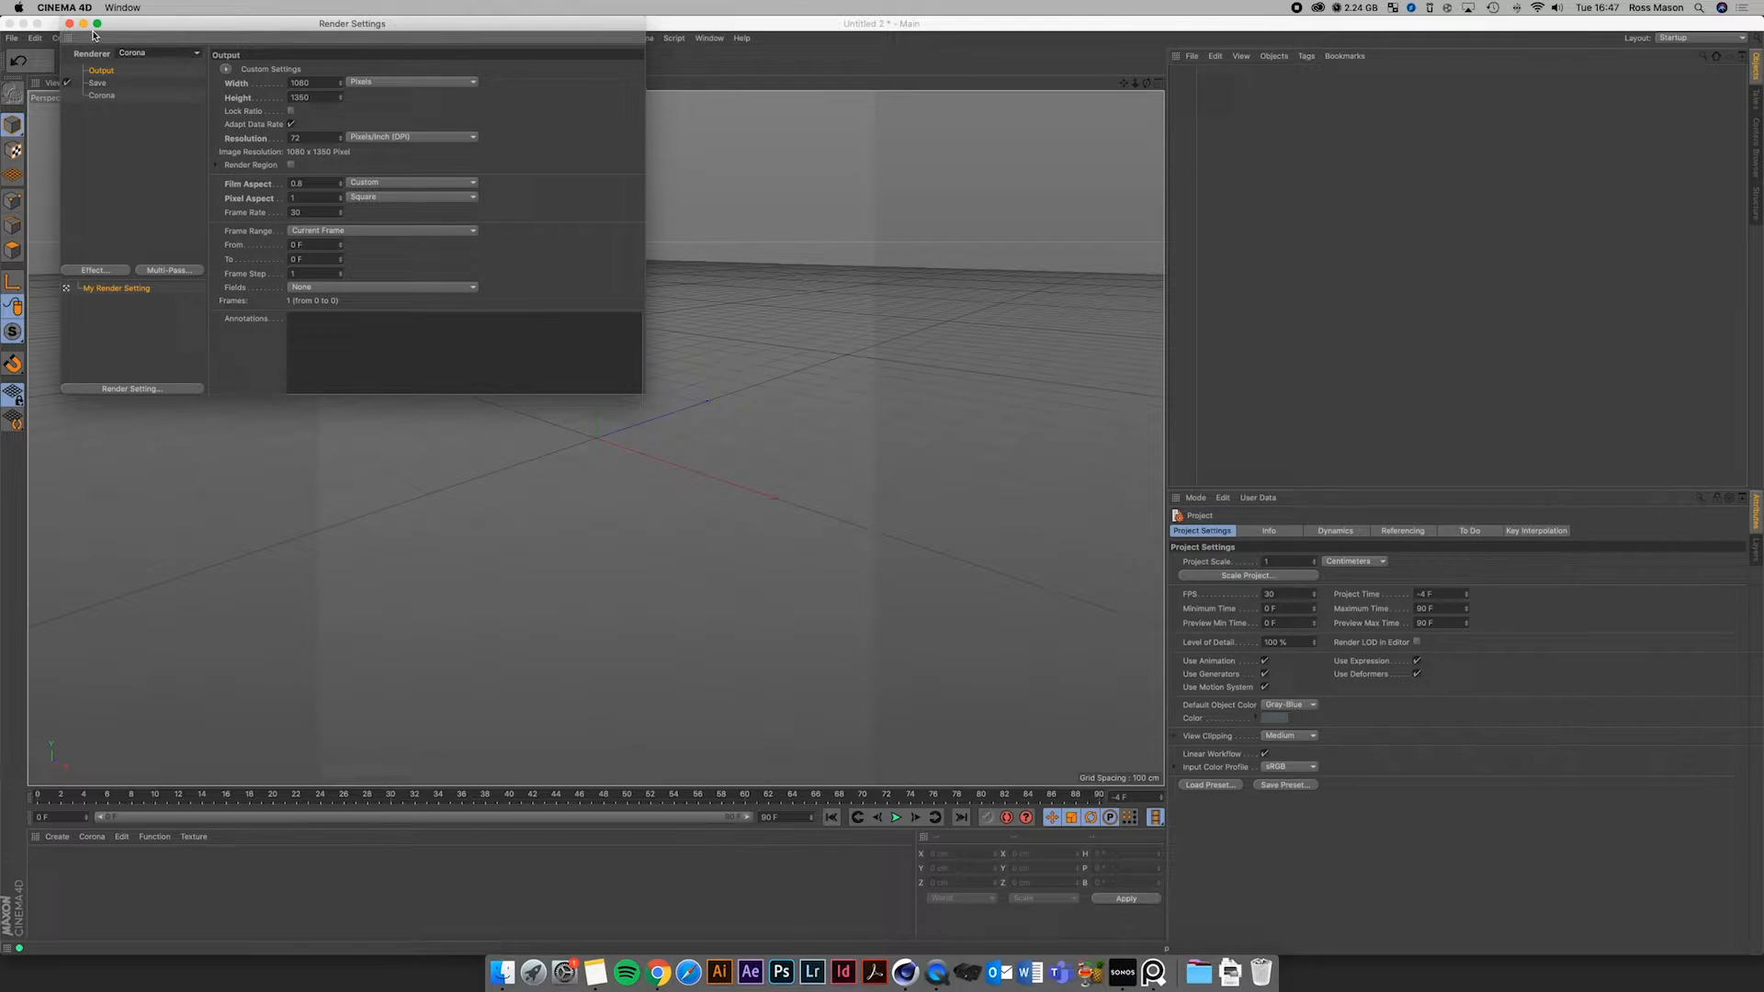
Add a Corona Camera and enable the Grid overlay in its Composition settings
click(568, 60)
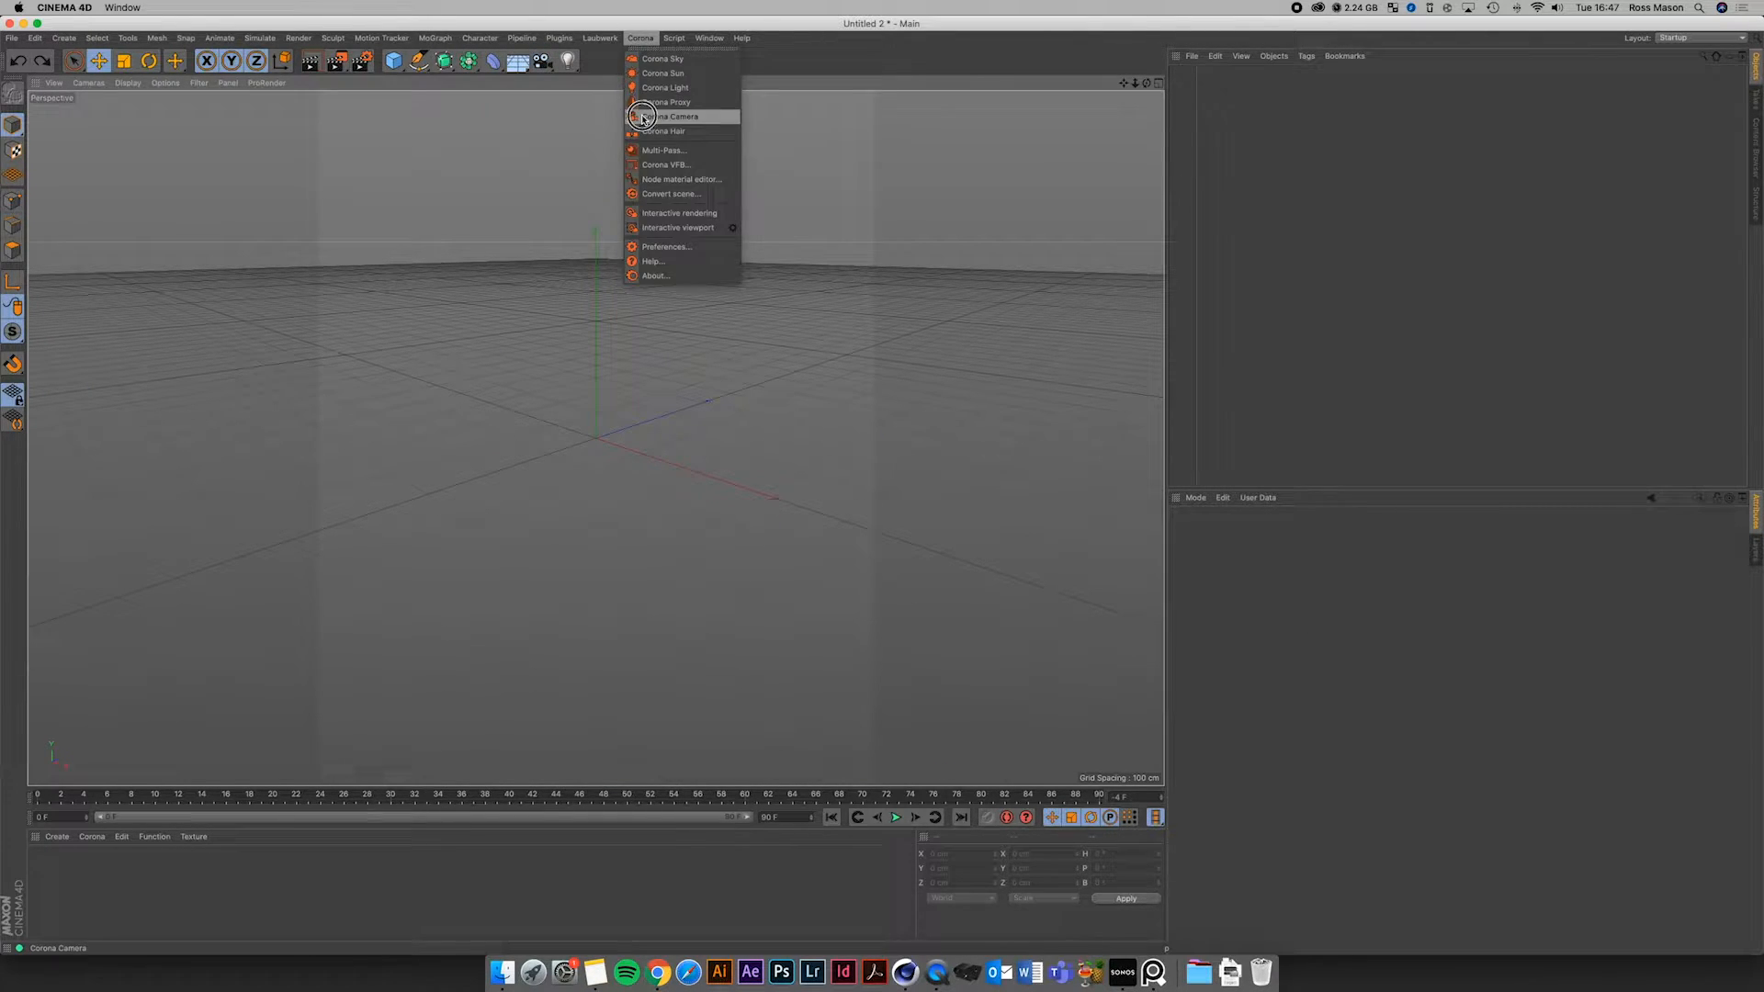
click(675, 115)
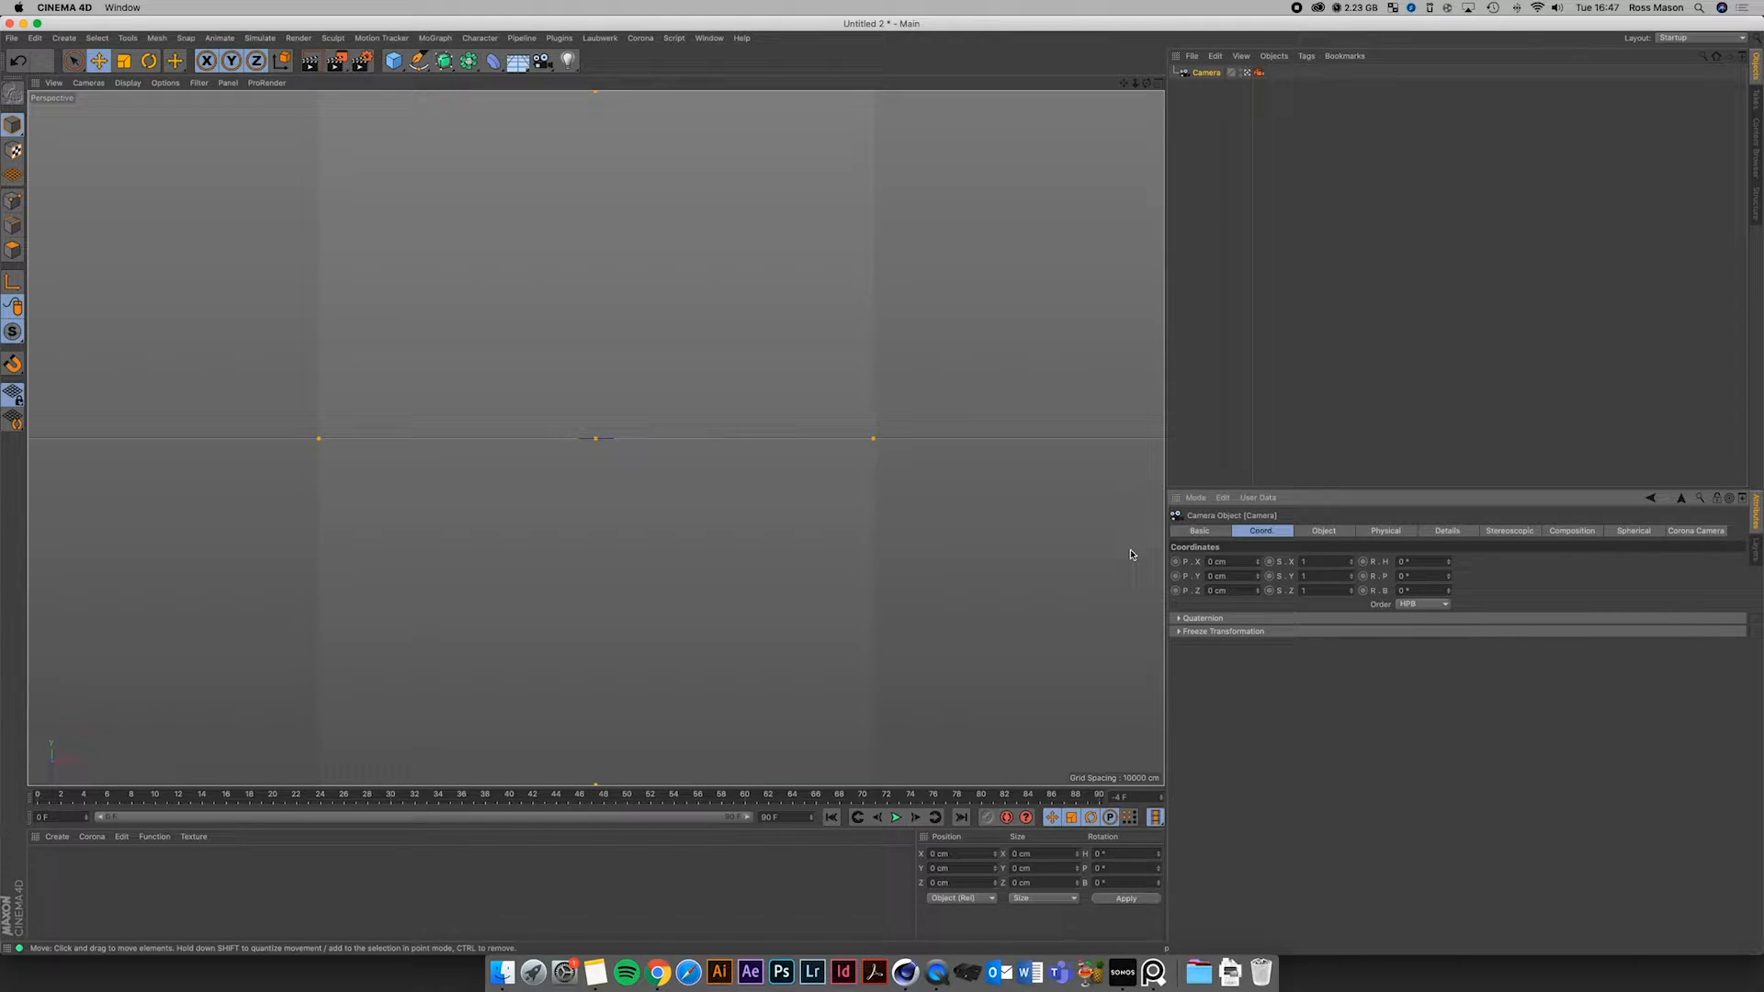
click(1696, 529)
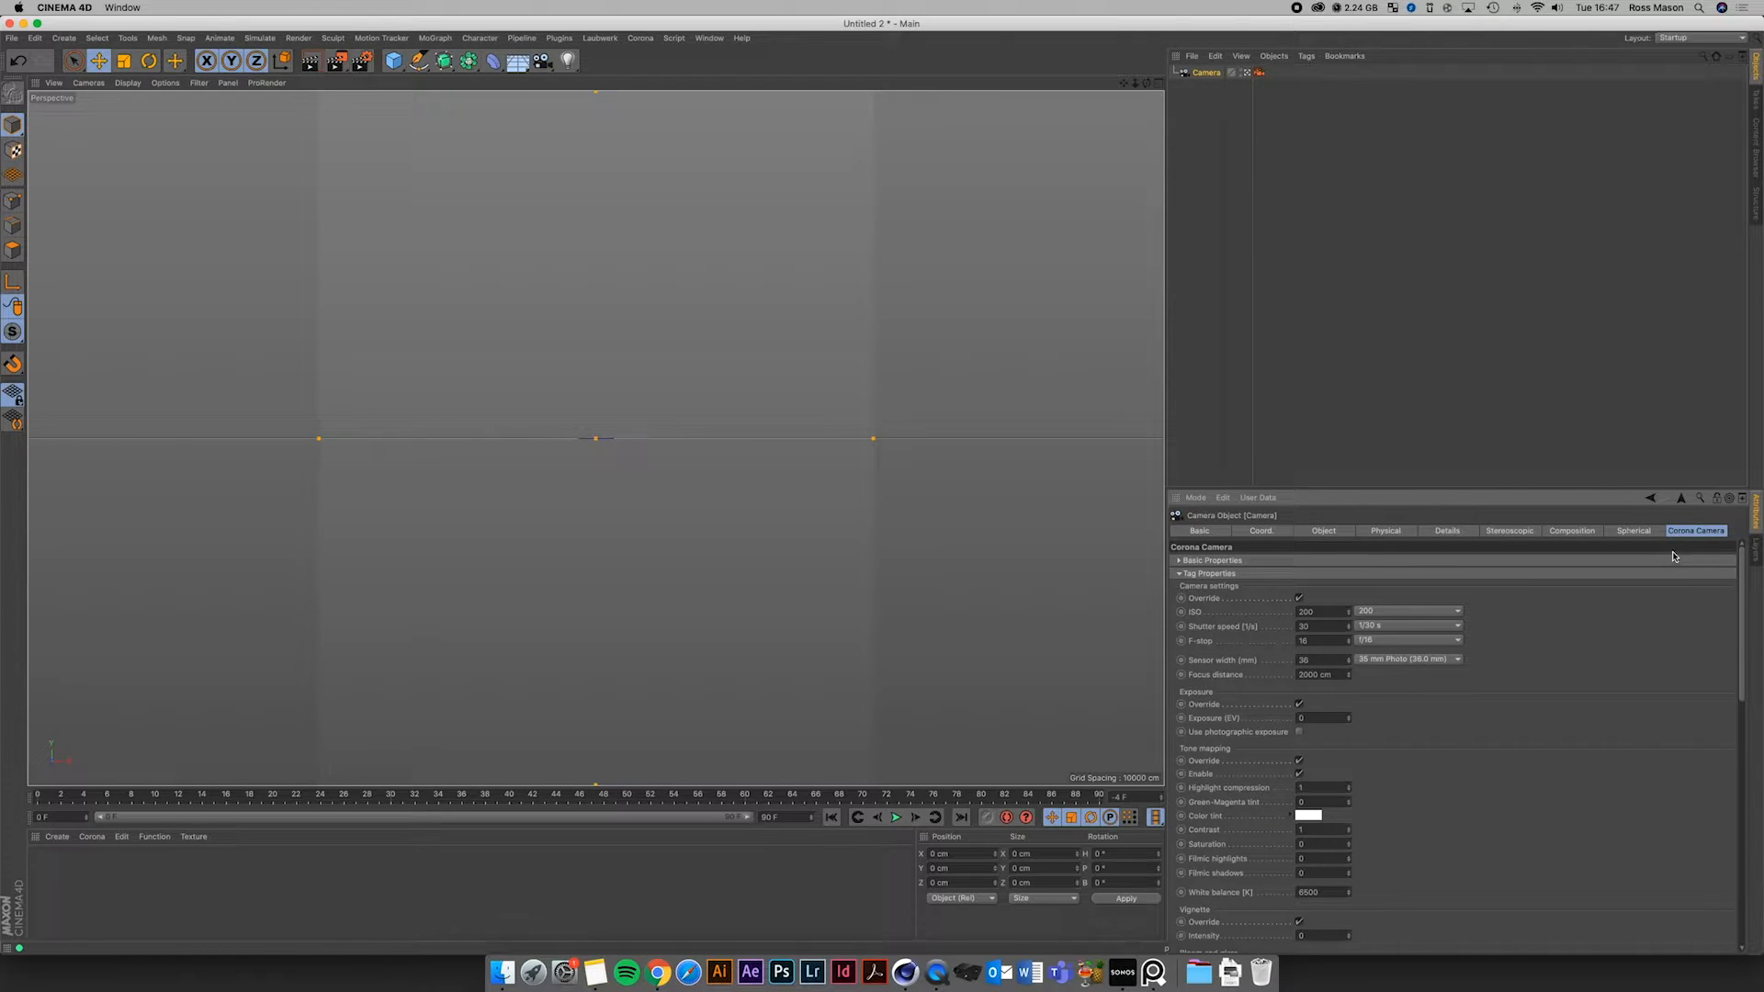
click(1571, 529)
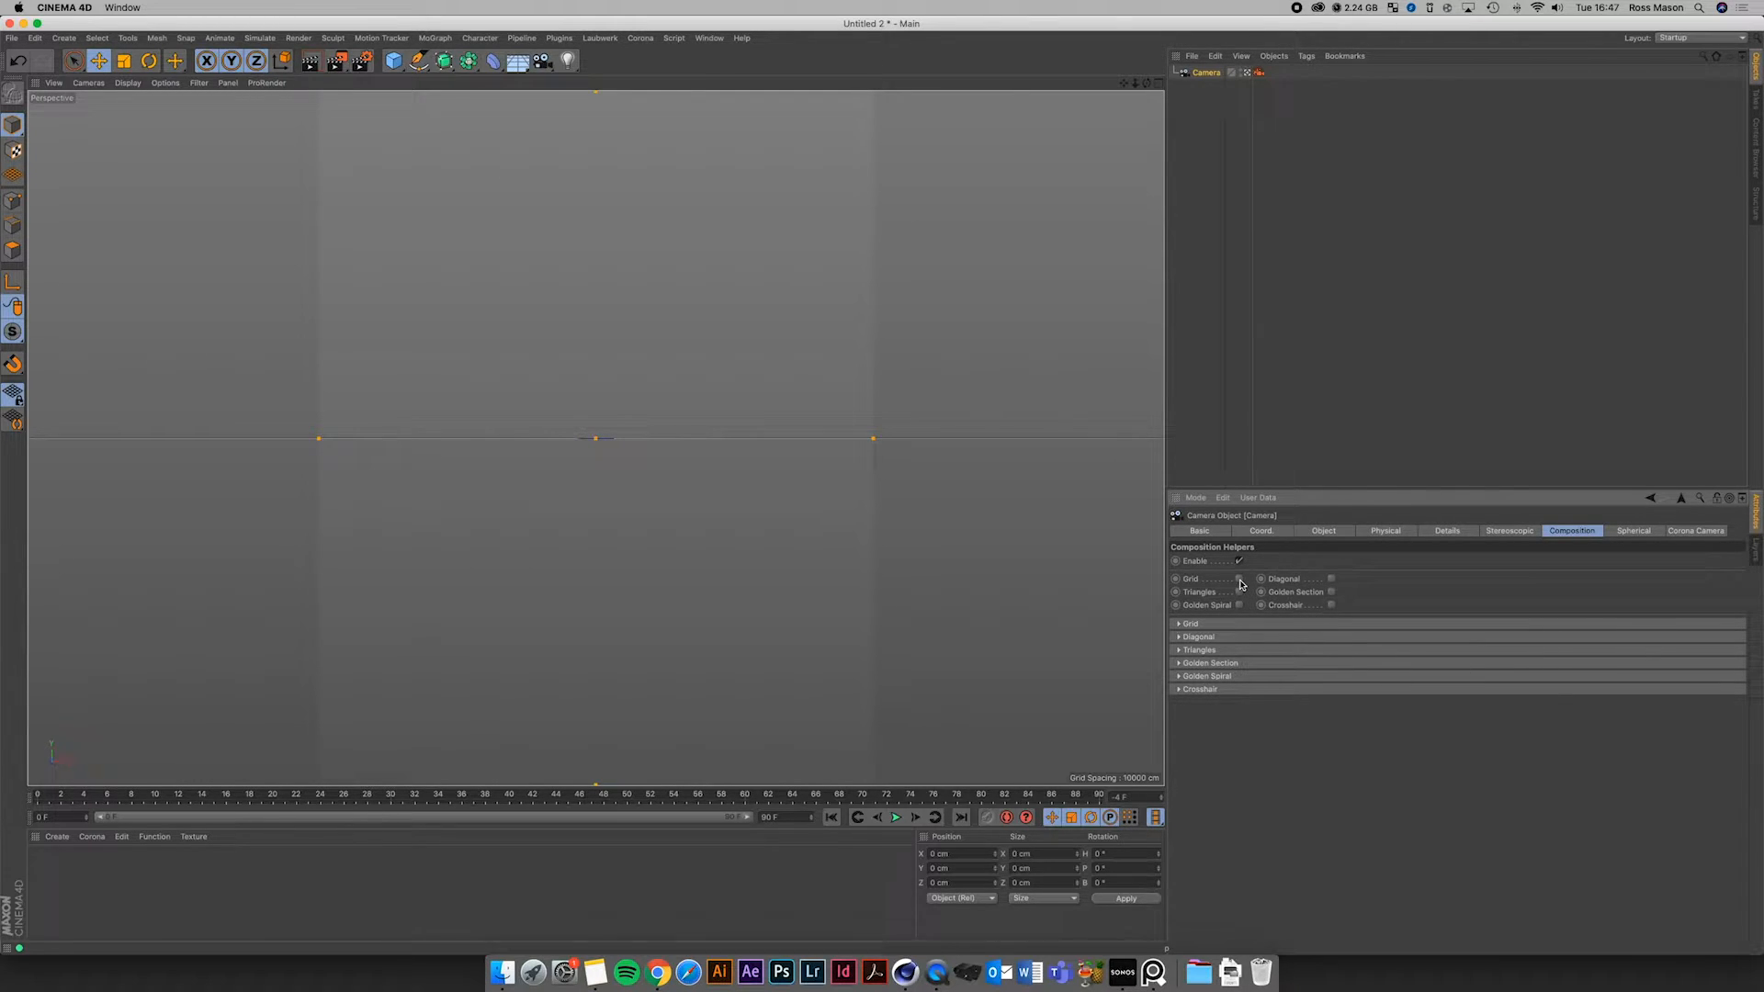
click(1238, 579)
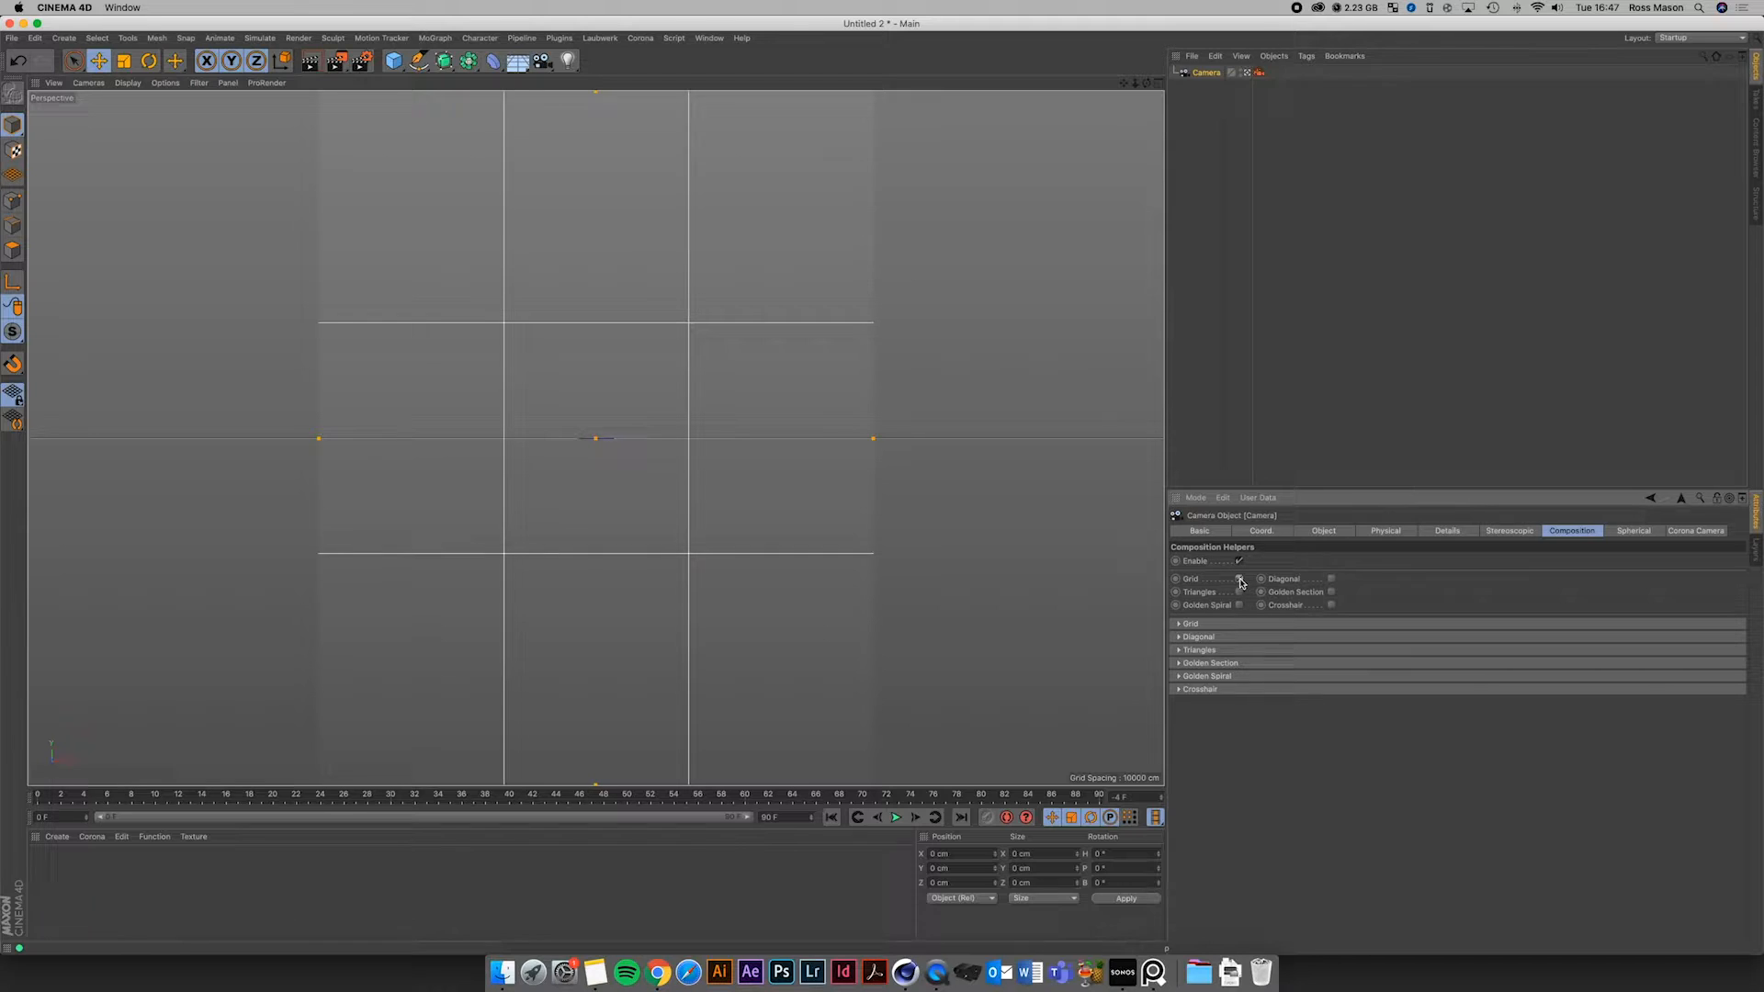
click(1238, 578)
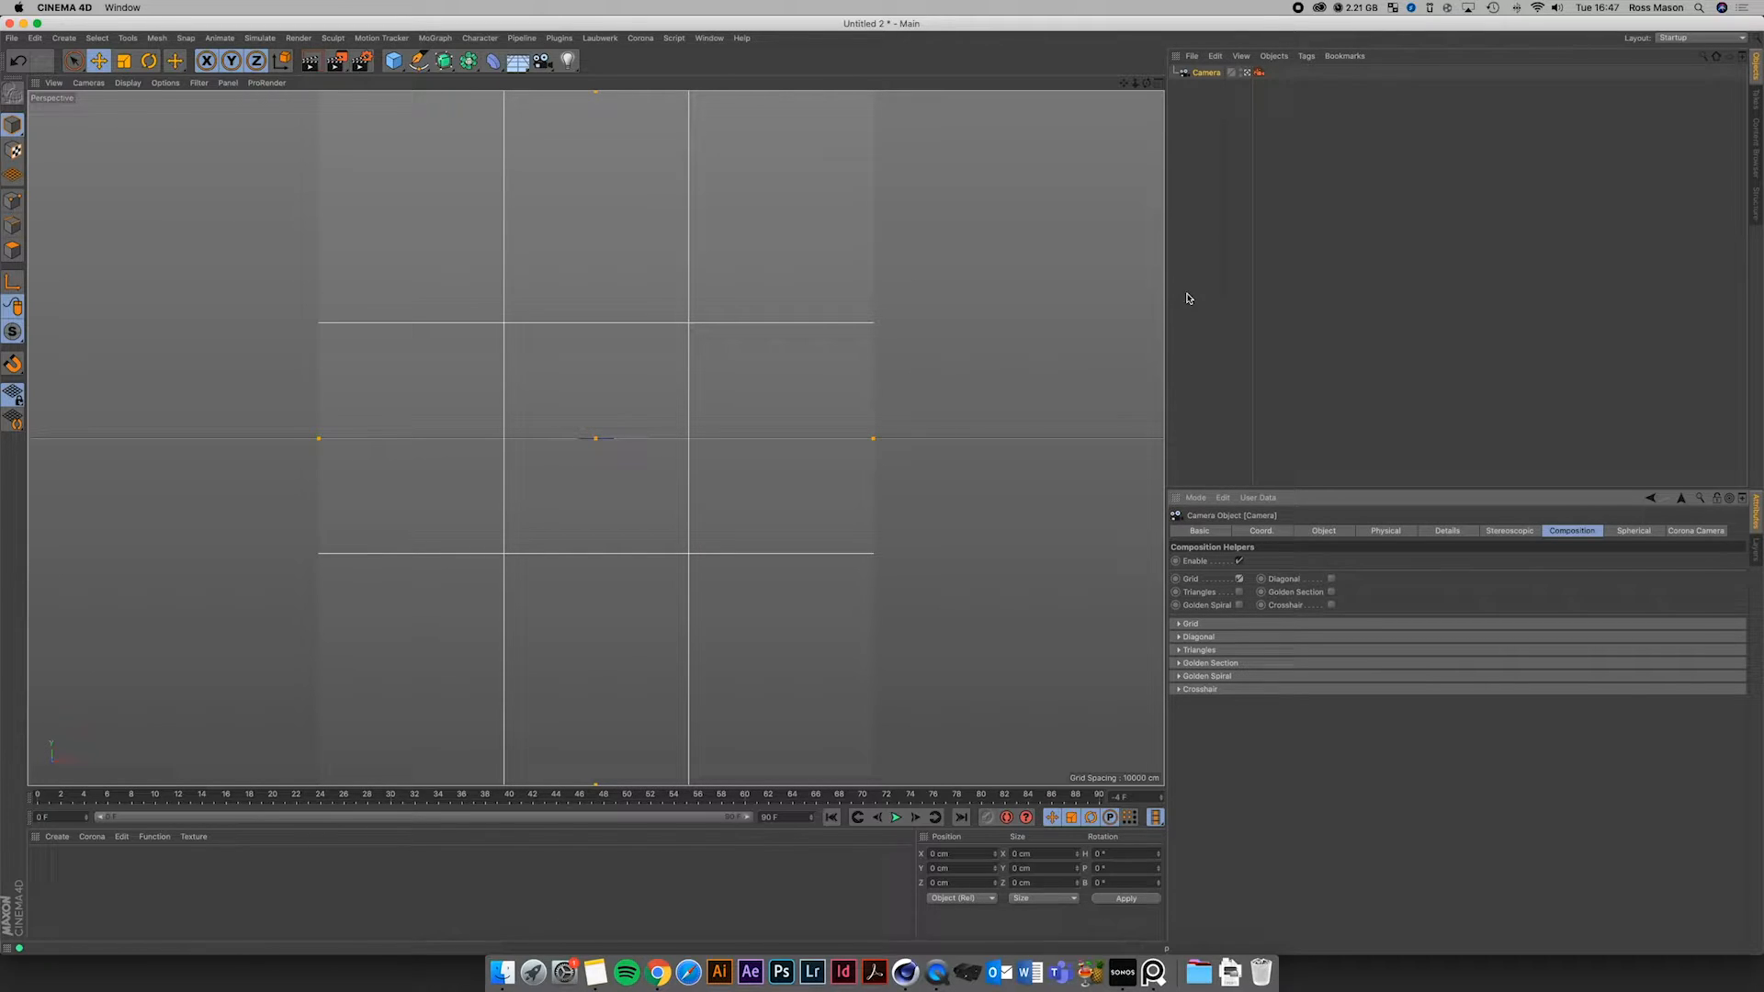
Add a Plane primitive as the ground and select the camera to view its coordinates
click(395, 60)
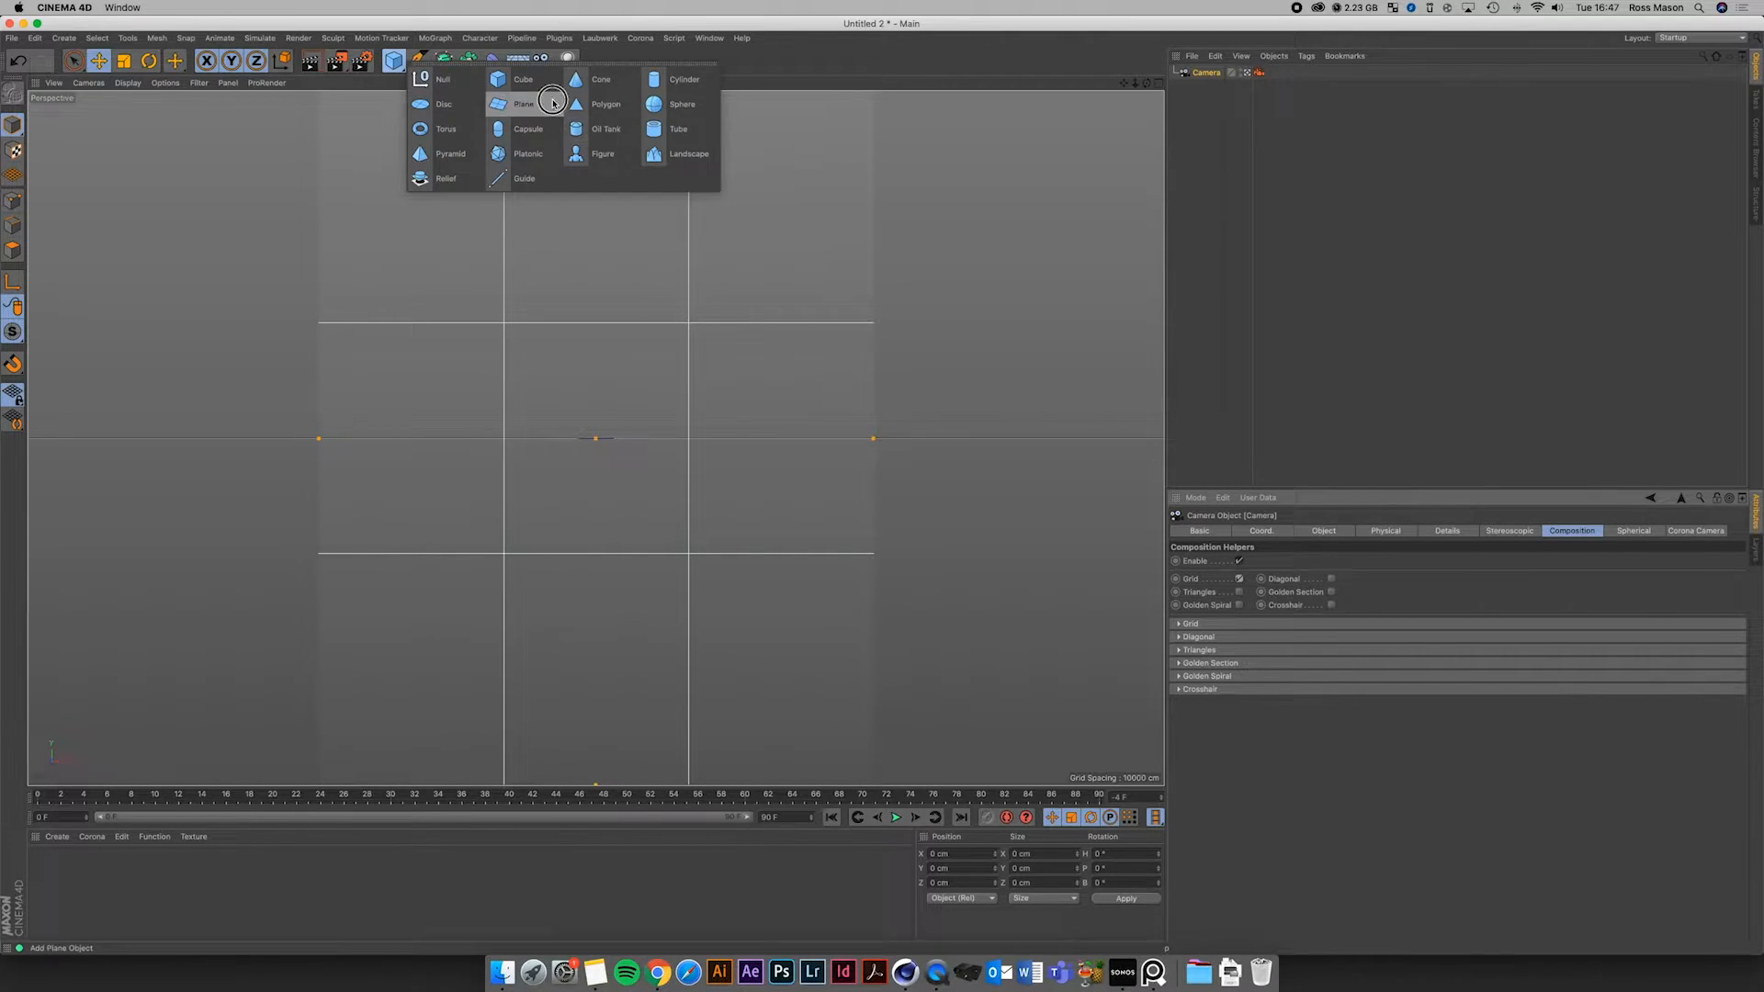
click(523, 103)
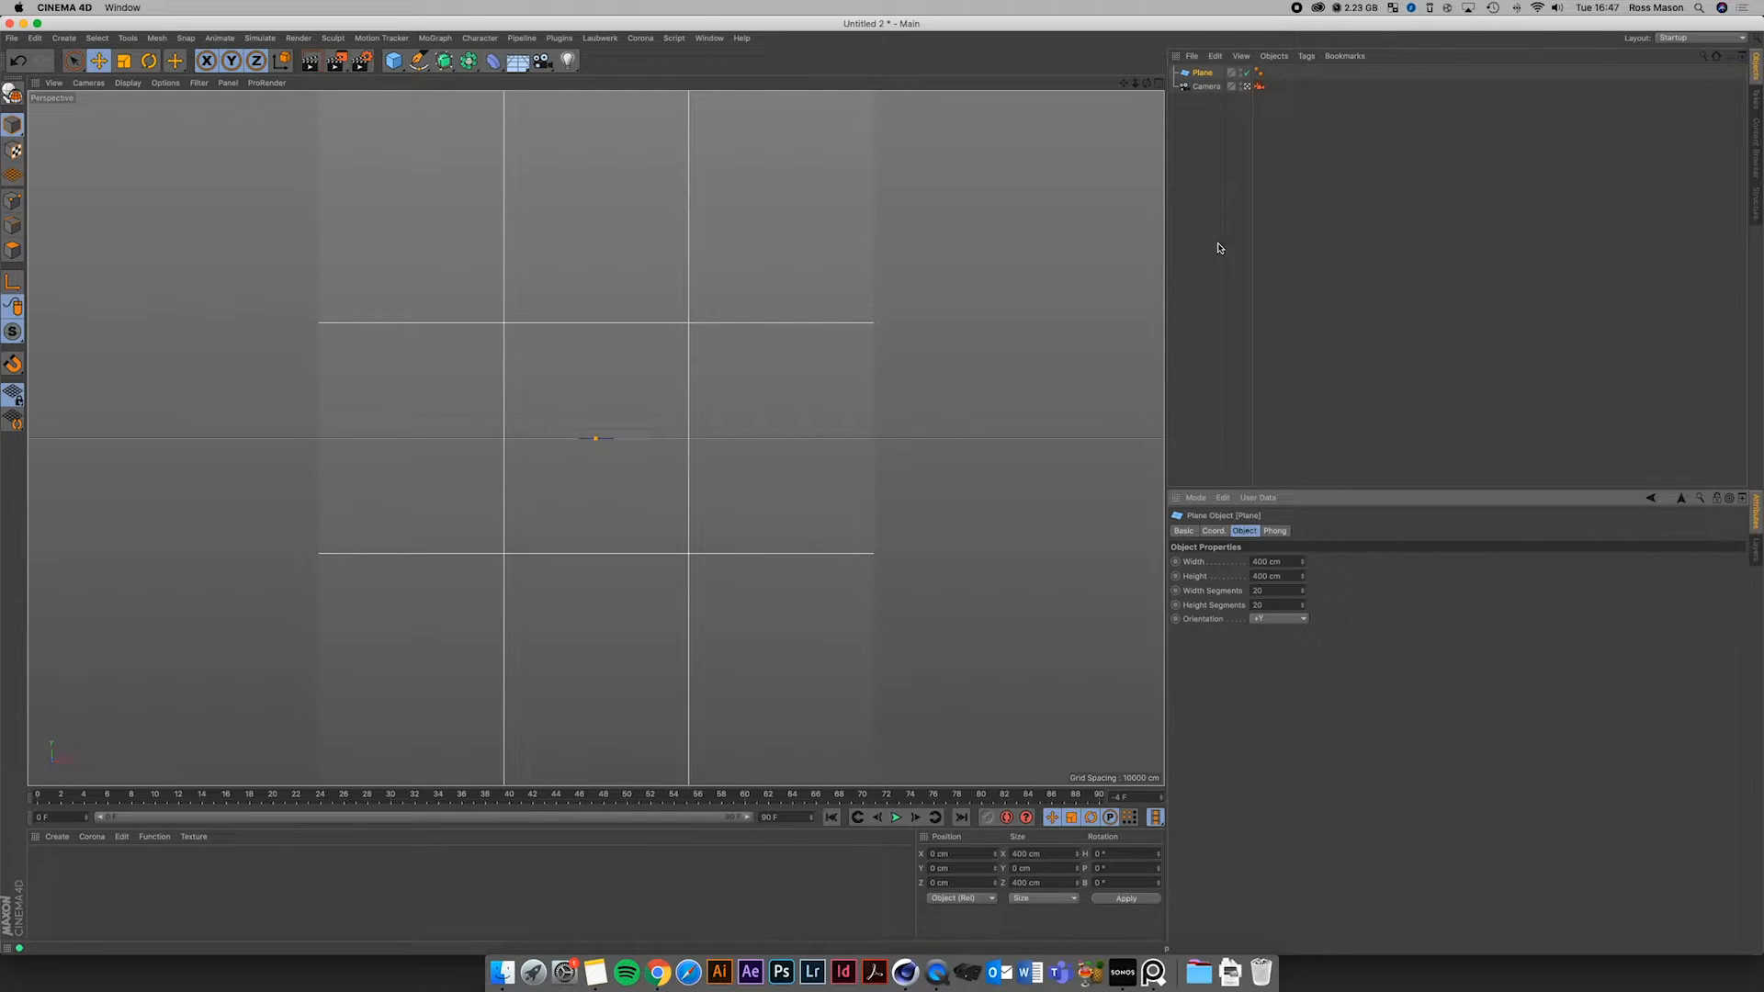
click(1205, 86)
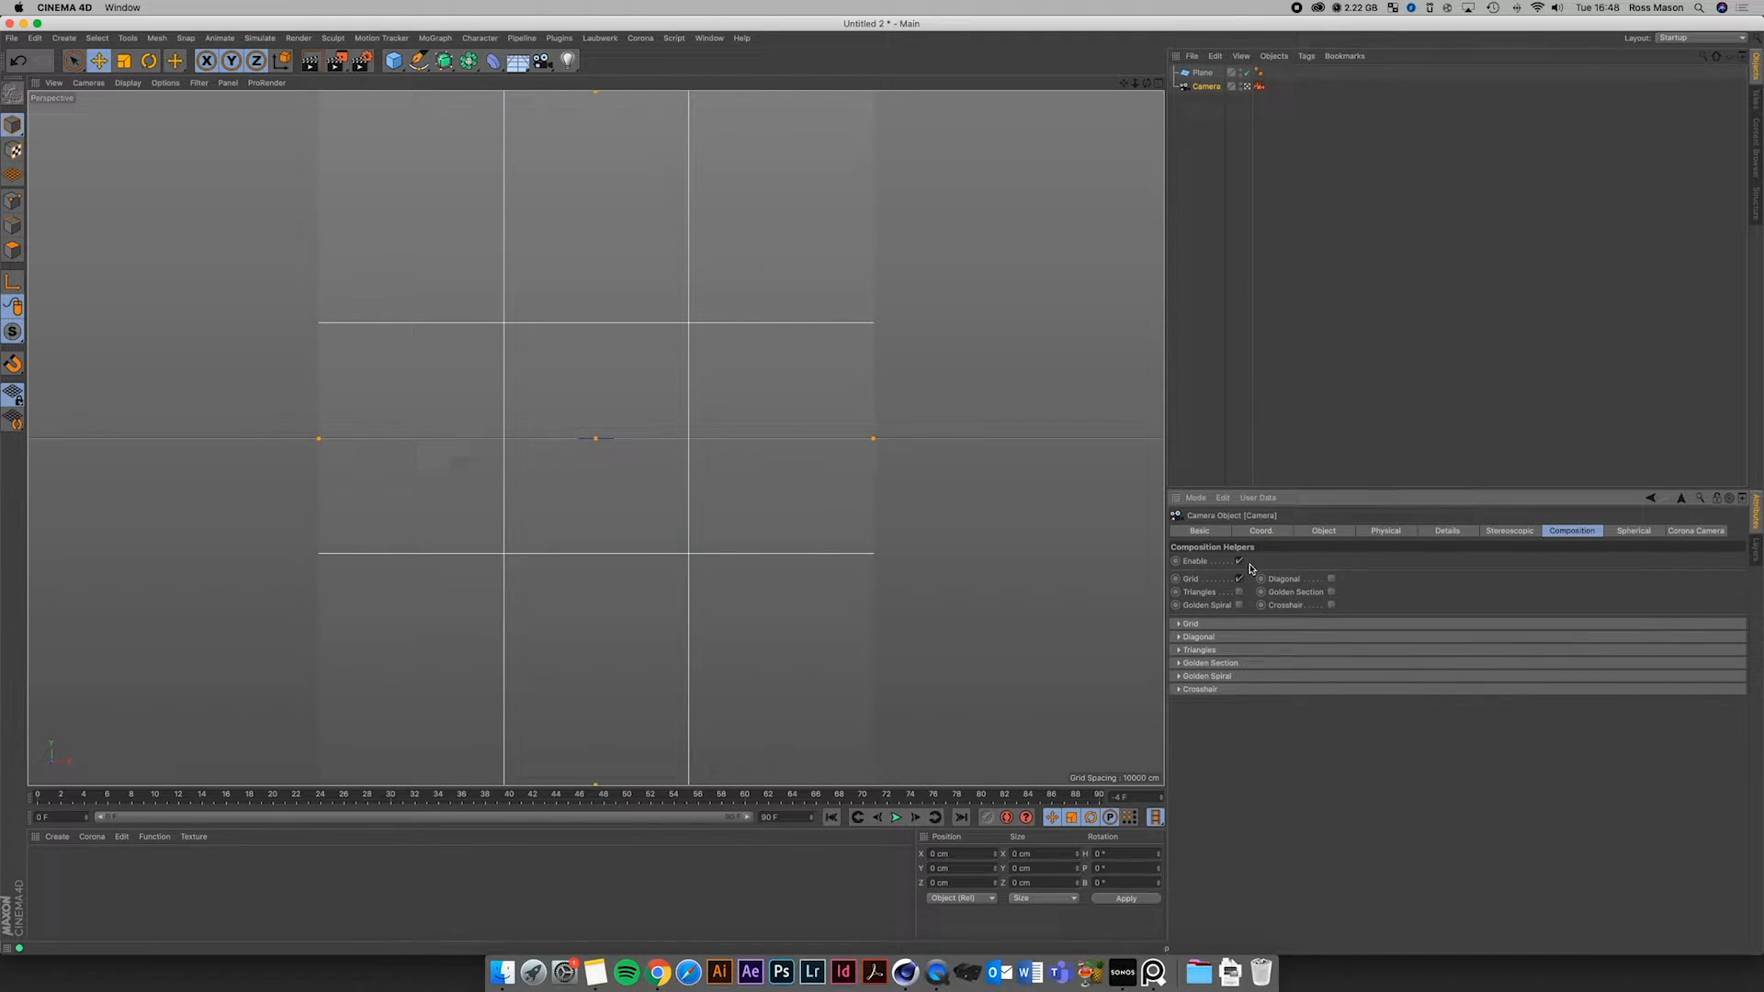
click(1260, 529)
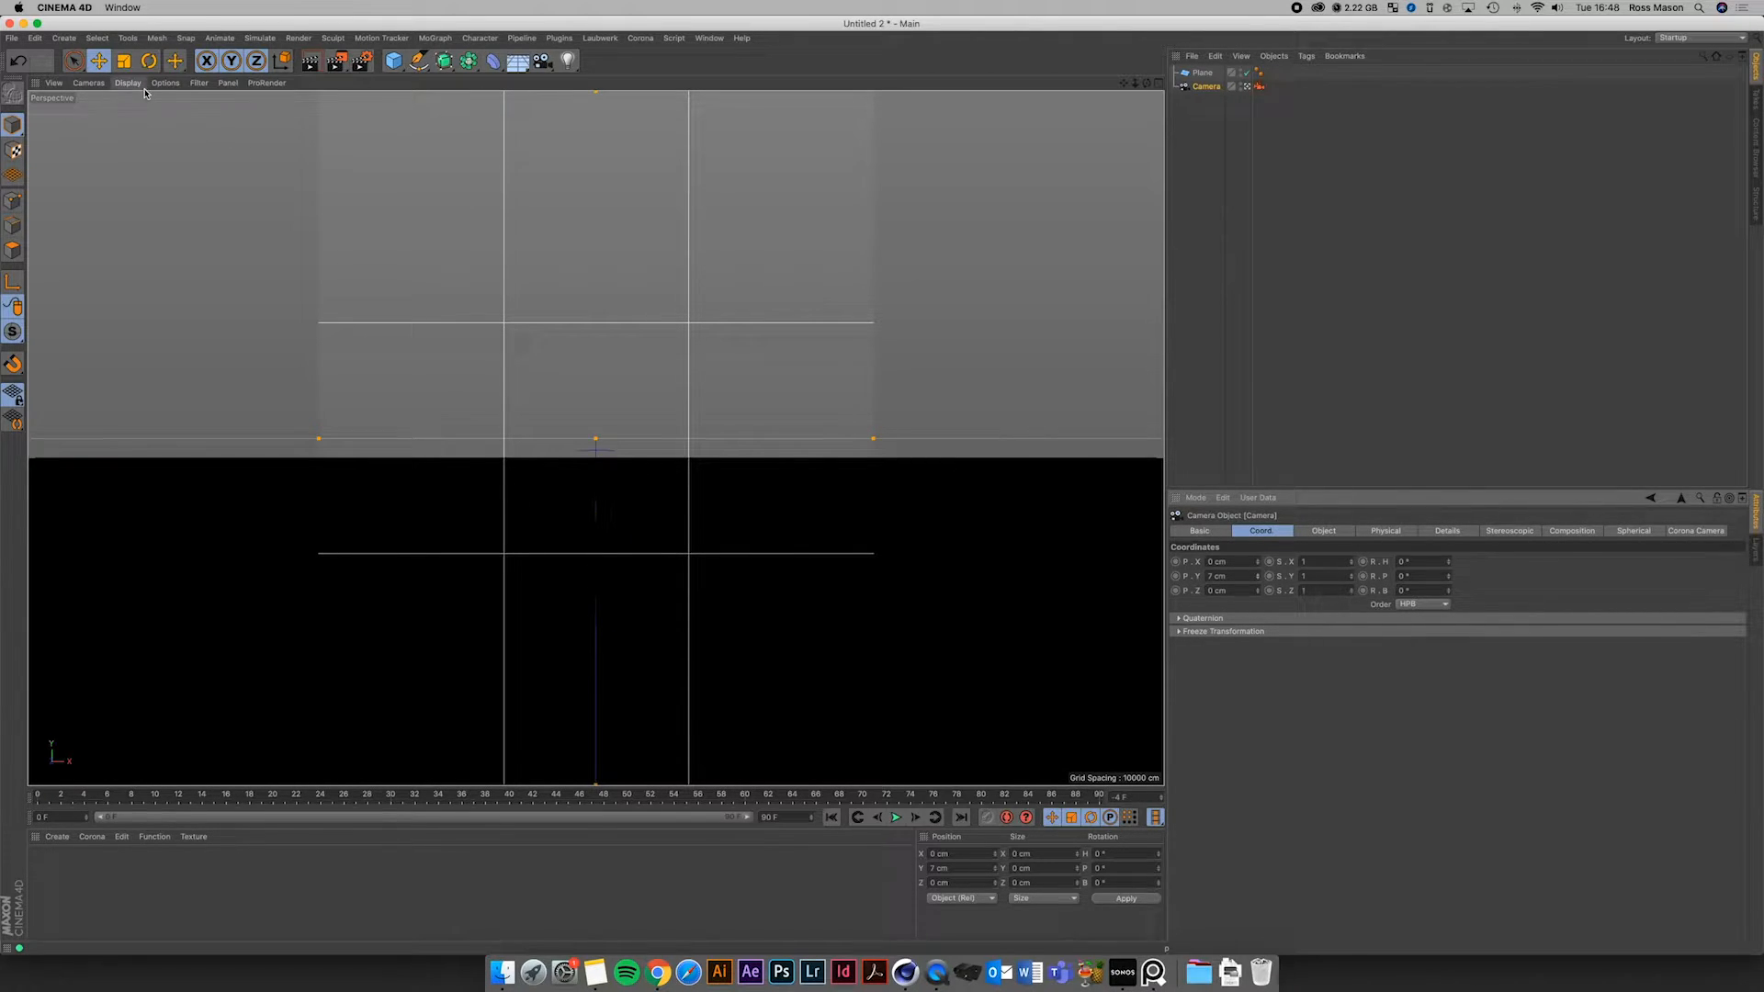
Change viewport shading, then tilt the camera's P rotation so the horizon drops lower
click(127, 83)
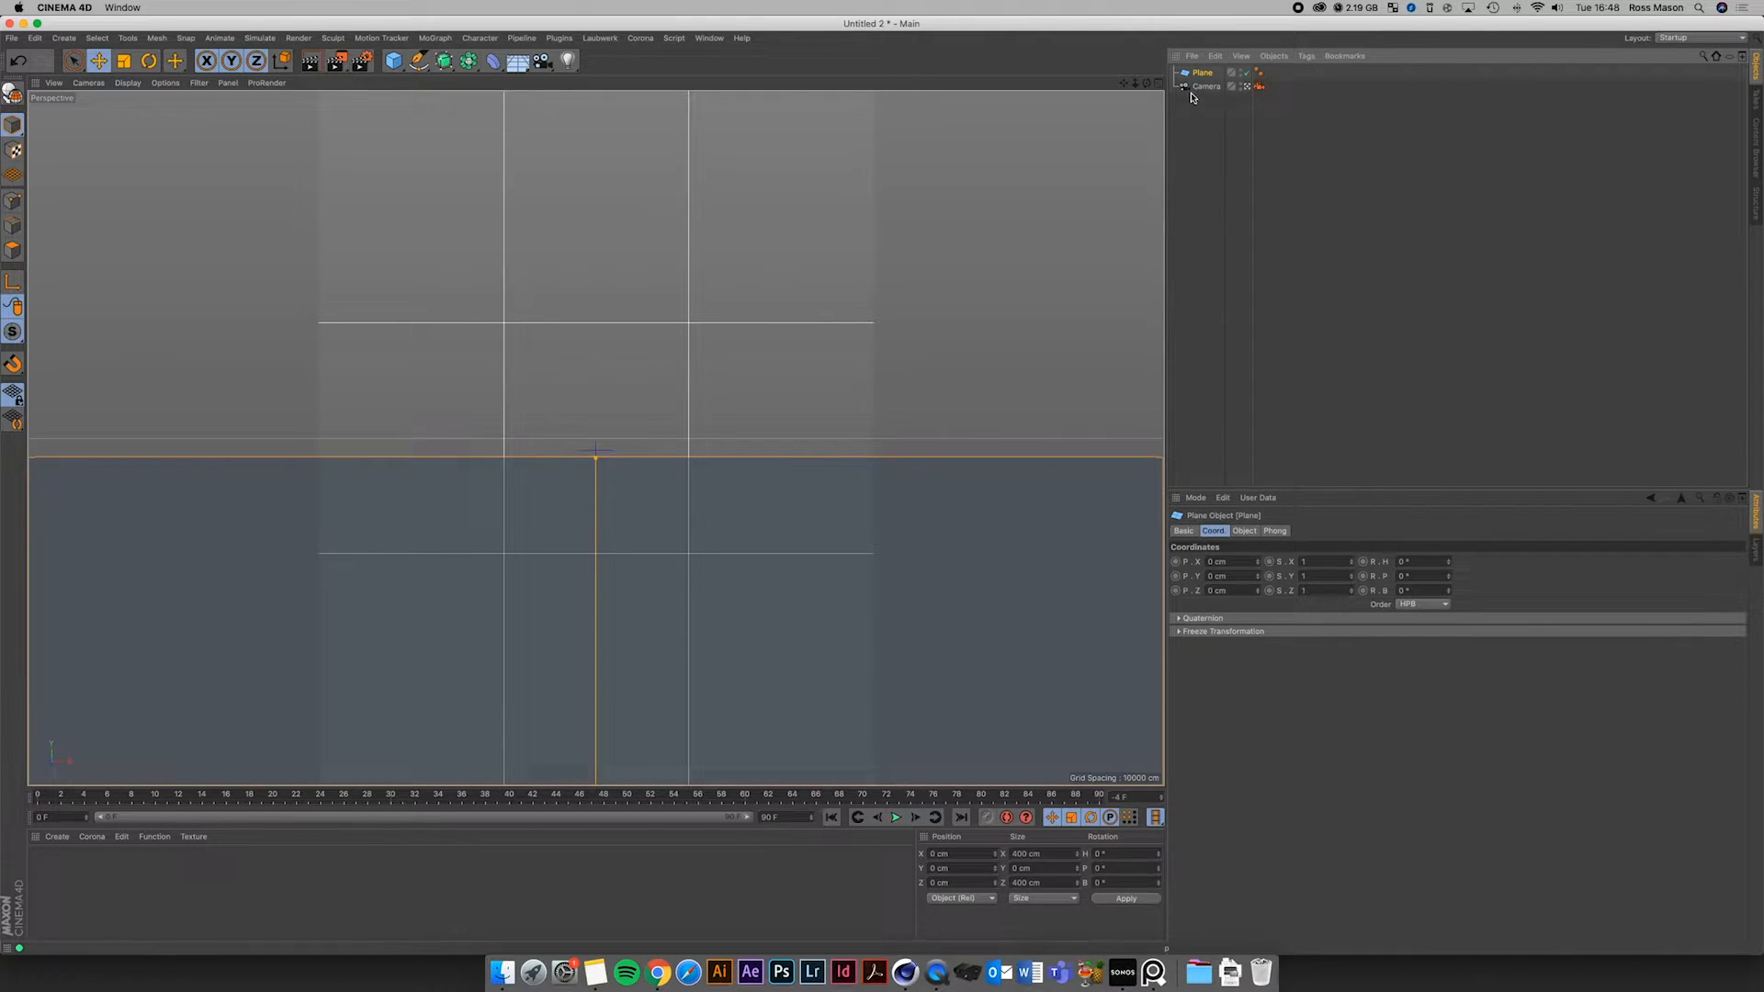
click(1206, 86)
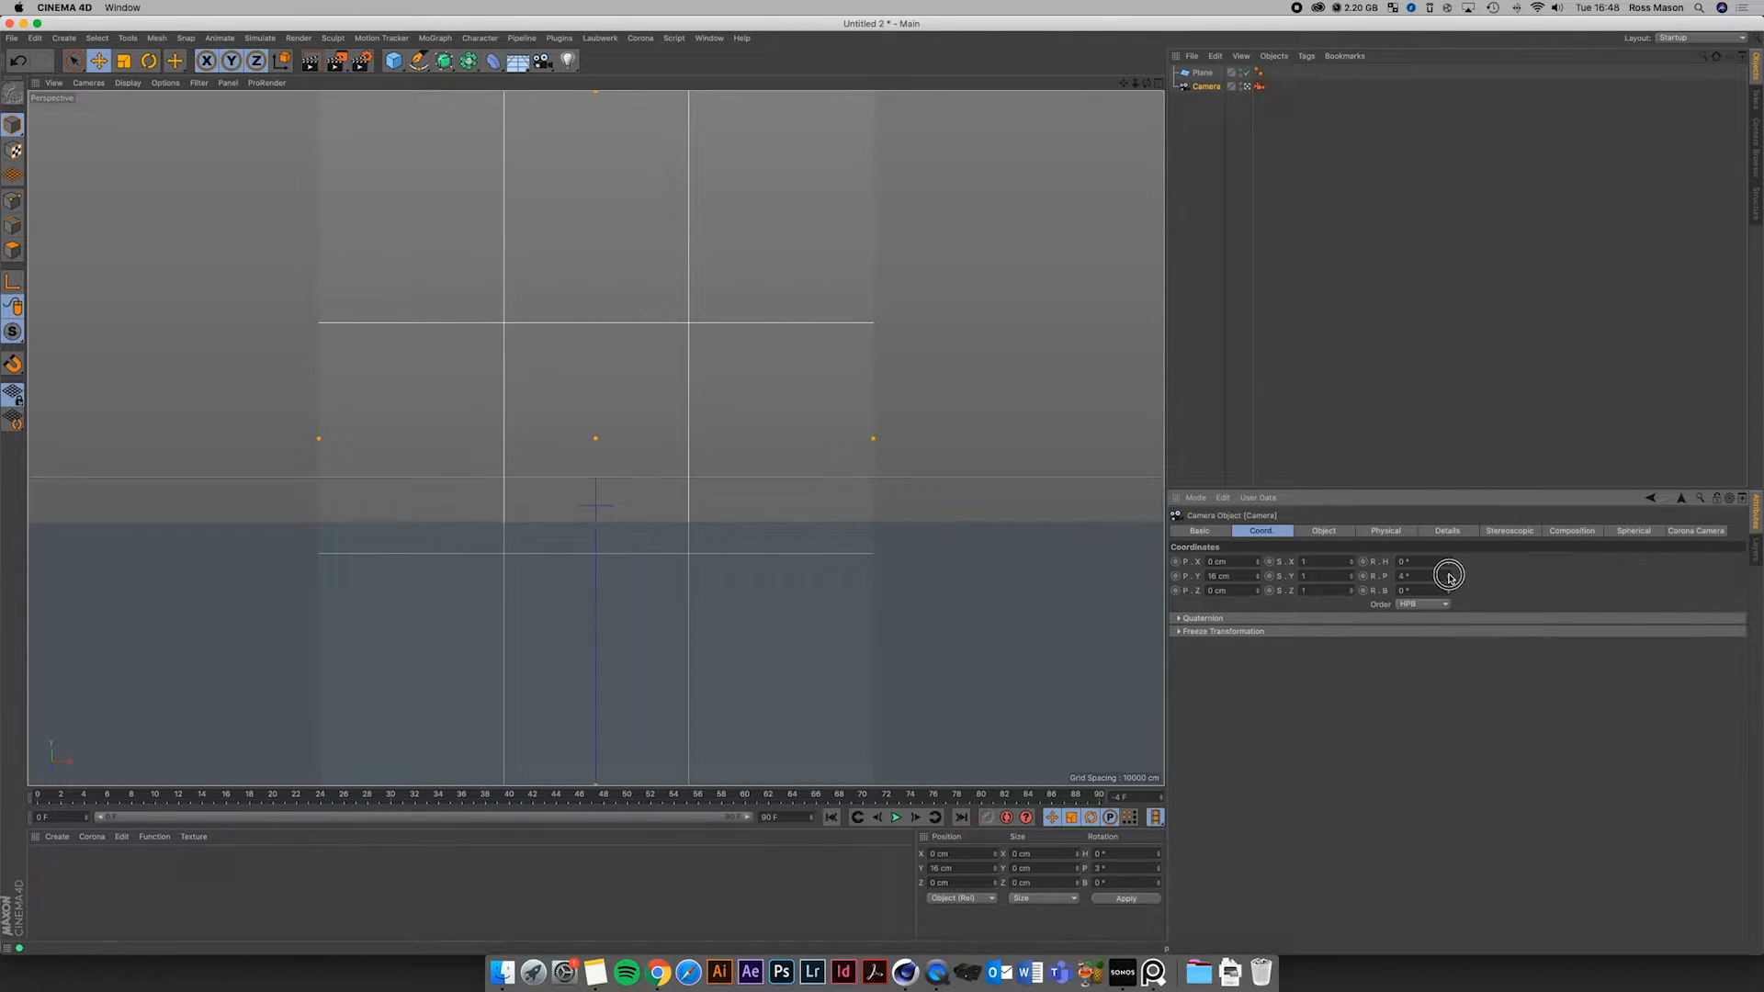
drag(1417, 575, 1451, 575)
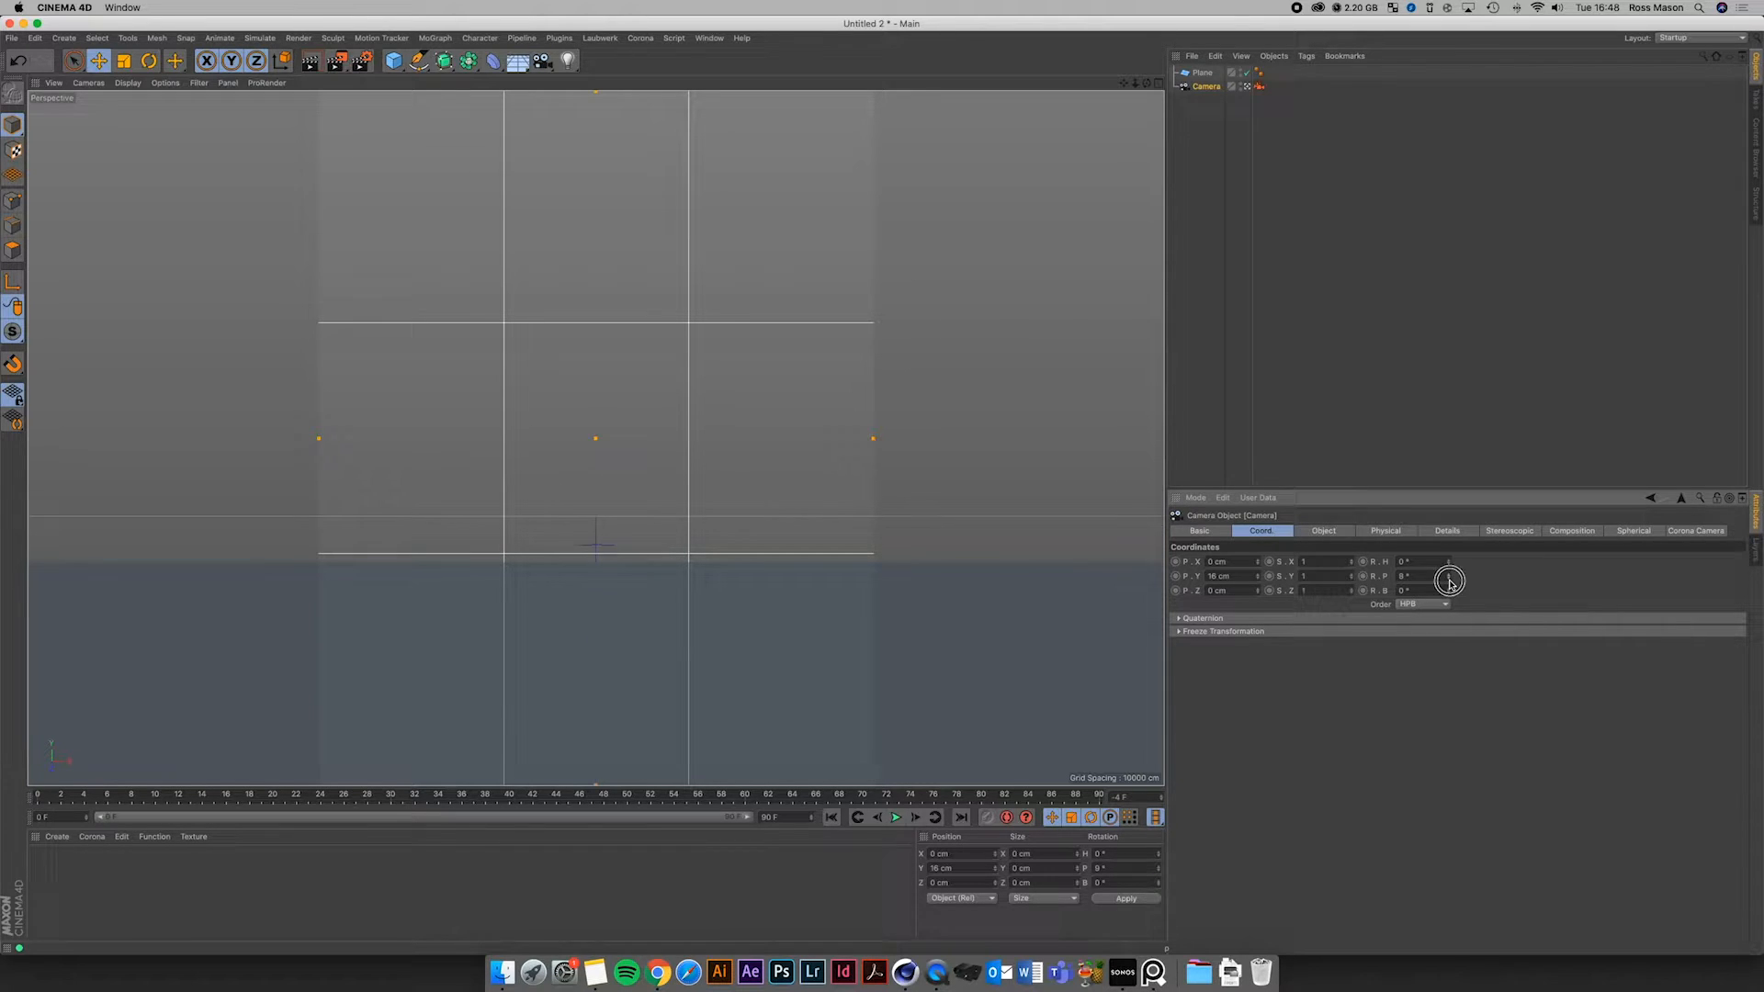
click(1152, 970)
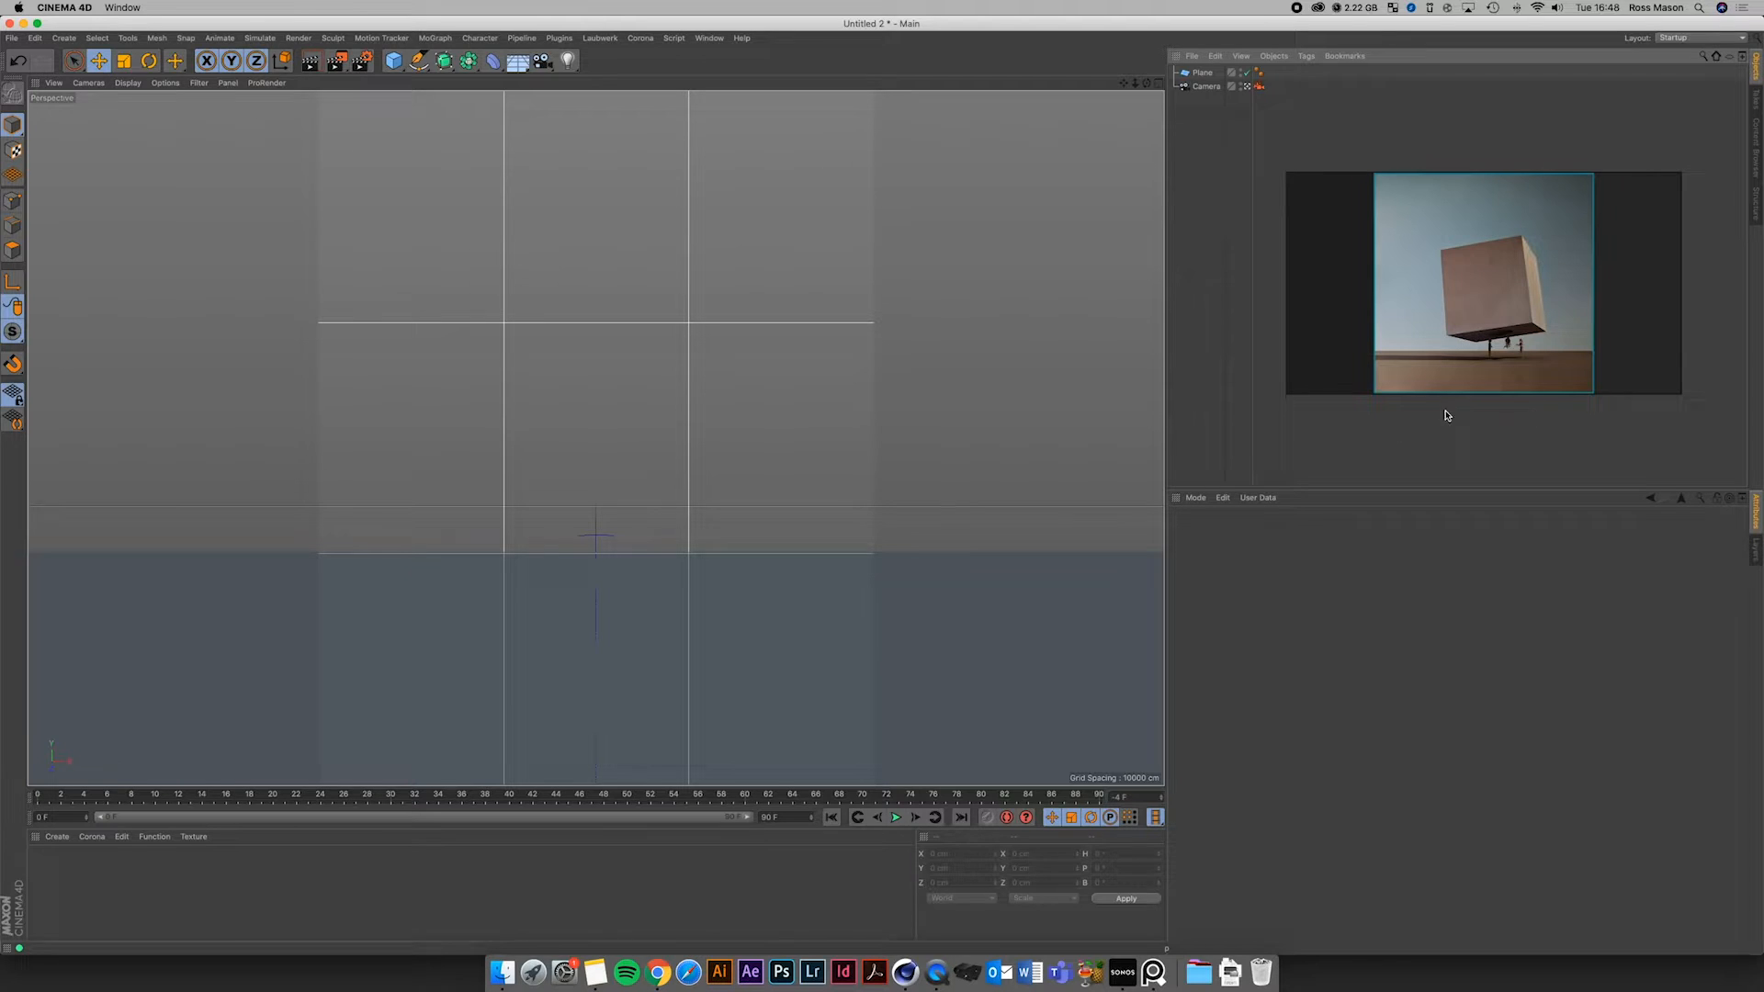
mouse_move(1608, 349)
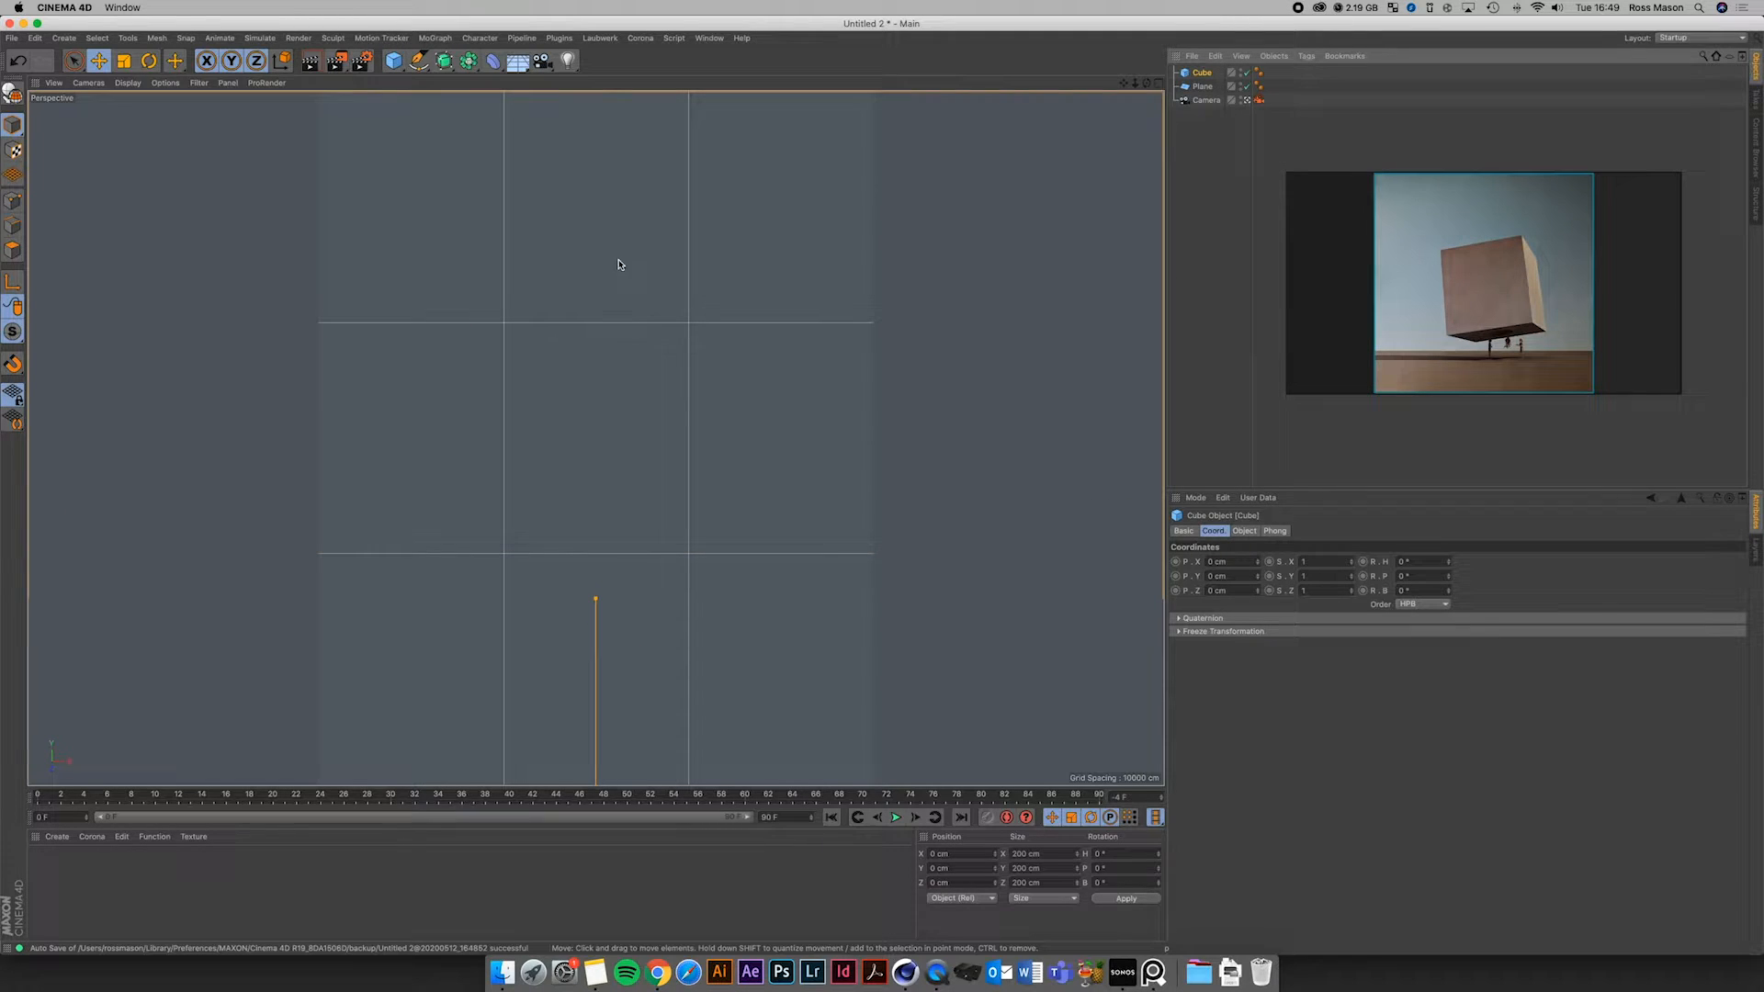
Add a Cube, scale the ground plane up many times, and bring up the camera's coordinates
click(123, 60)
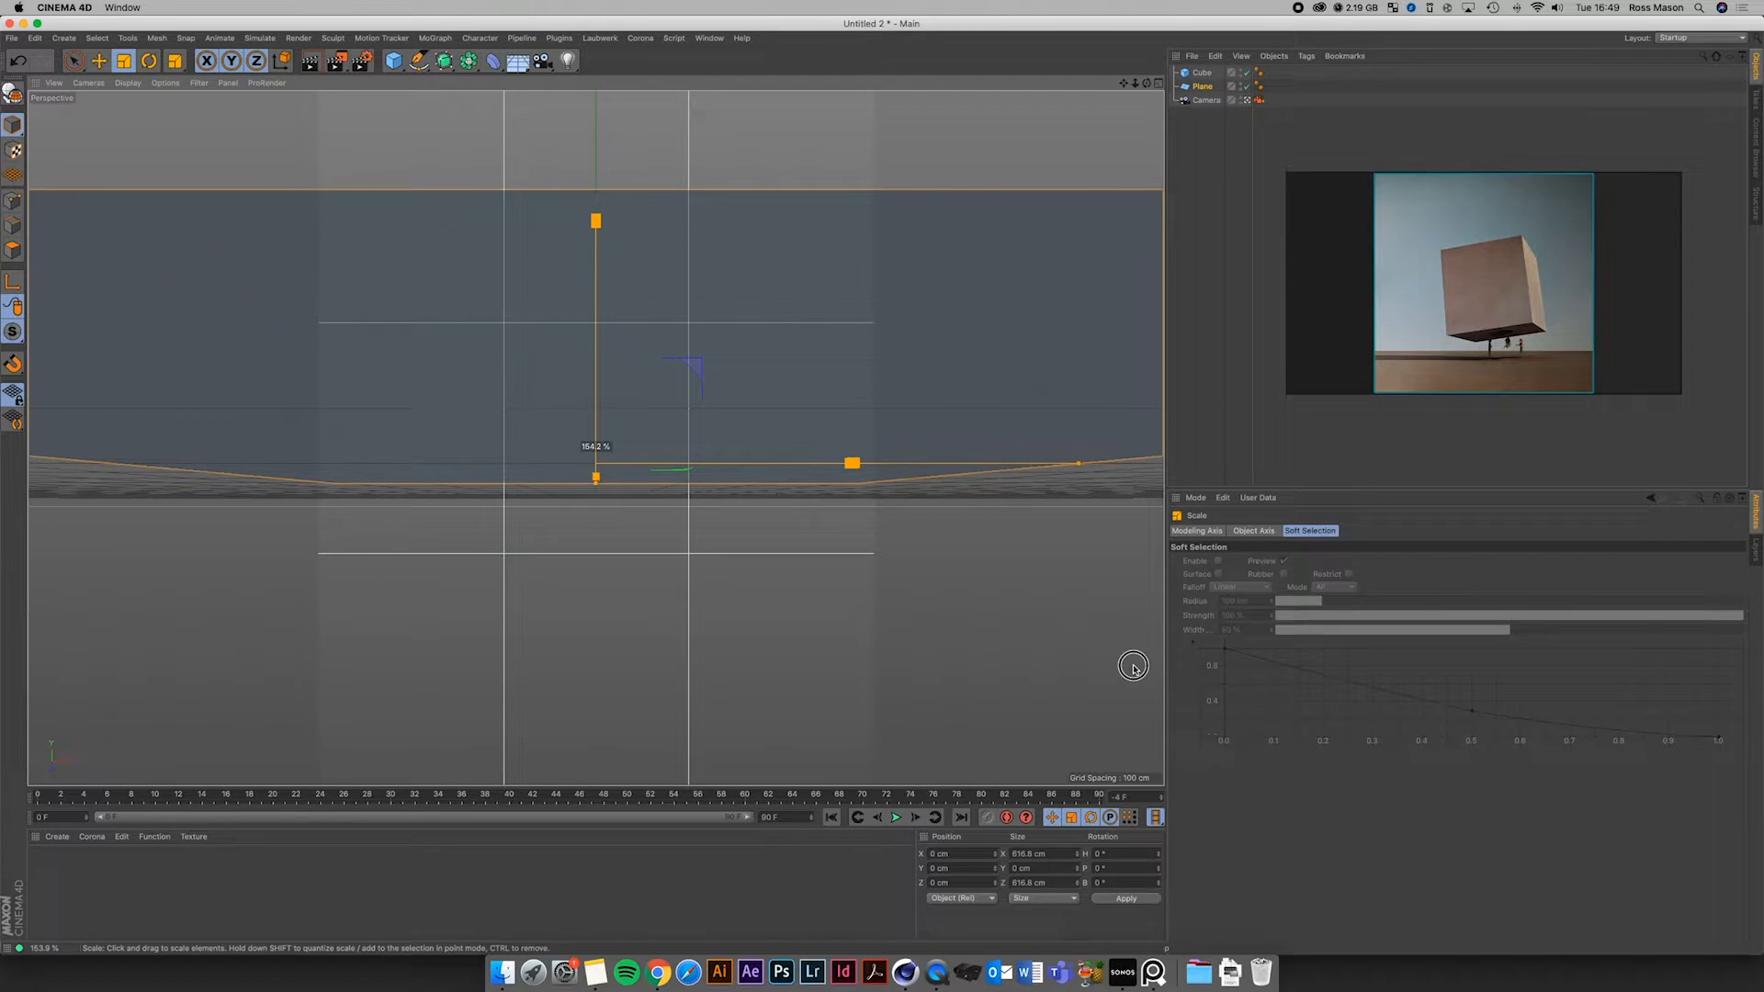
drag(850, 463, 912, 463)
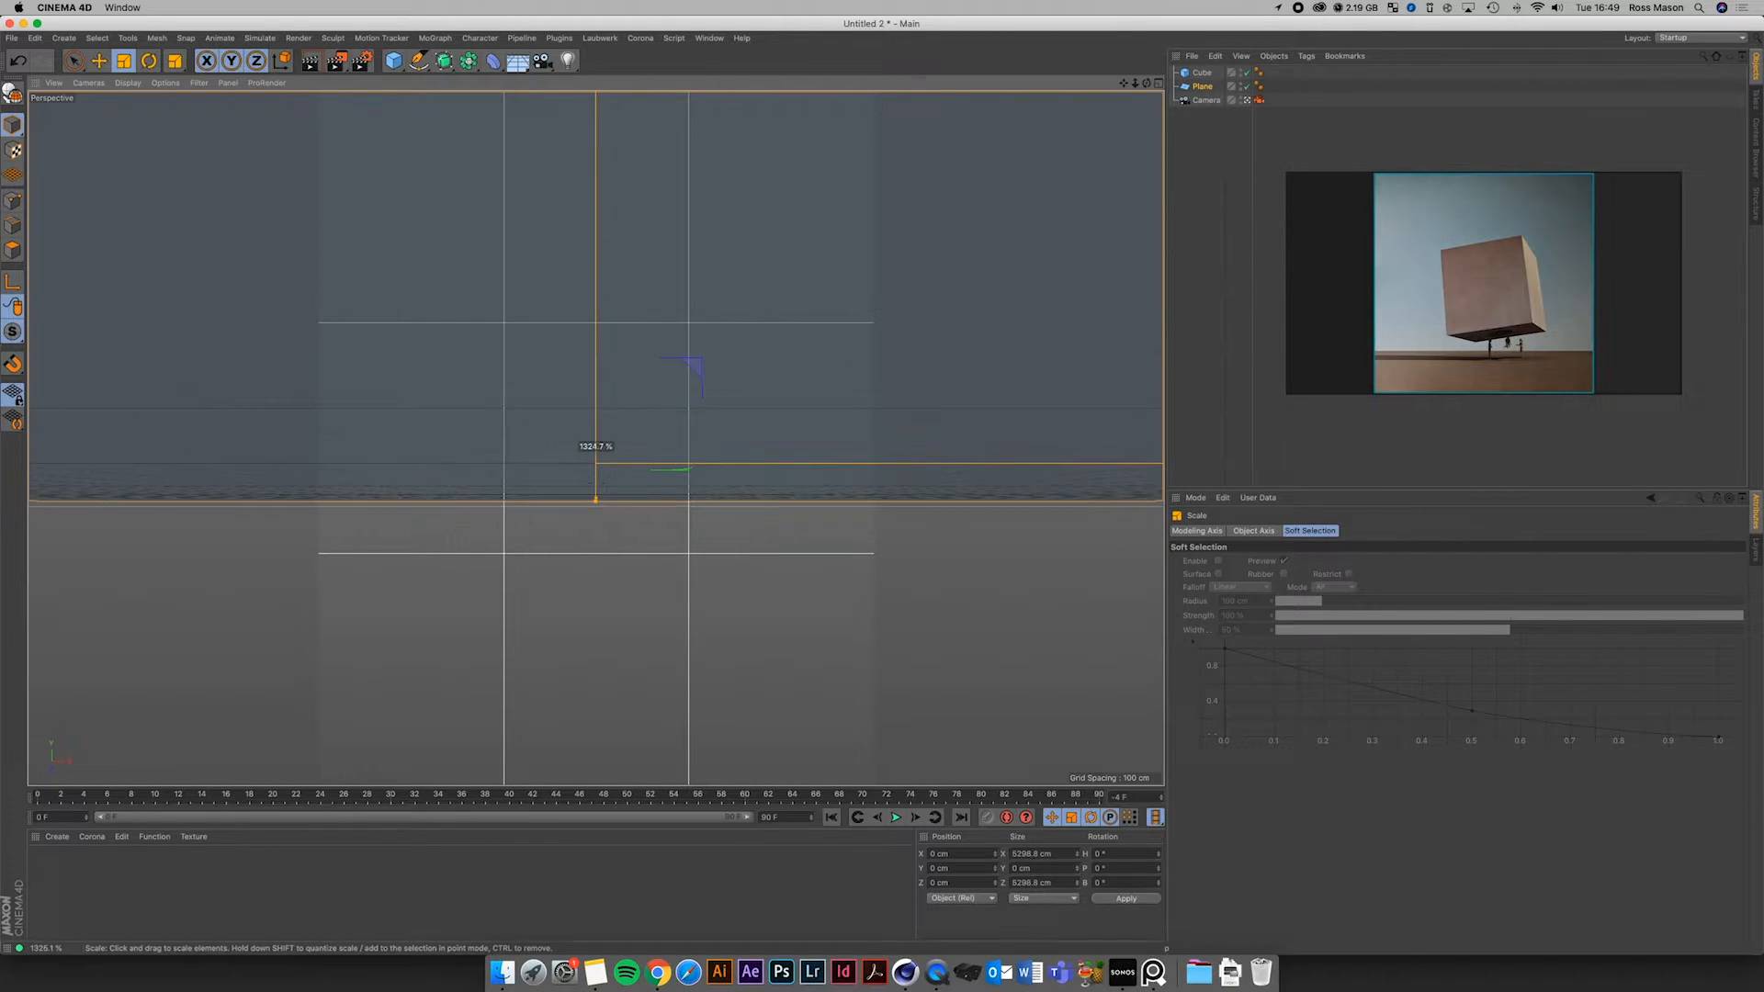
click(1205, 99)
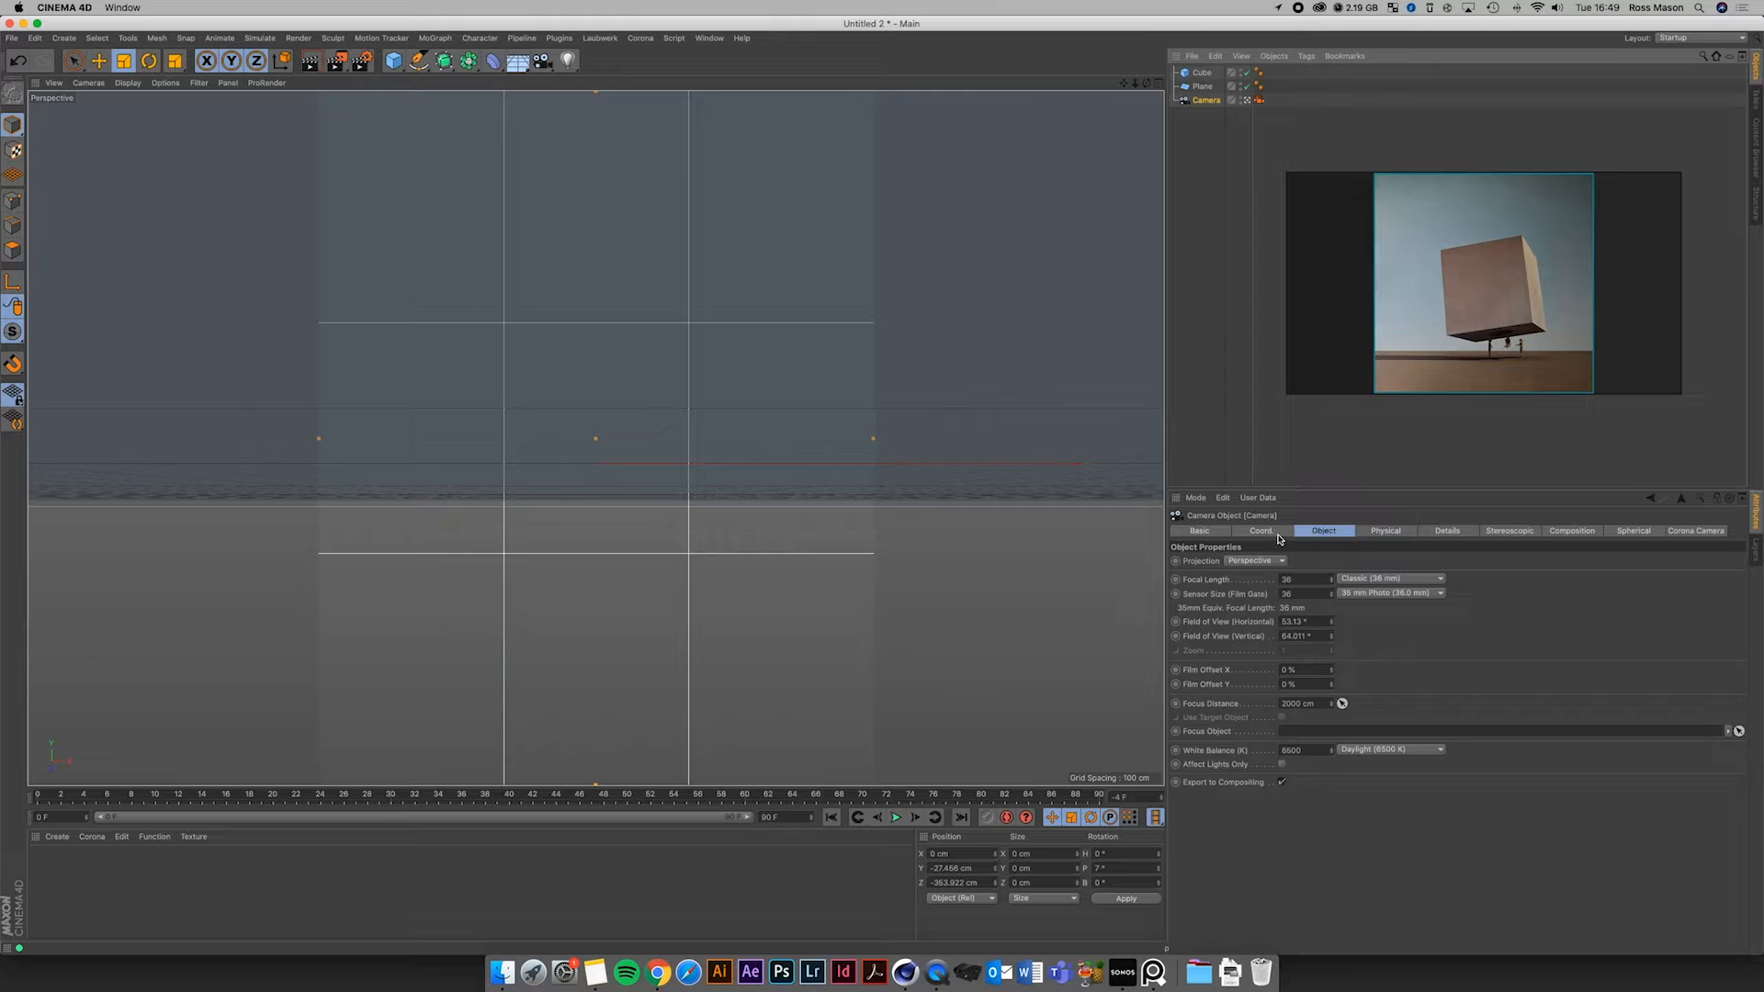
click(1260, 531)
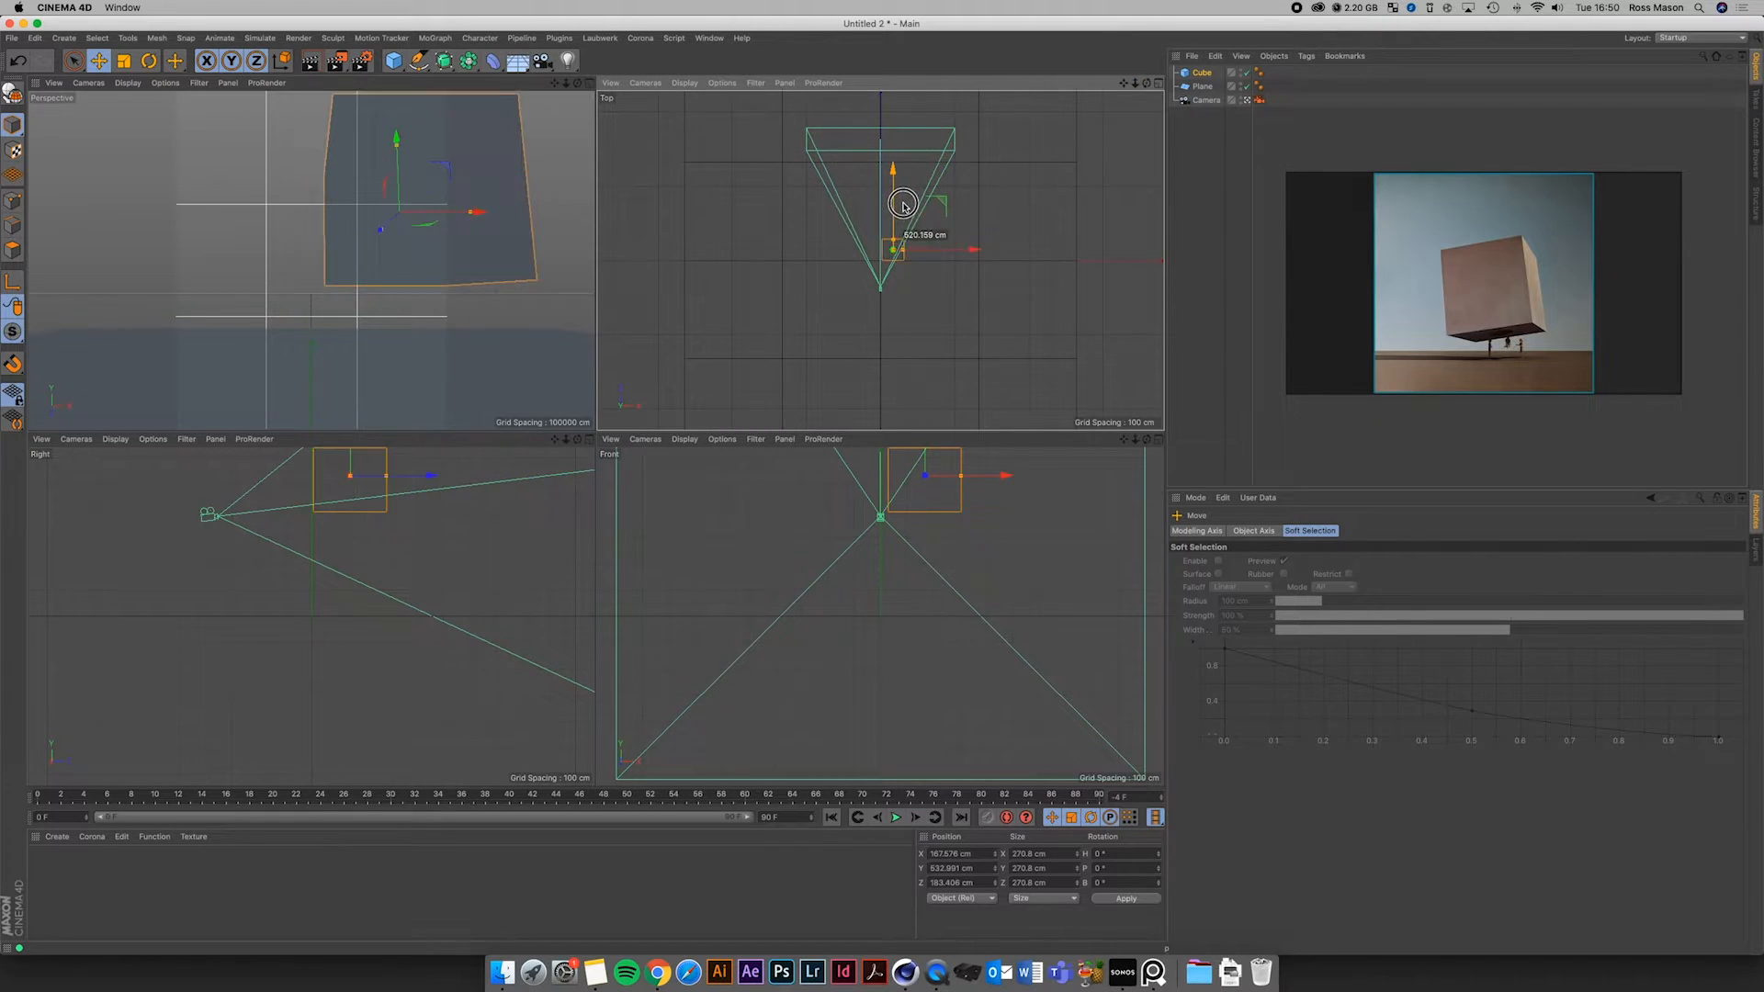
Move the cube farther out, switch the camera to an 80 mm portrait lens and pull it back in depth
drag(900, 202, 955, 233)
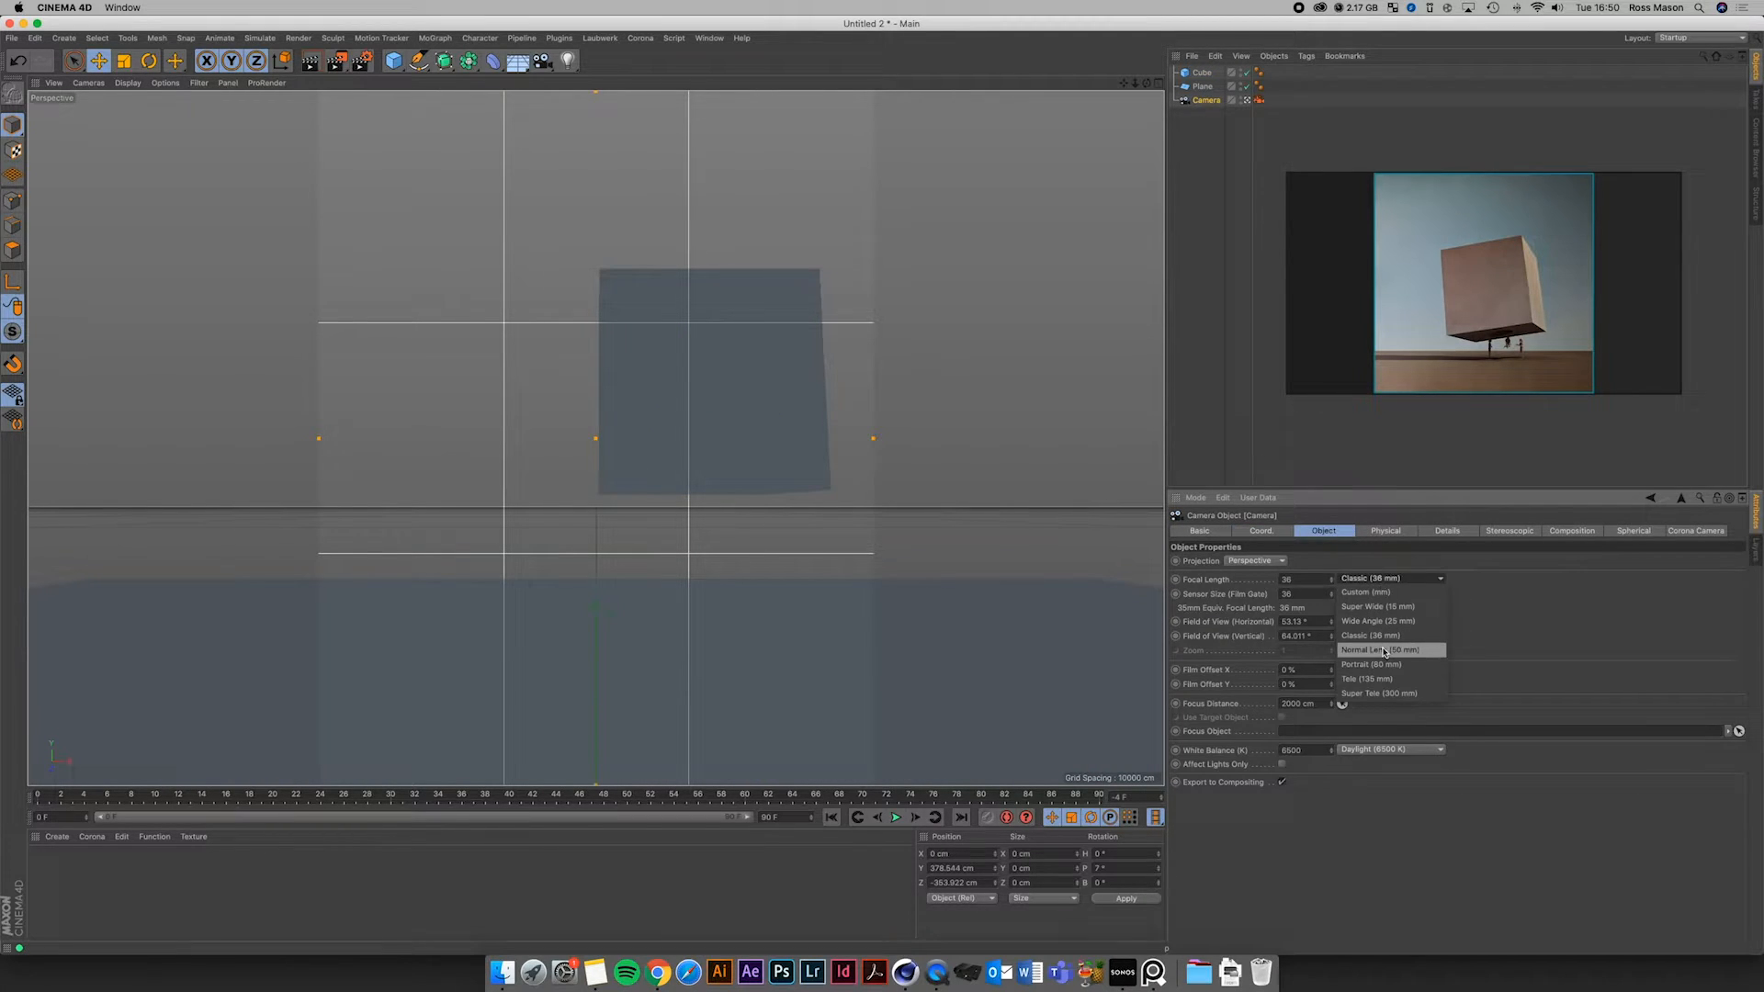
click(1370, 663)
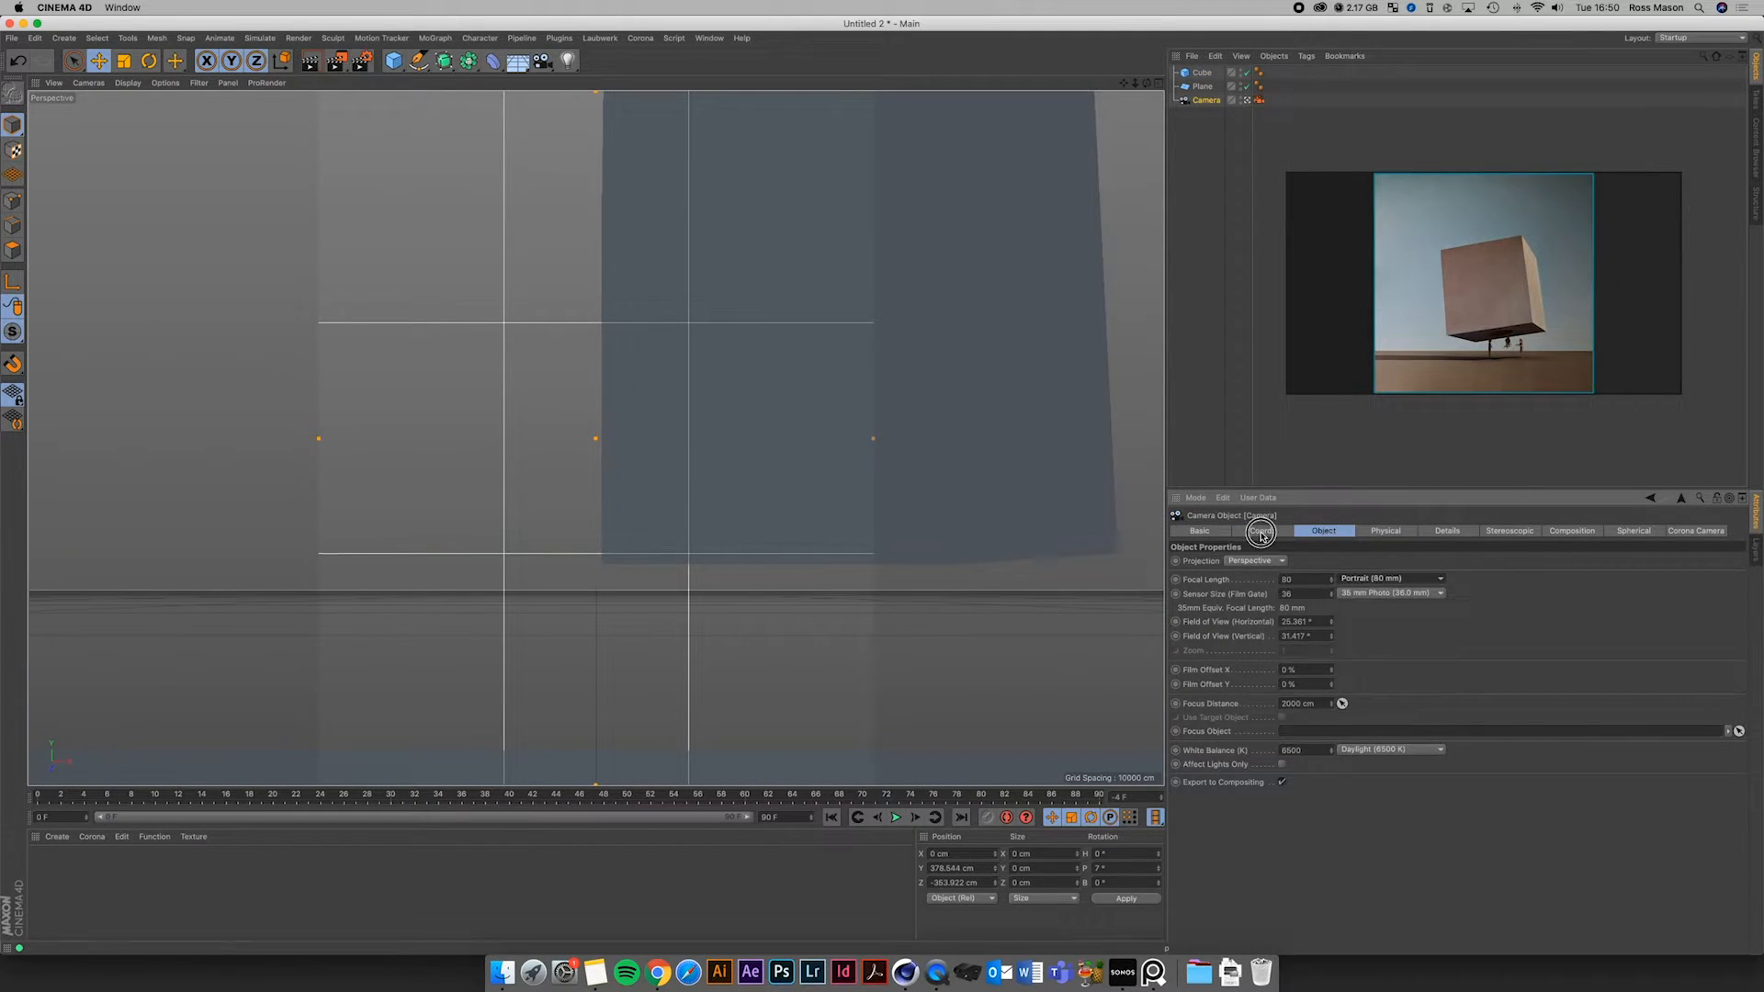
click(1261, 529)
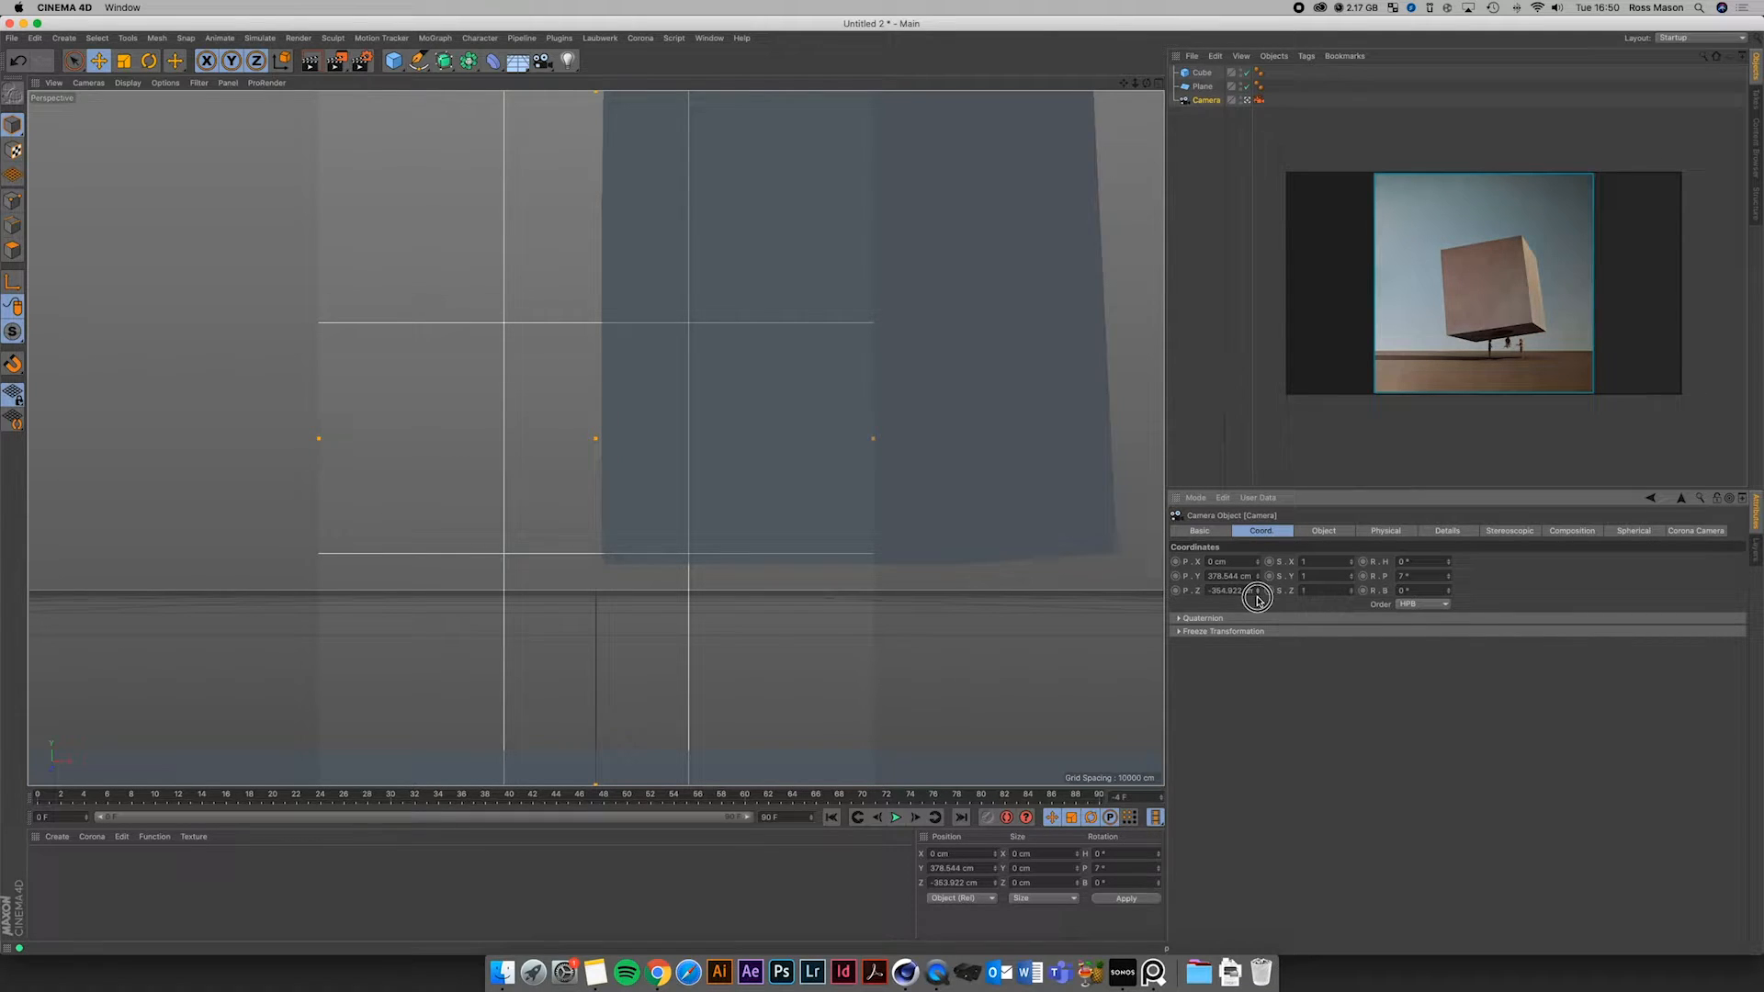
drag(1230, 589, 1255, 589)
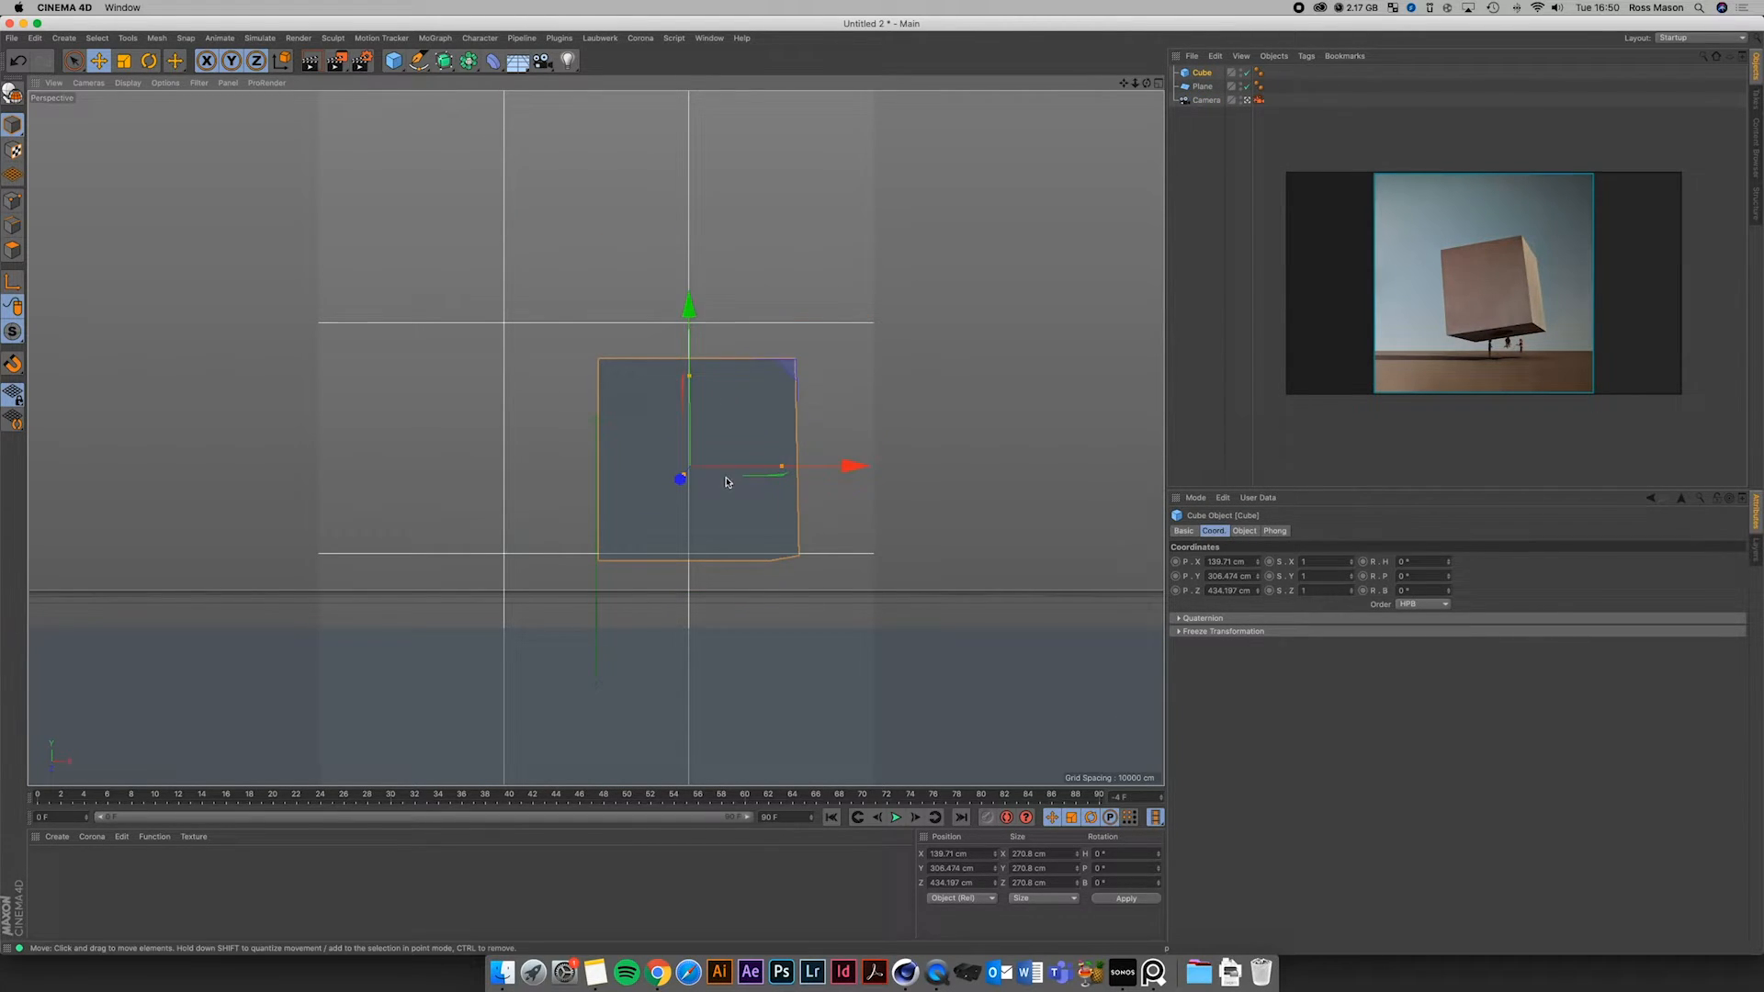
Rotate the floating cube to a skewed, tilted angle matching the reference
drag(723, 481, 808, 546)
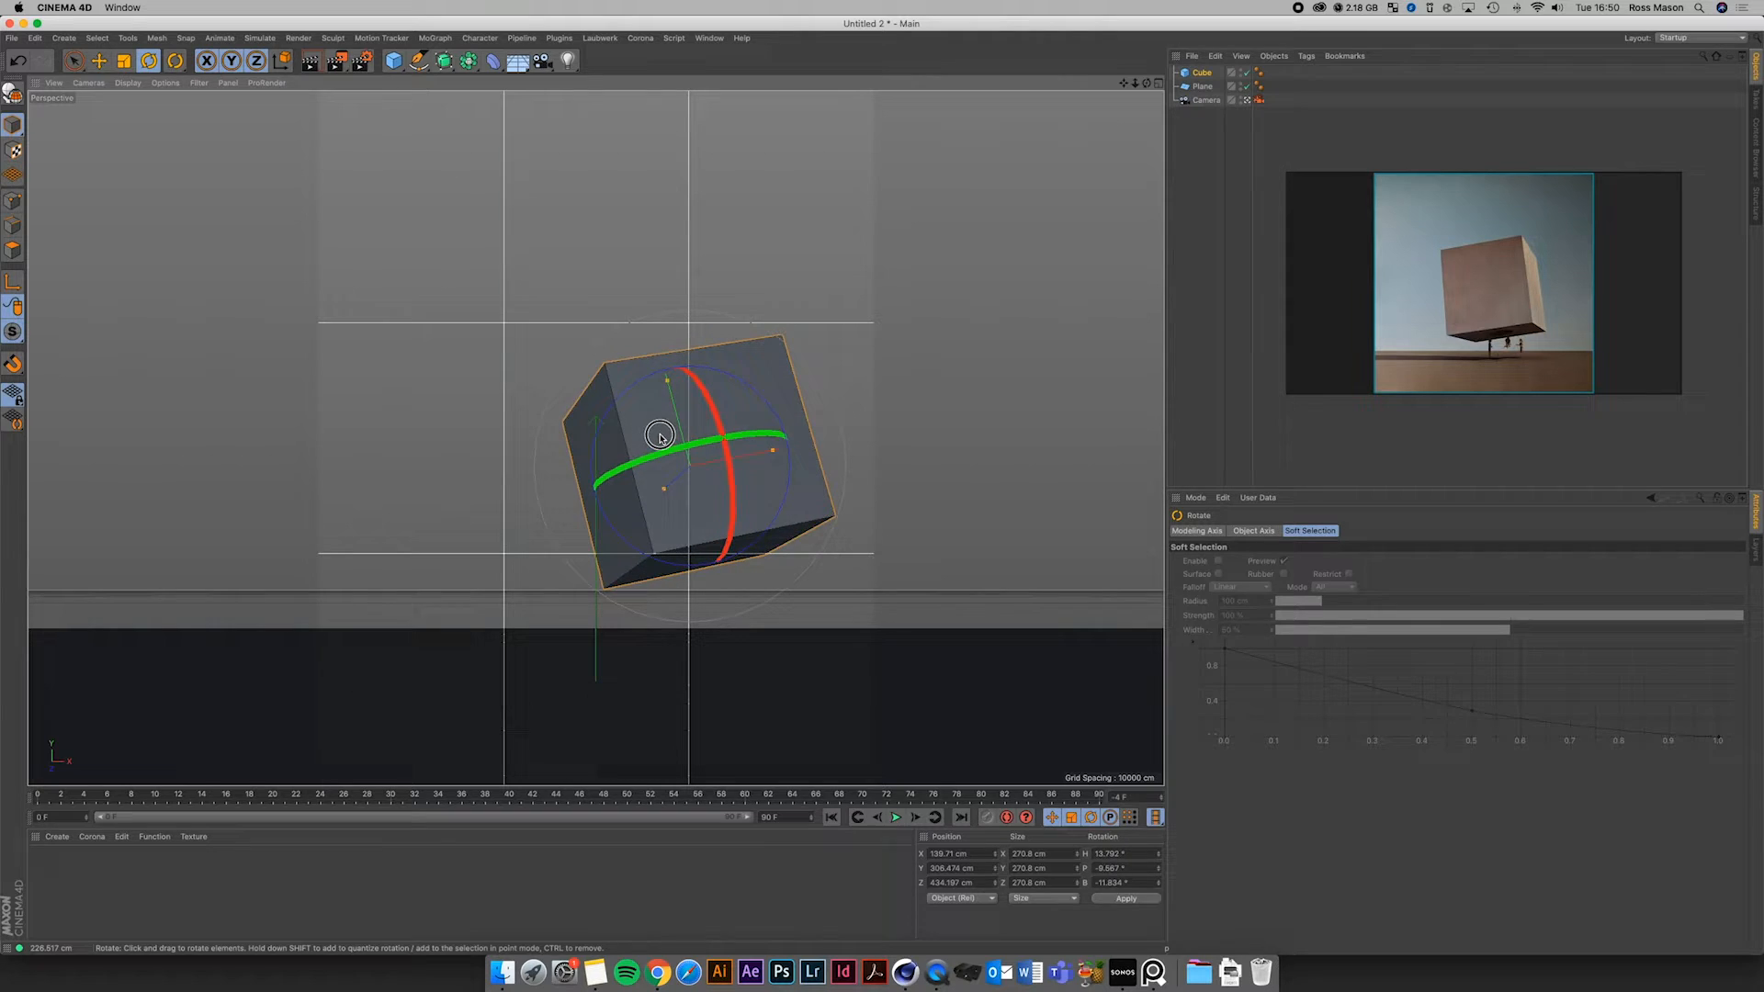
drag(659, 438, 661, 494)
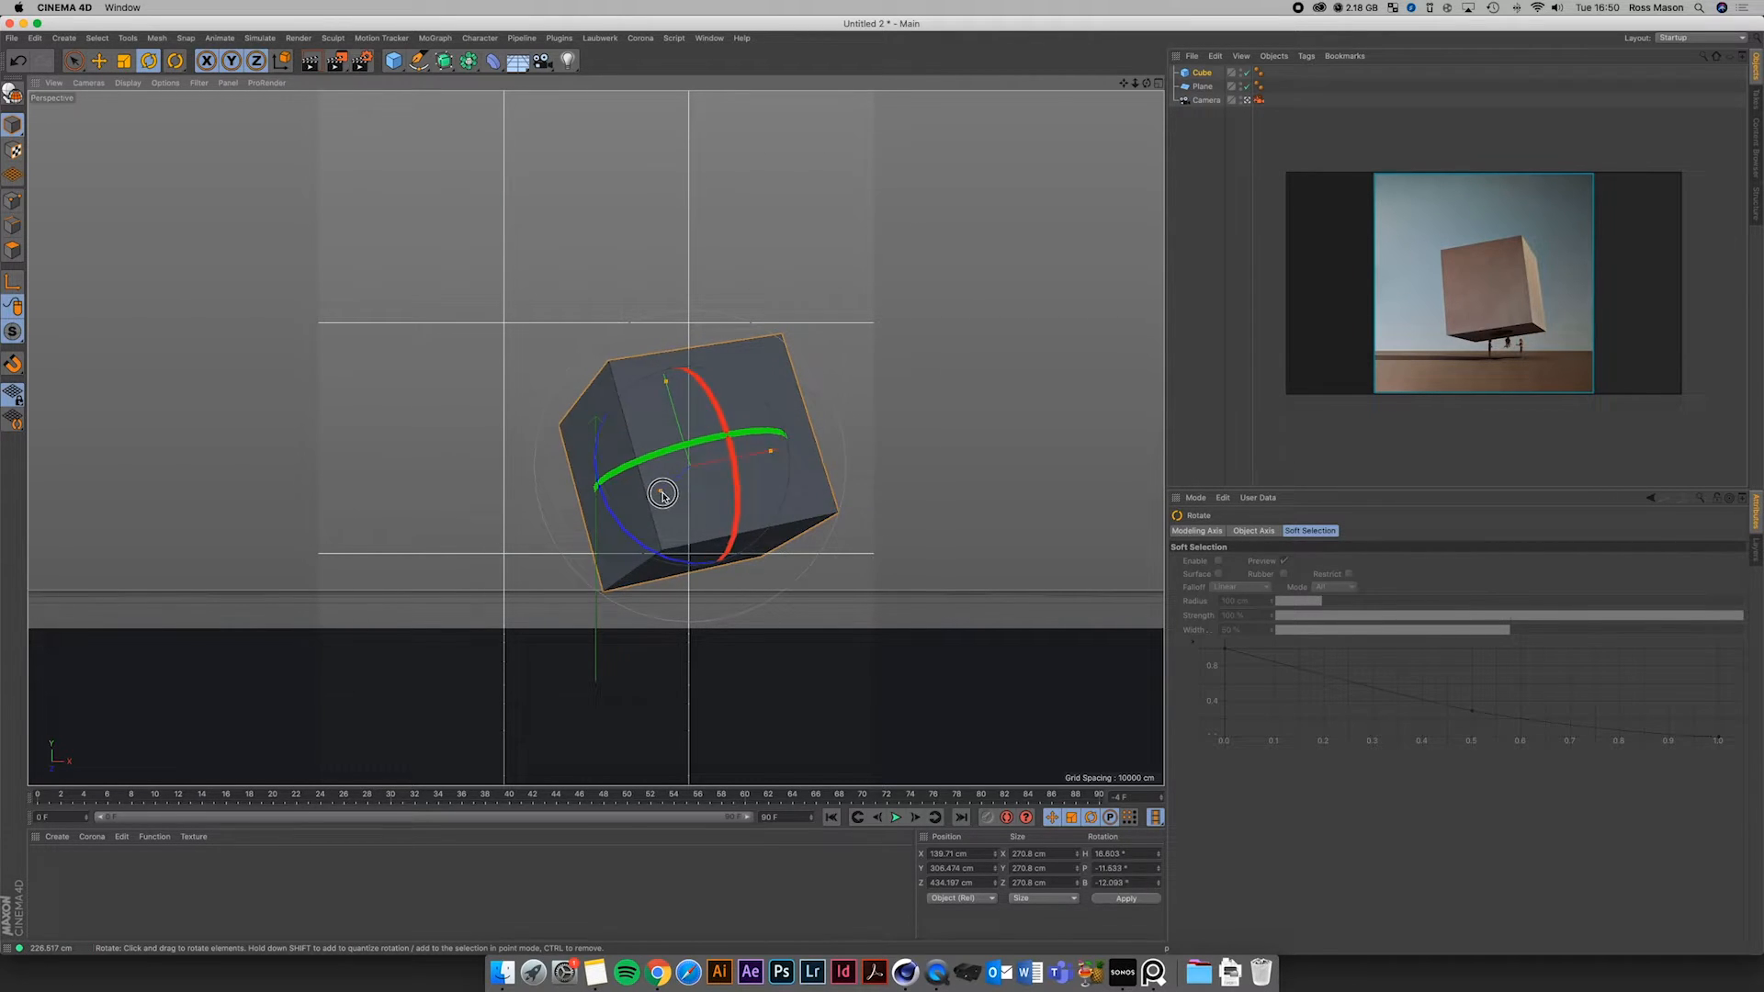
drag(664, 494, 684, 502)
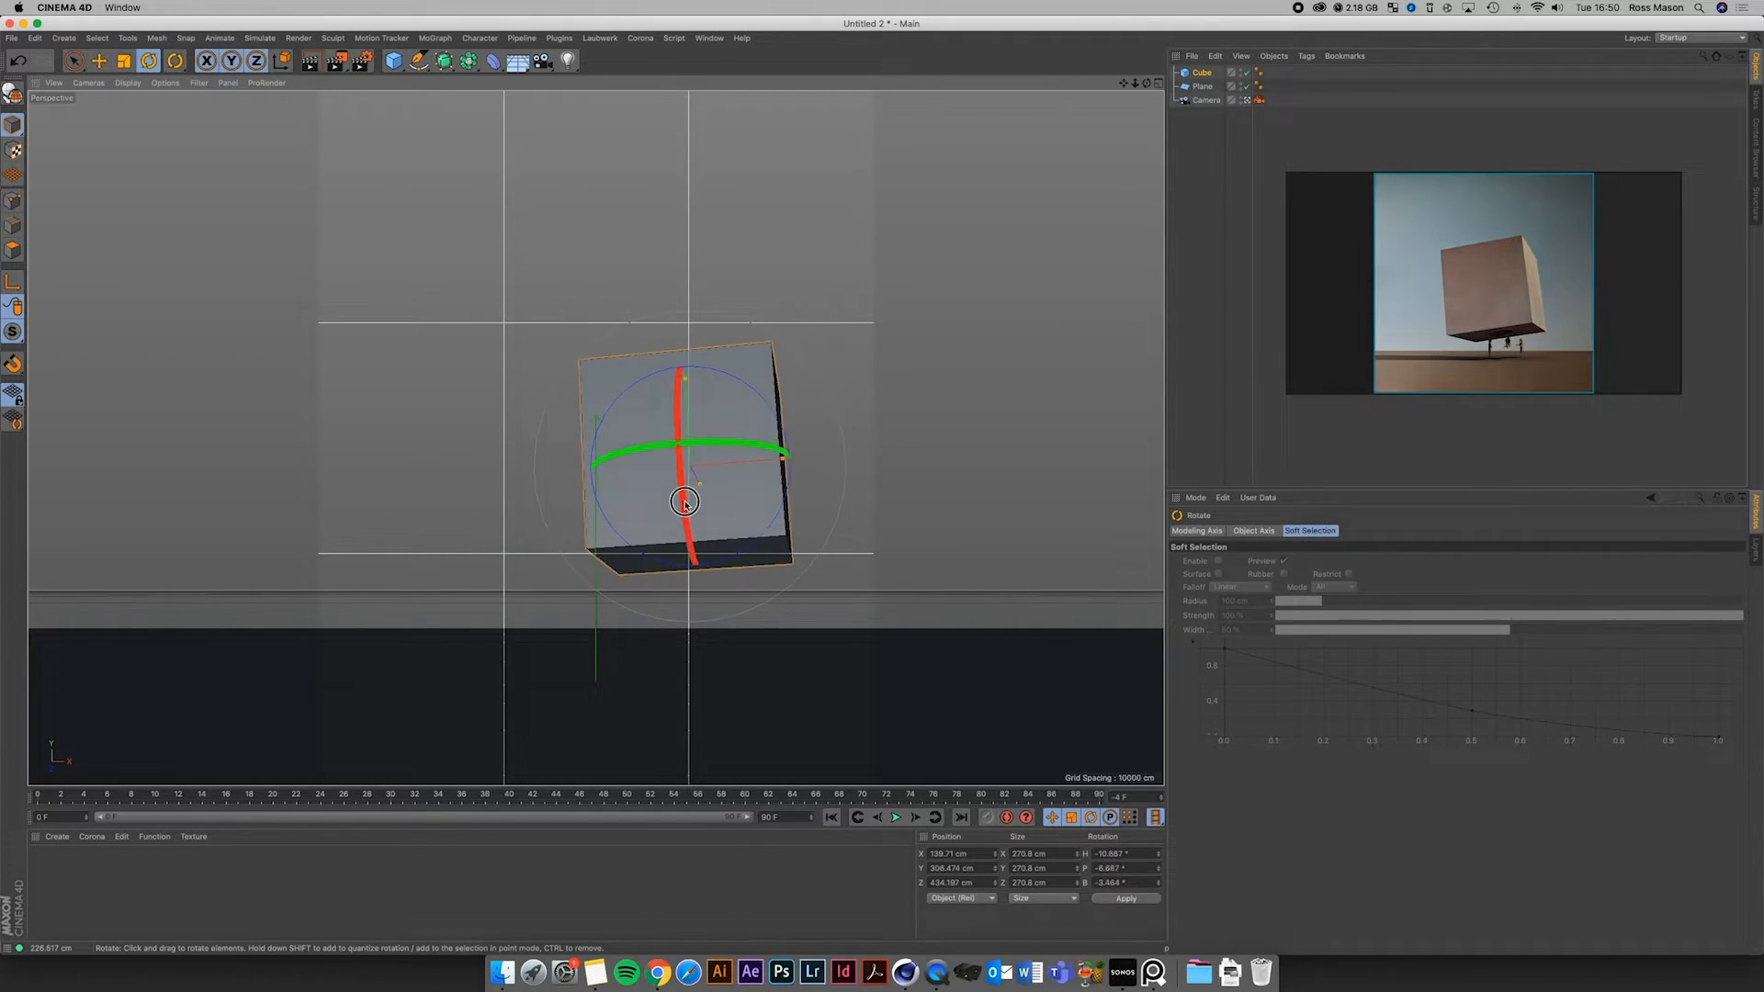
drag(683, 501, 784, 428)
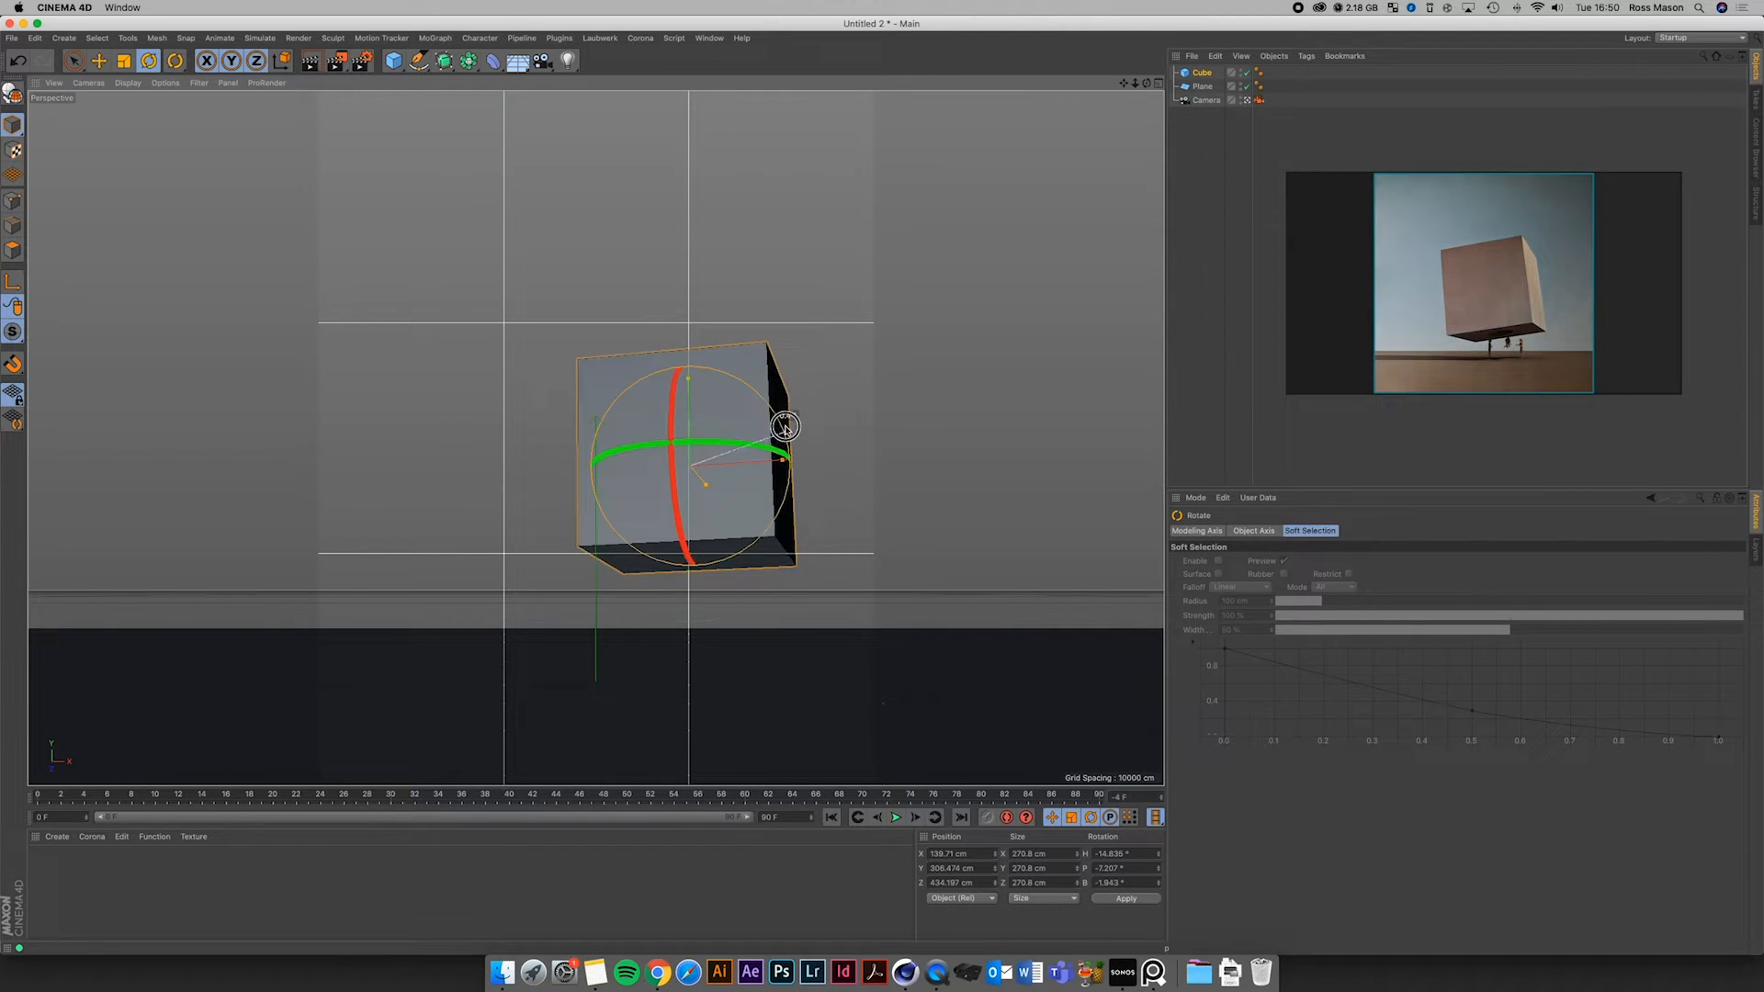
drag(784, 424, 623, 488)
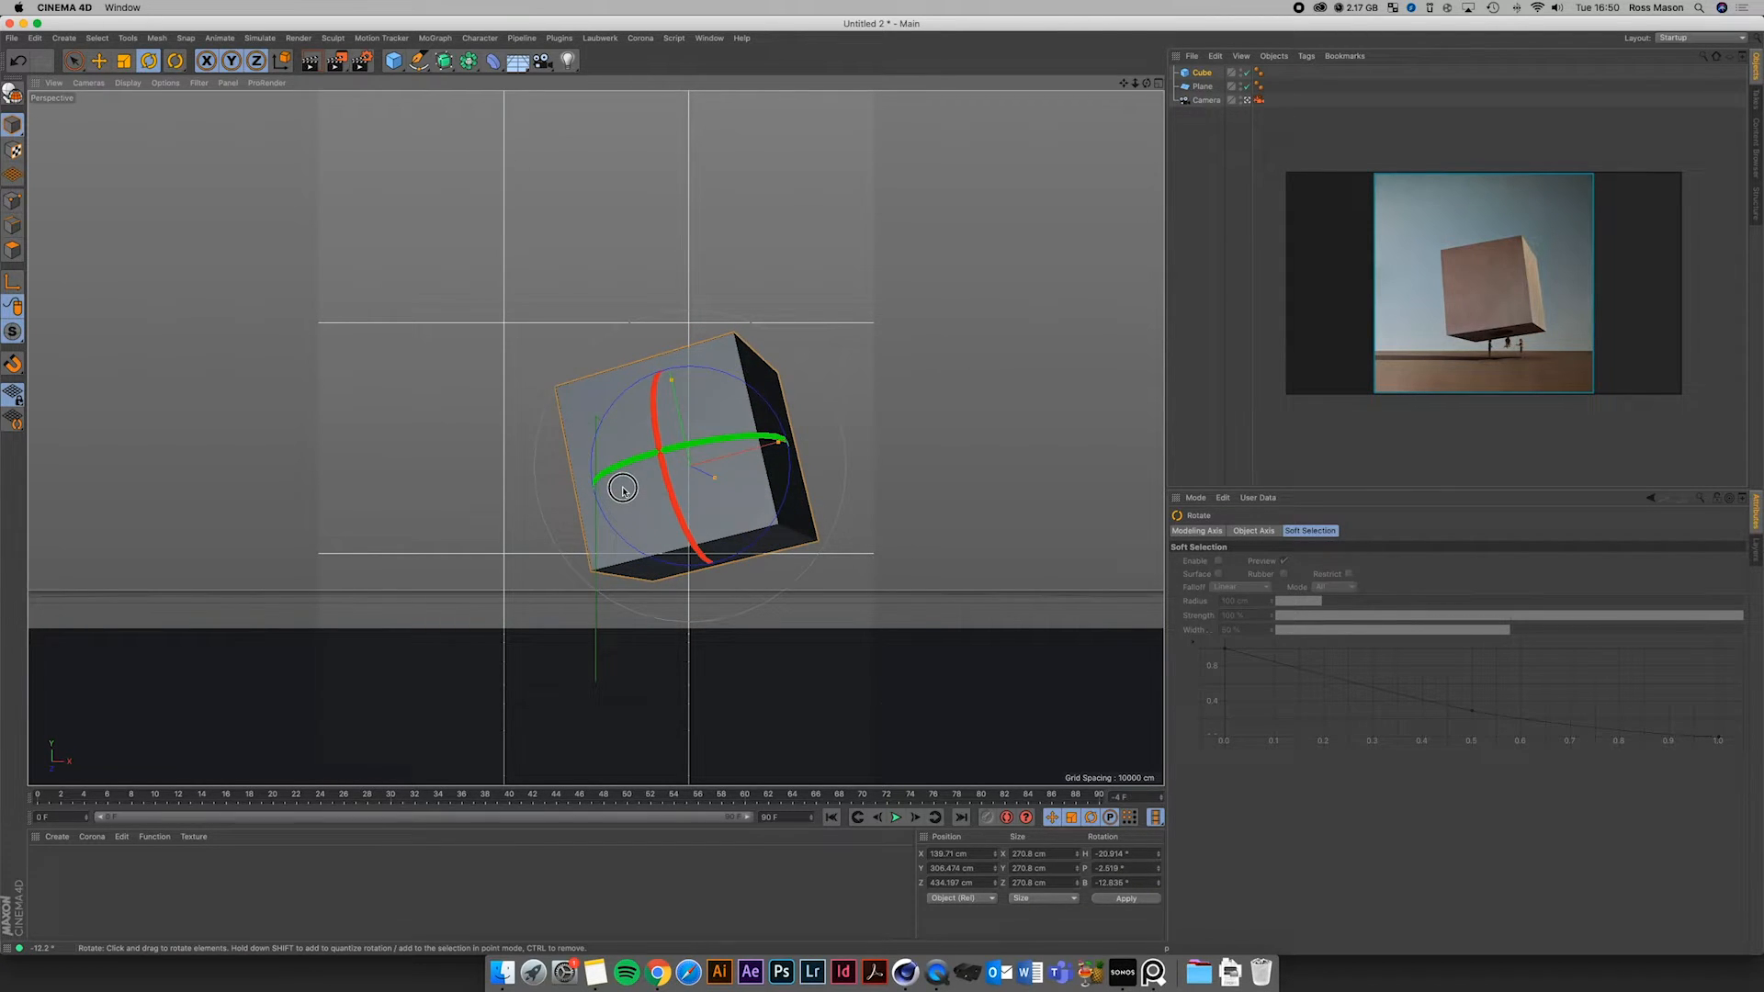
drag(623, 489, 630, 500)
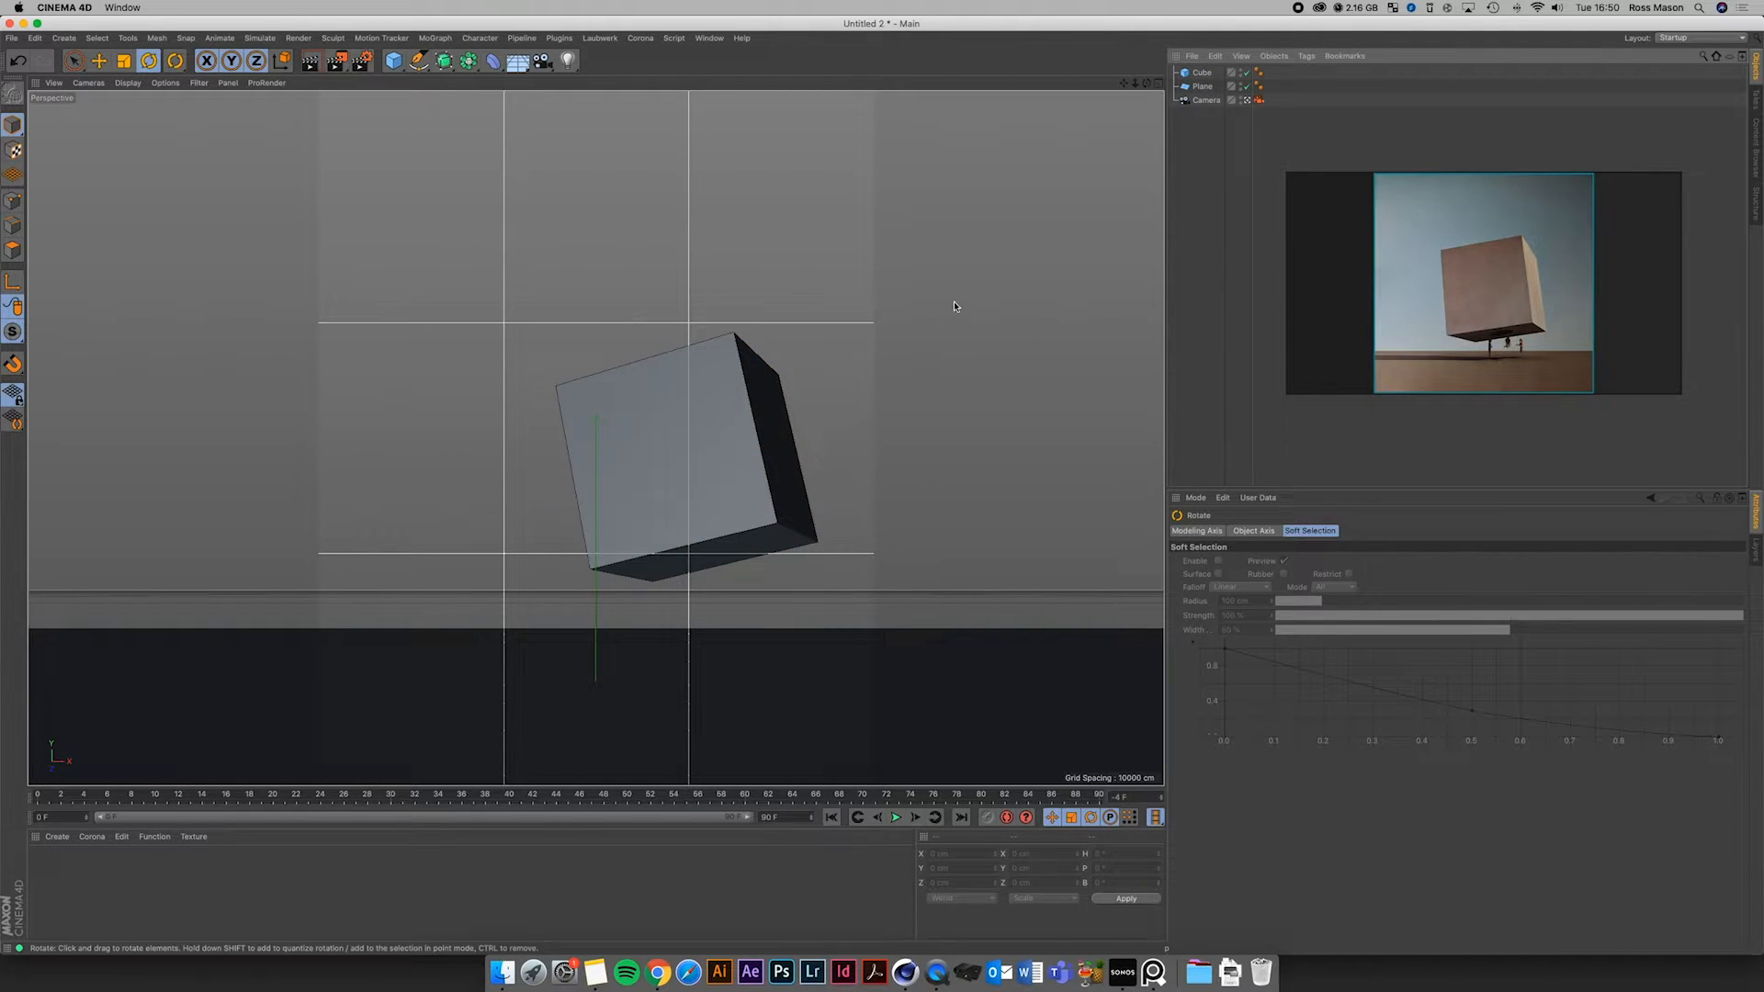
Add a Corona Sky to the scene and show its object properties
click(642, 36)
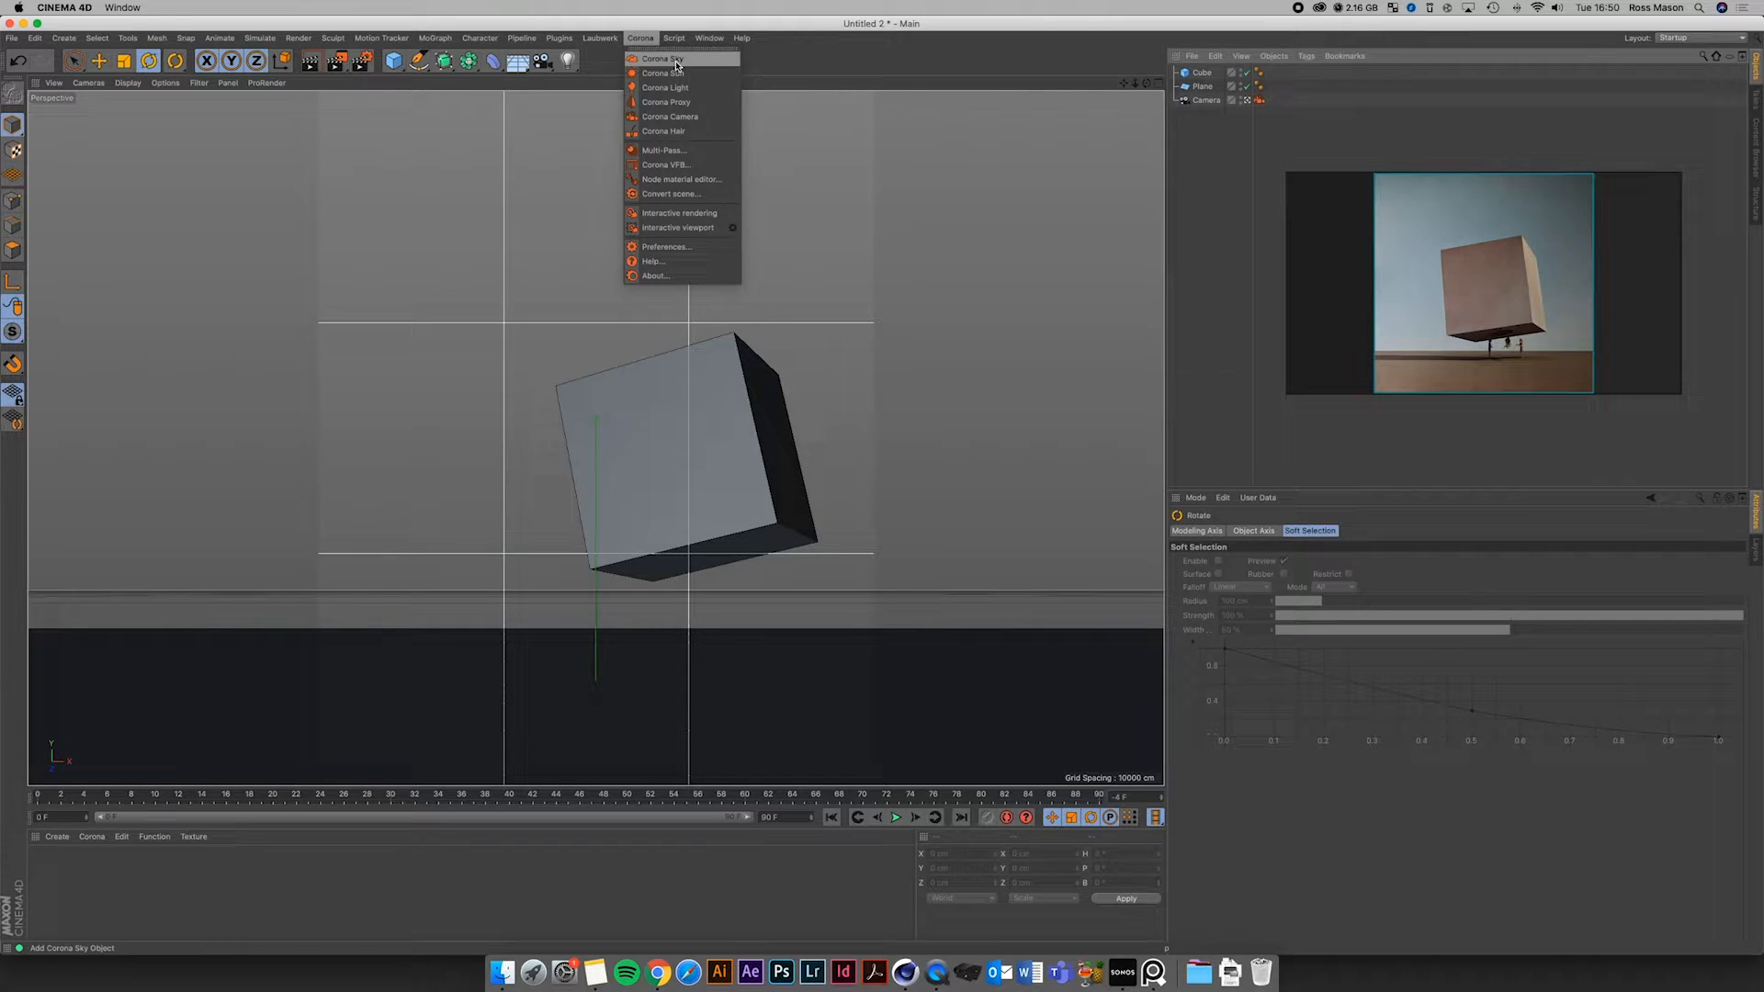
click(661, 59)
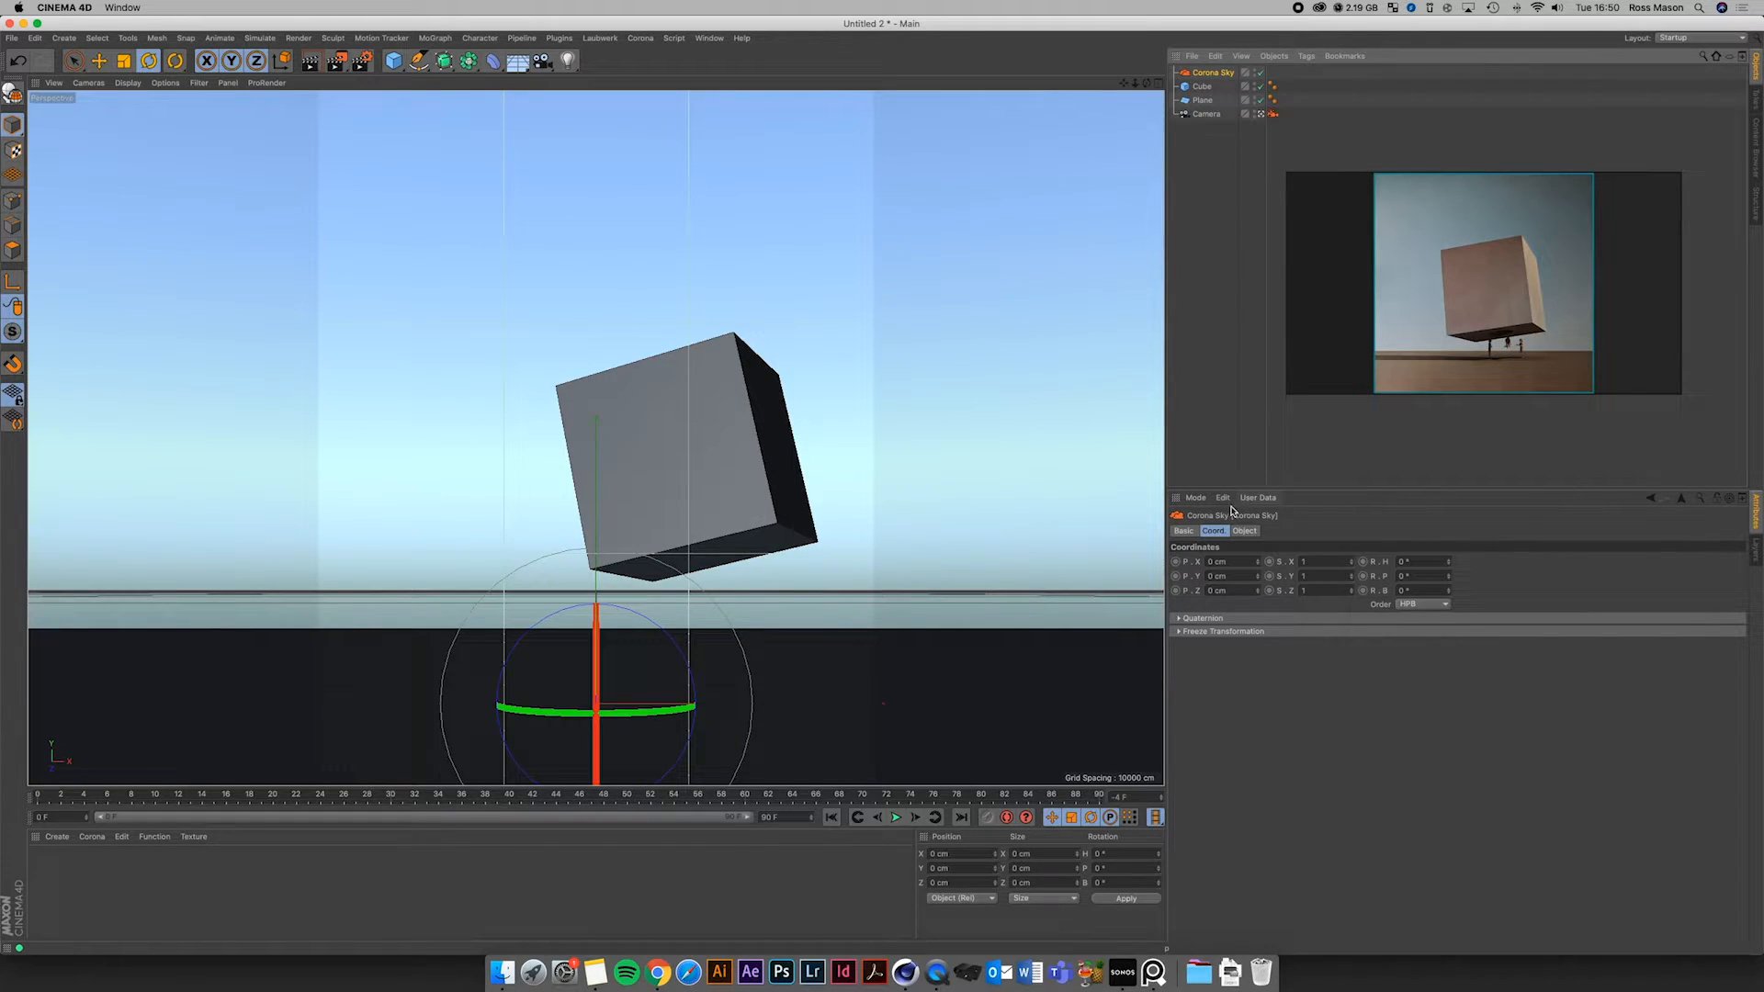
click(1243, 529)
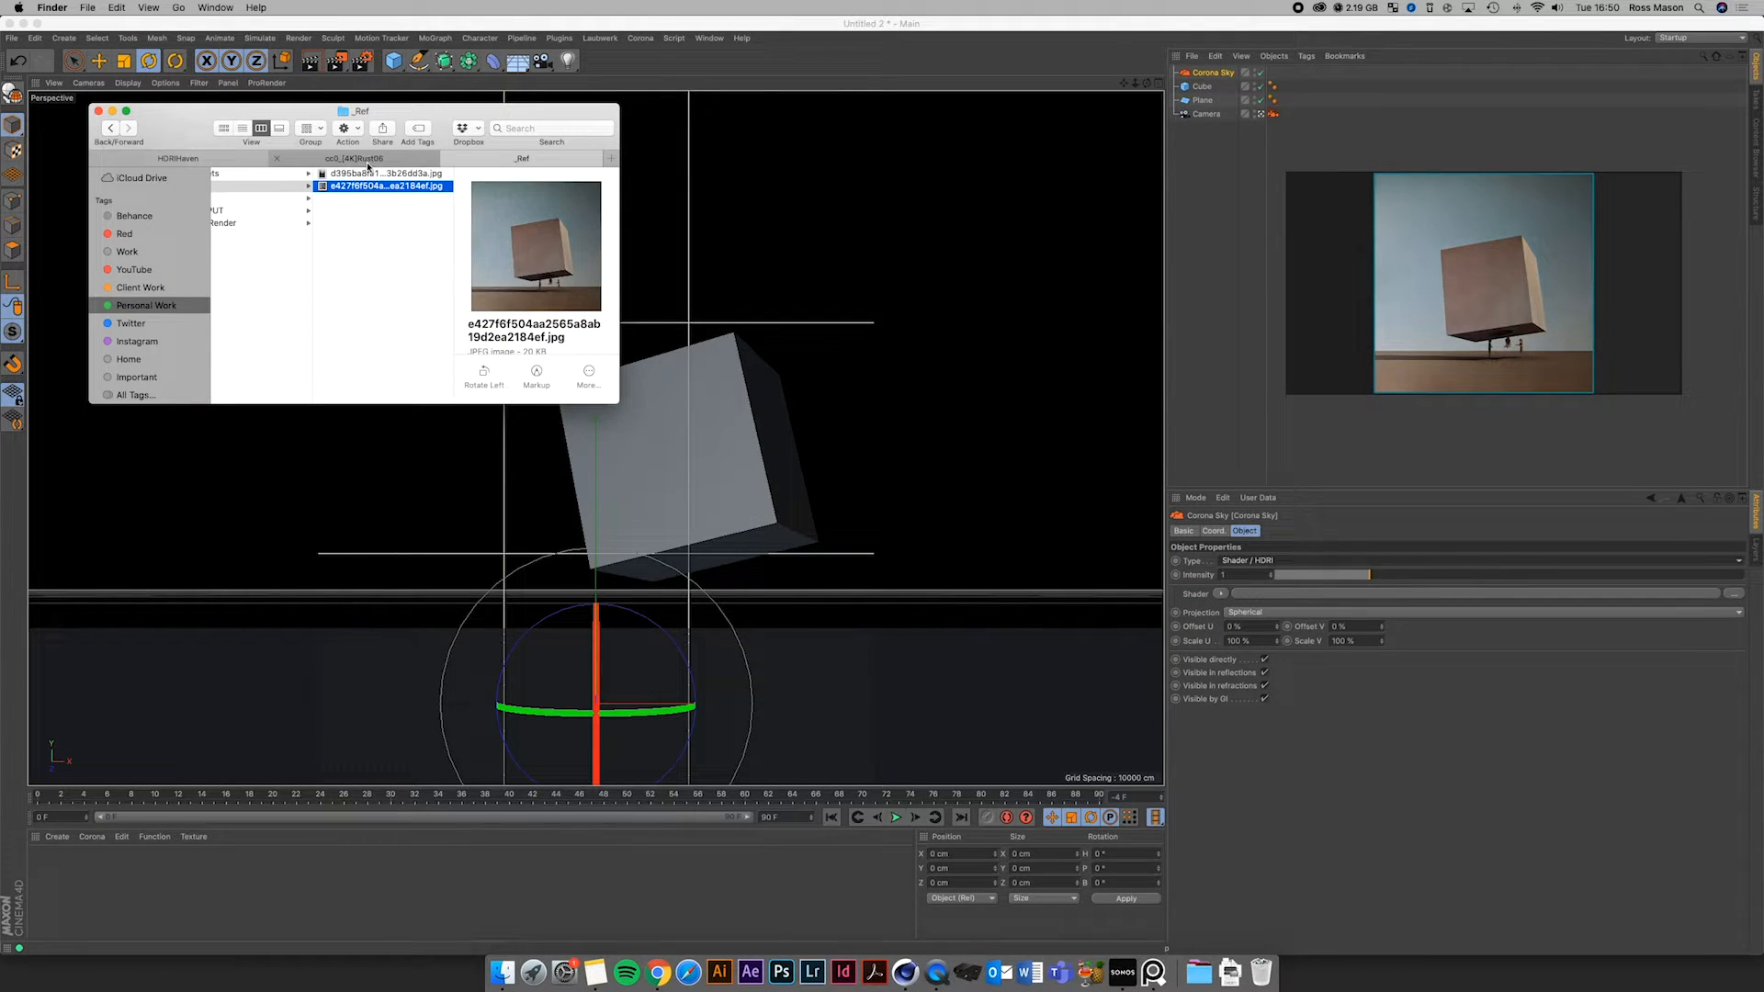
In the HDRIHaven folder, select the syferfontein_6d_clear_2k.hdr sky image
click(382, 237)
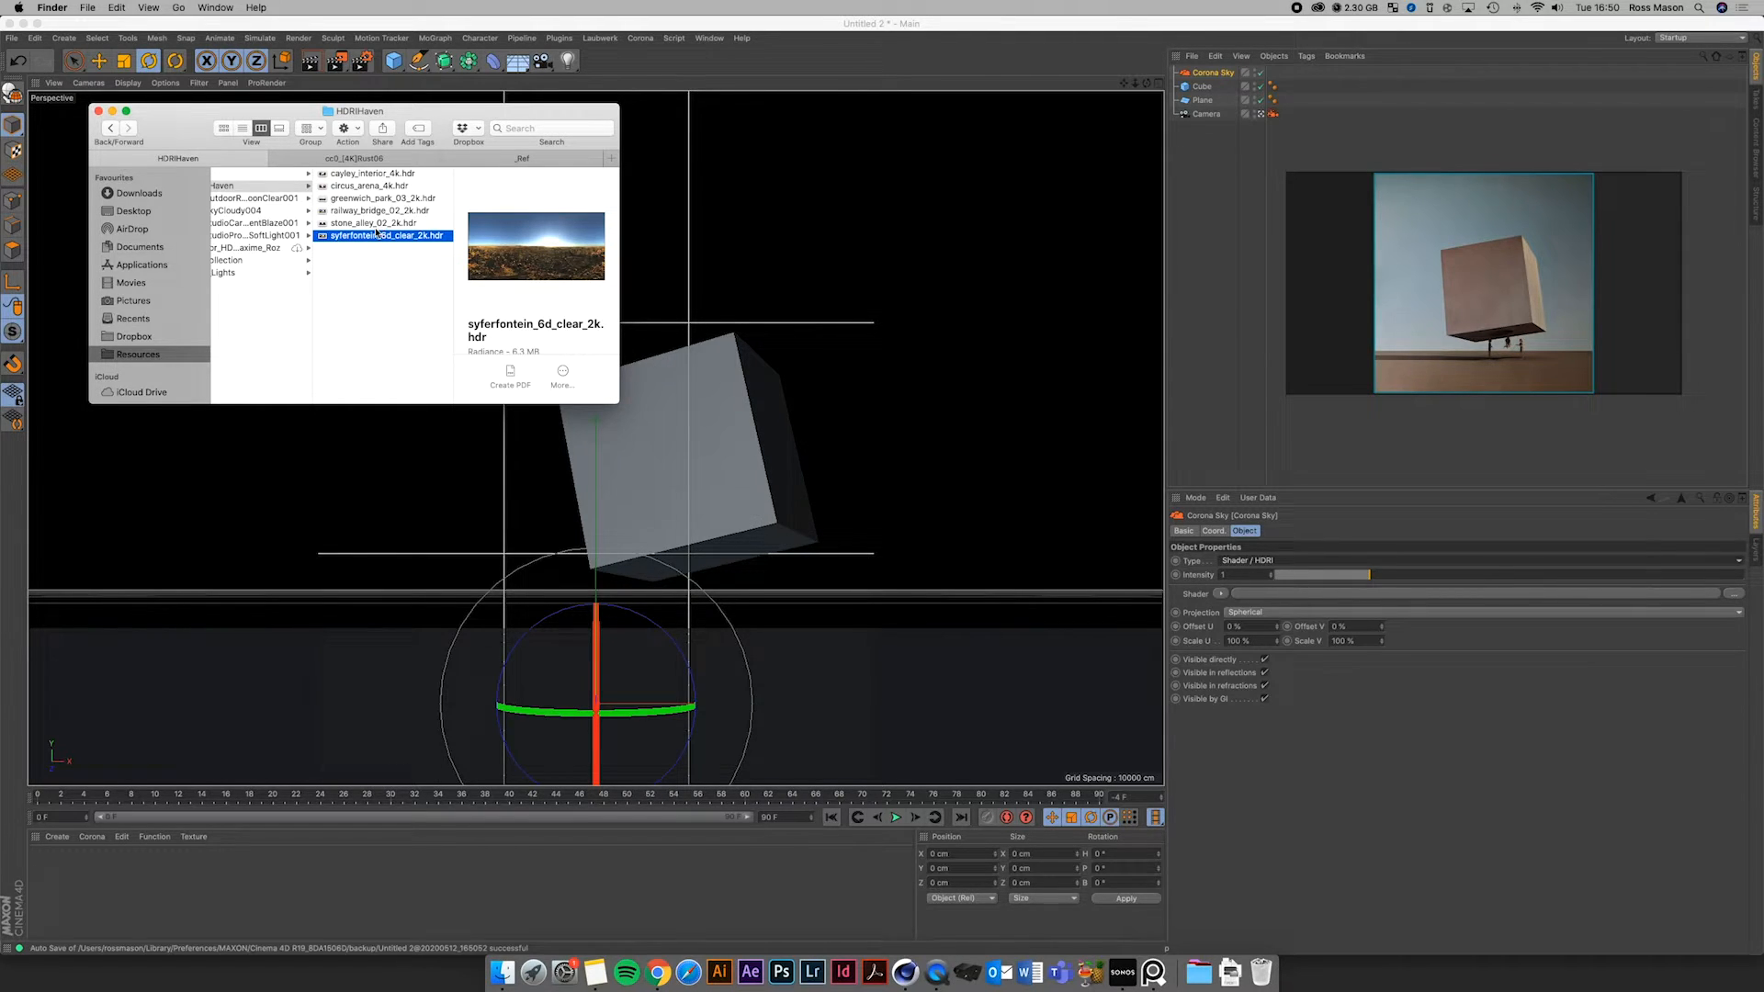
click(378, 209)
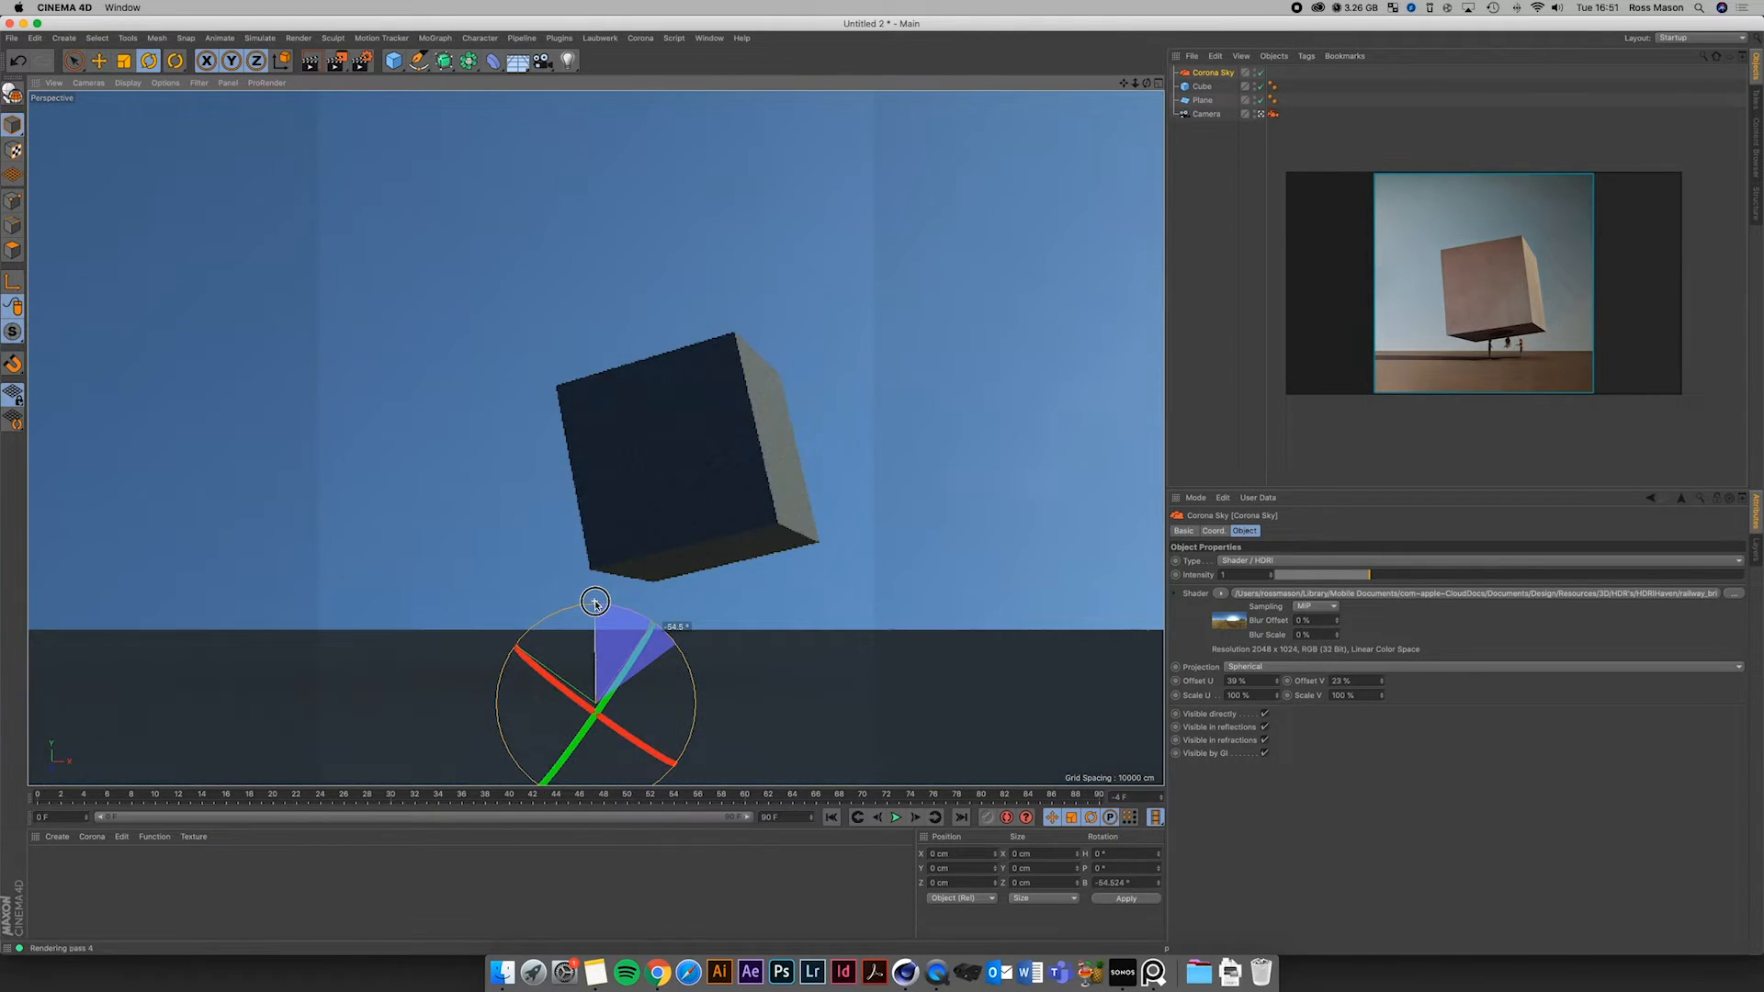
Rotate the HDRI sky around the scene to set the lighting direction
drag(594, 599, 565, 589)
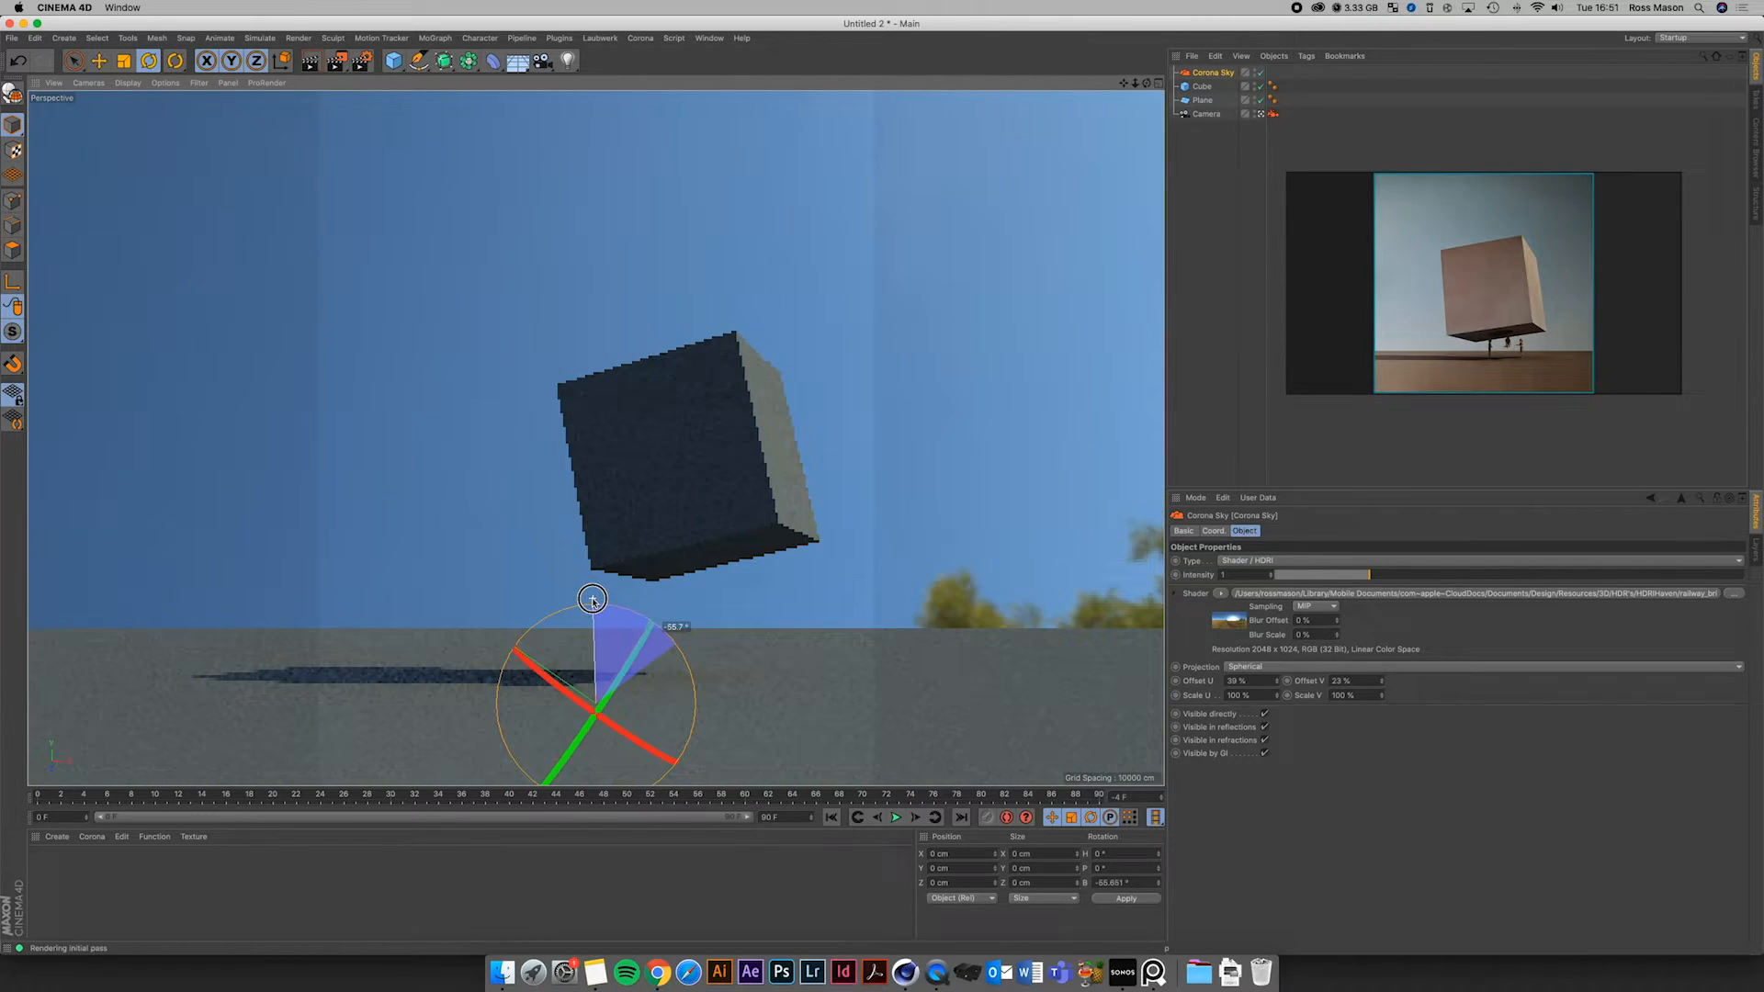
drag(589, 597, 604, 602)
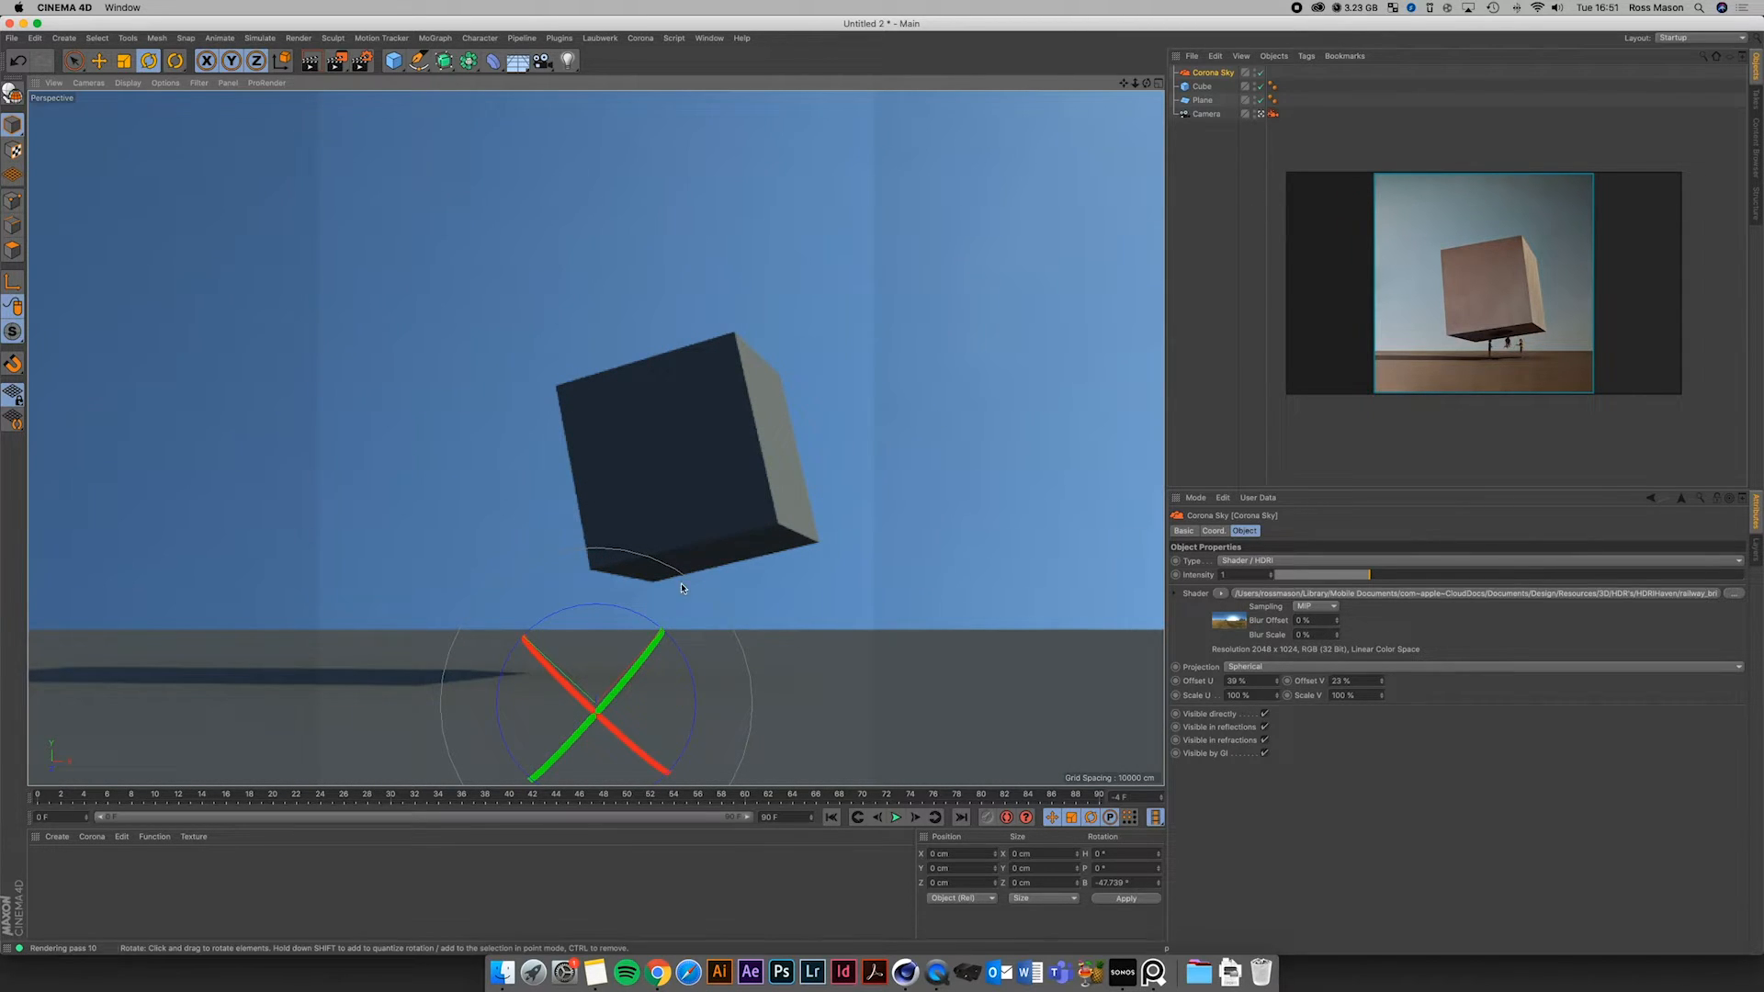
drag(680, 584, 617, 608)
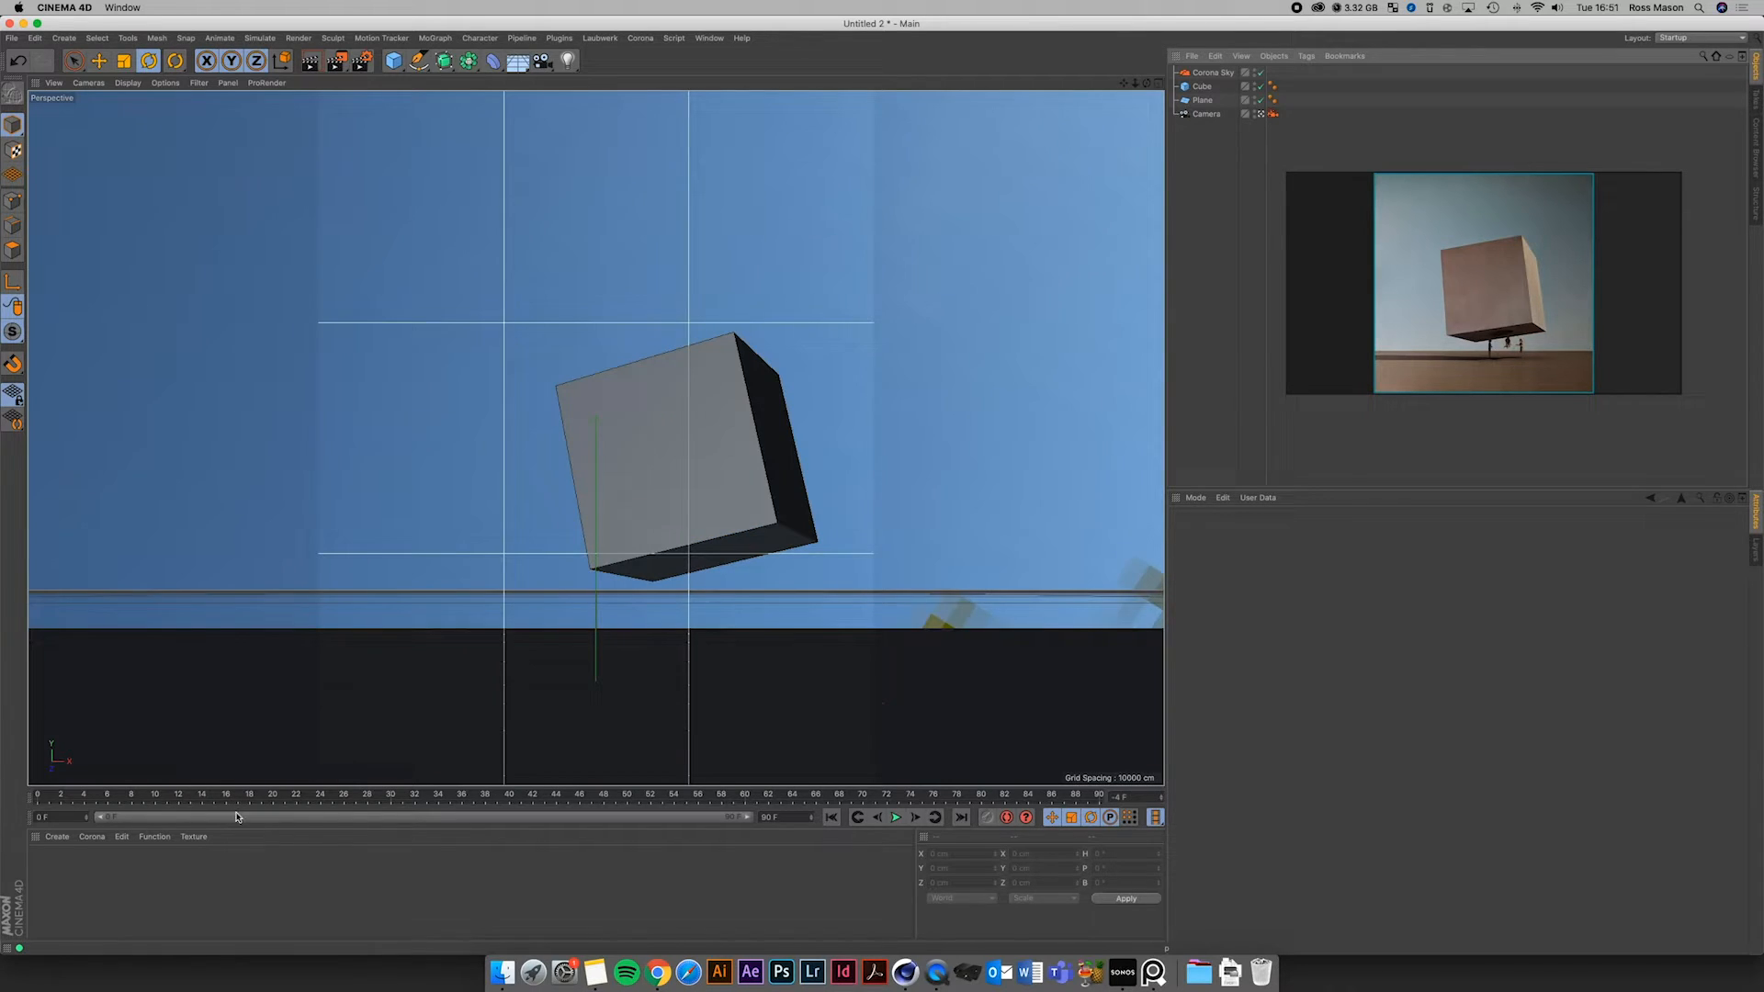
Create a new Corona material with a diffuse orange at 50% saturation and 50% value
click(92, 837)
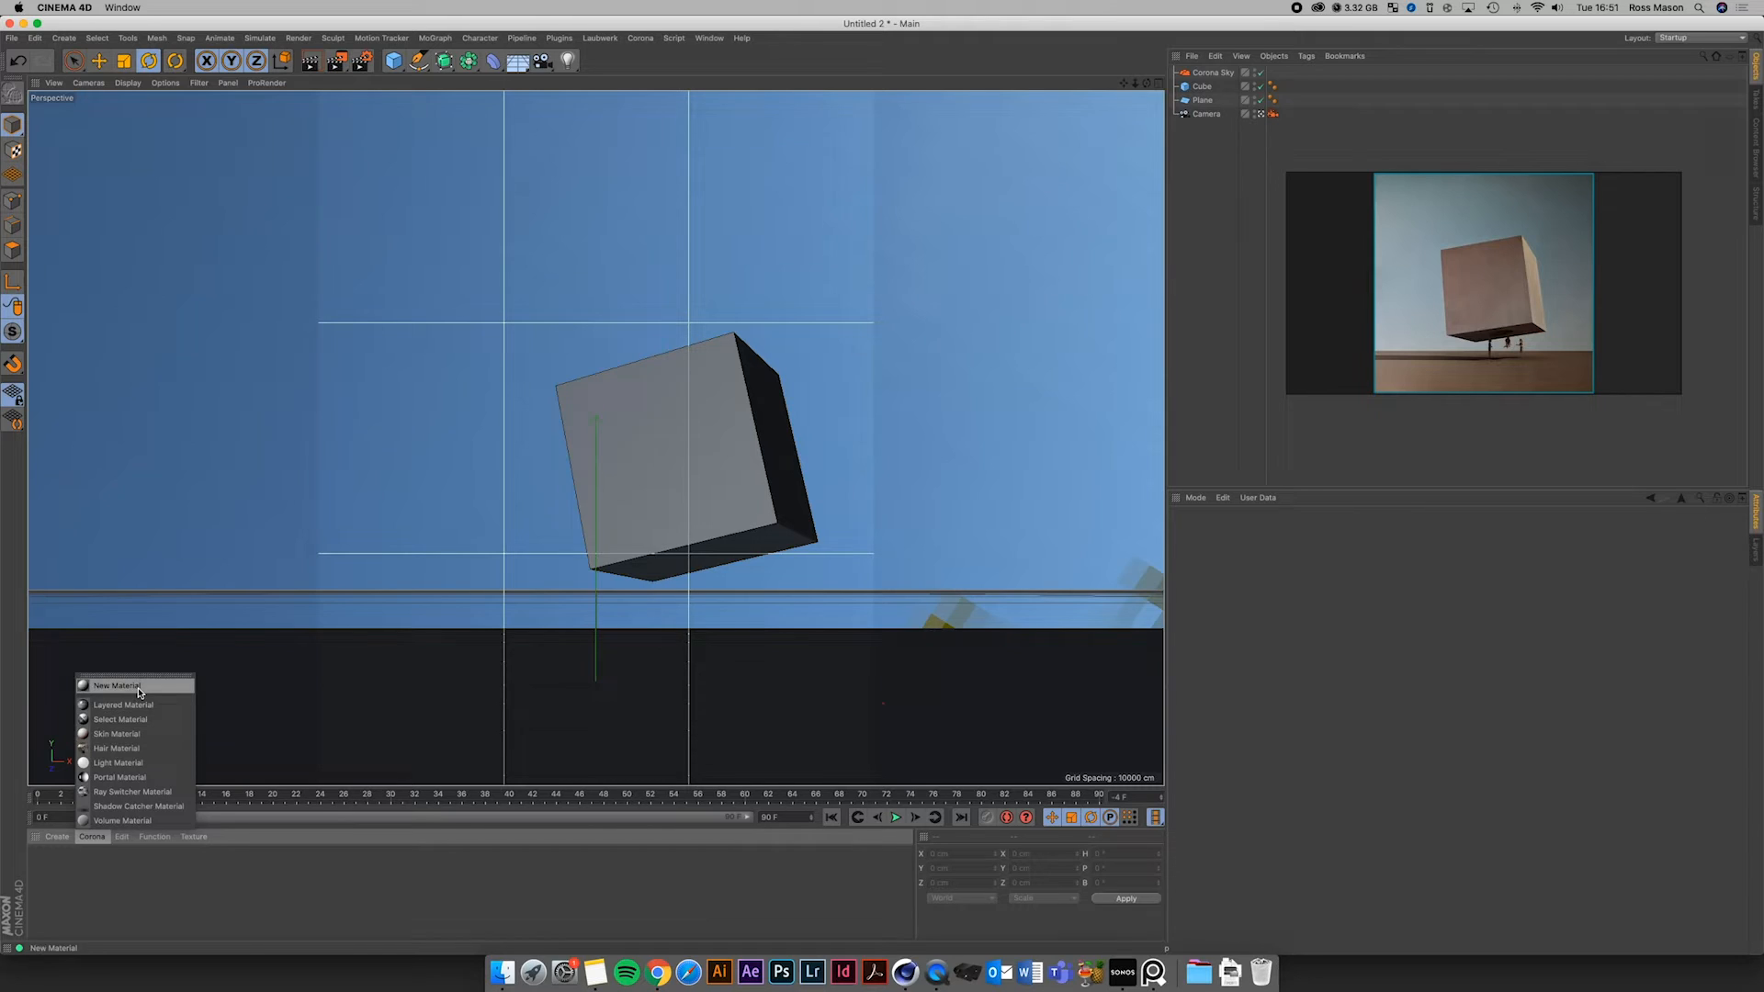
click(114, 686)
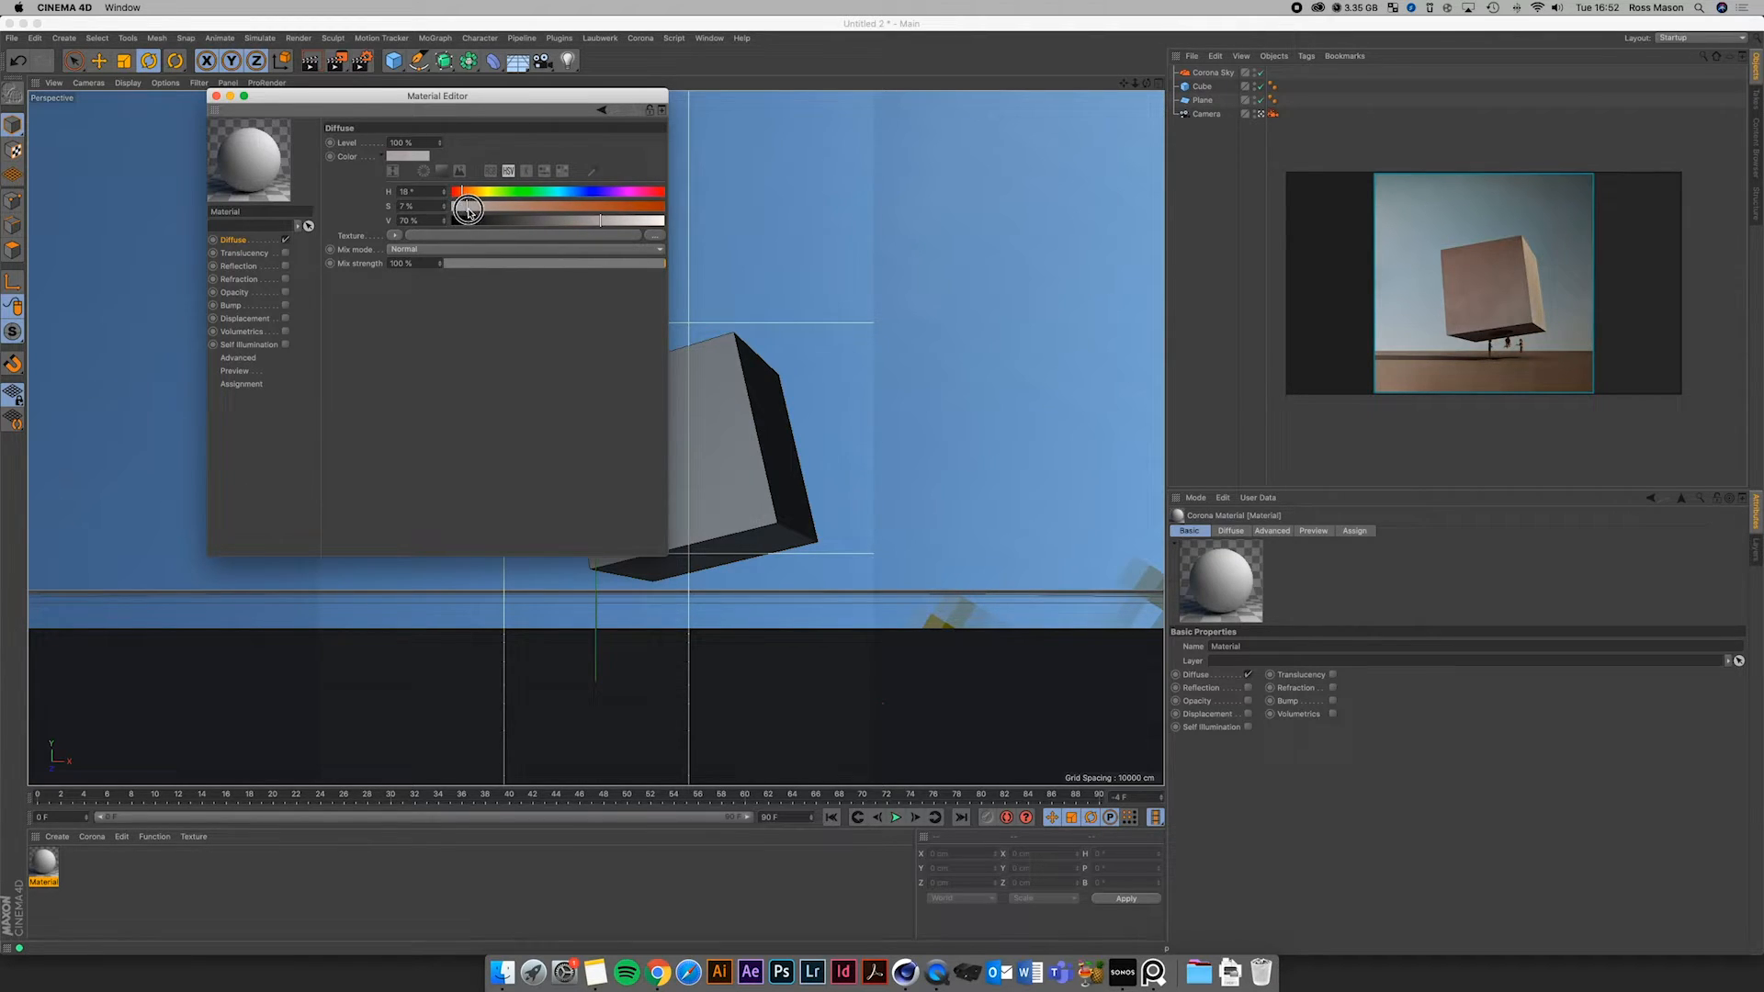
drag(468, 209, 507, 209)
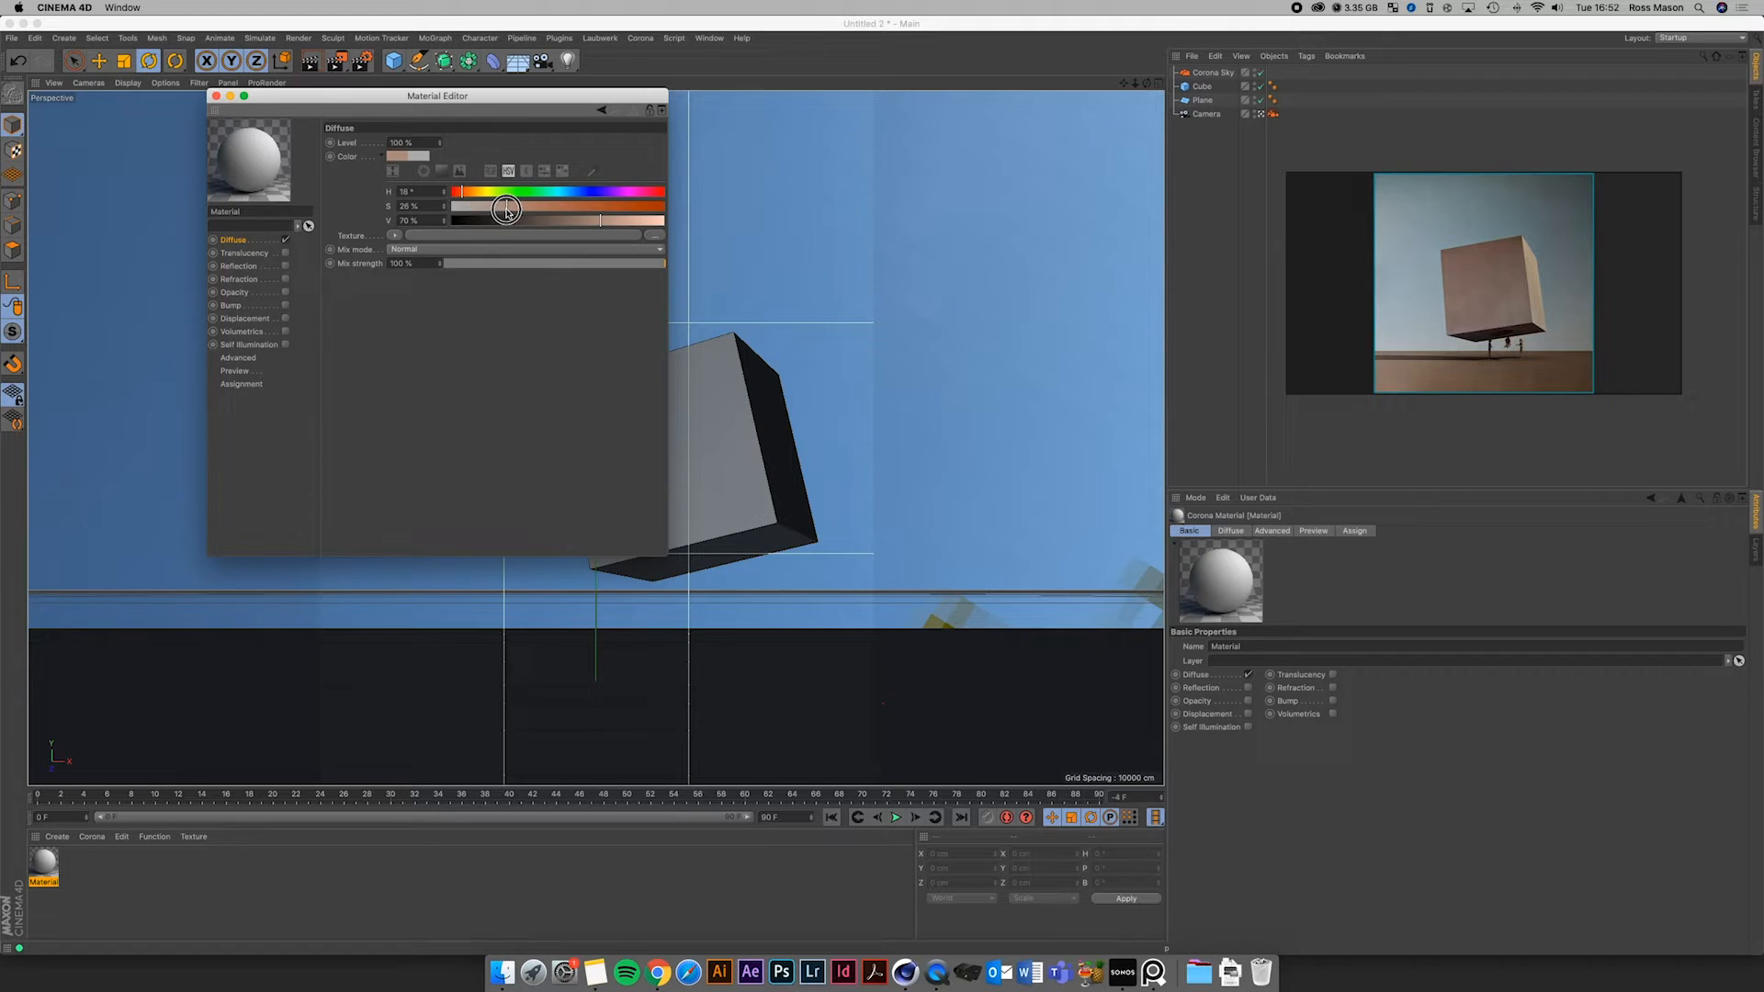
drag(507, 211, 551, 213)
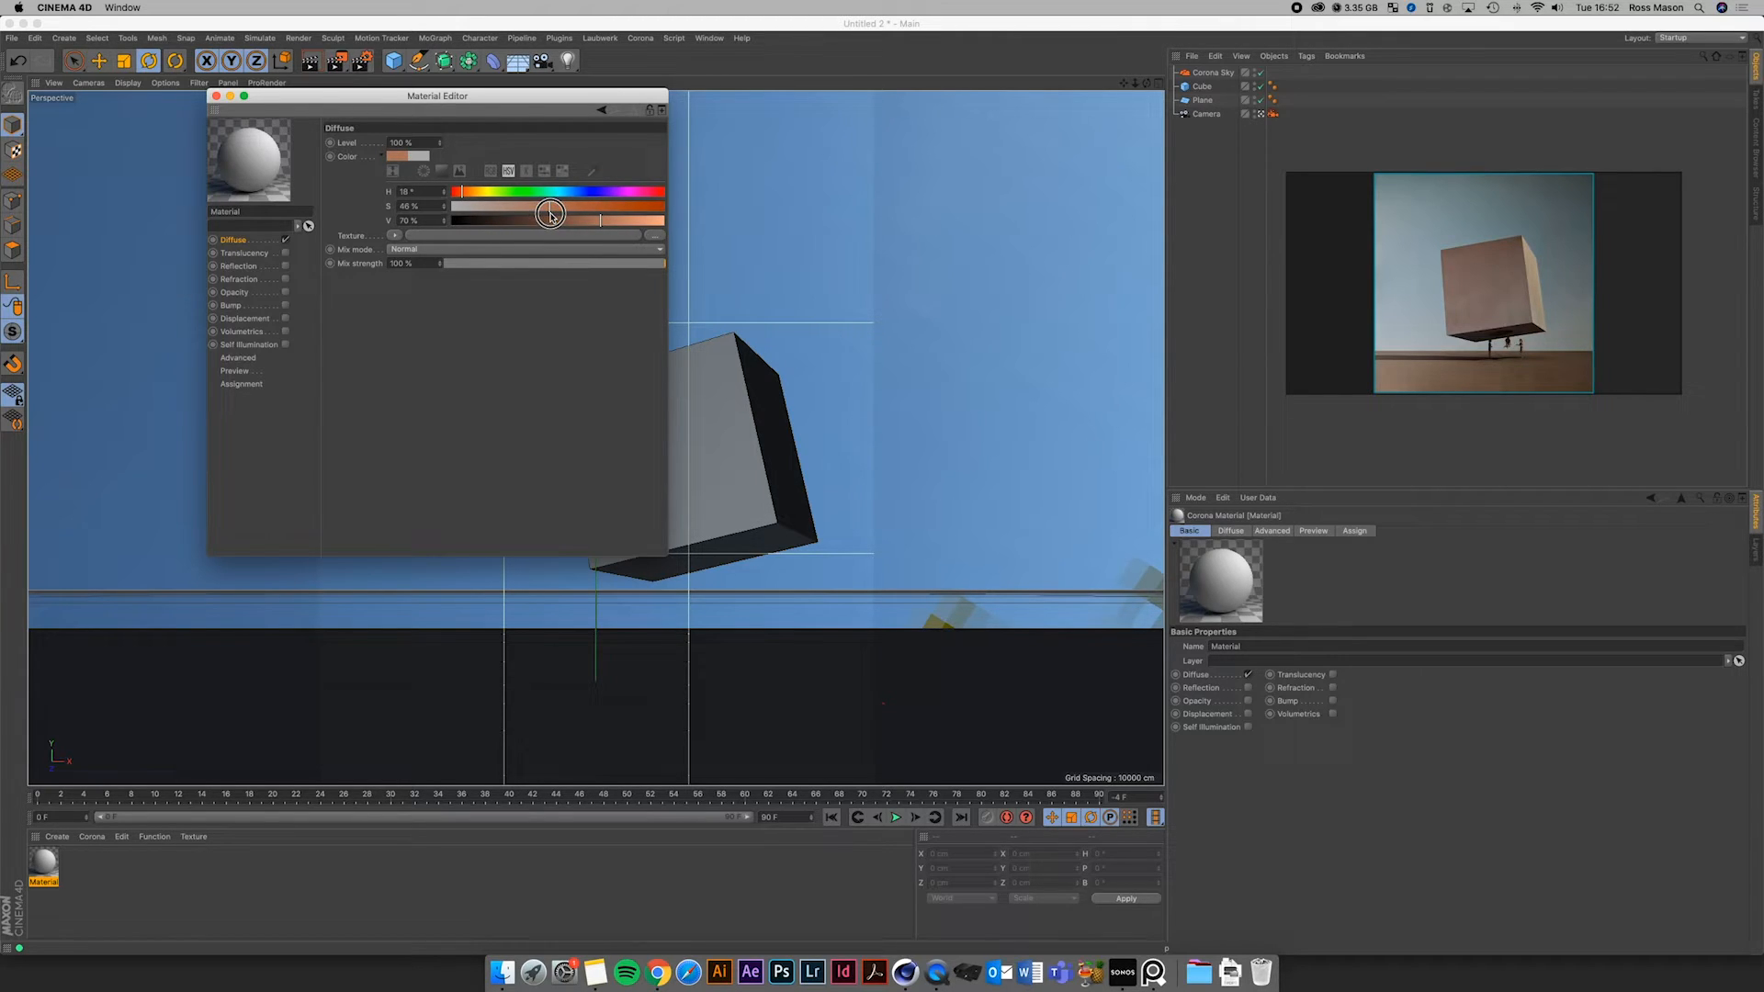
drag(552, 206, 558, 206)
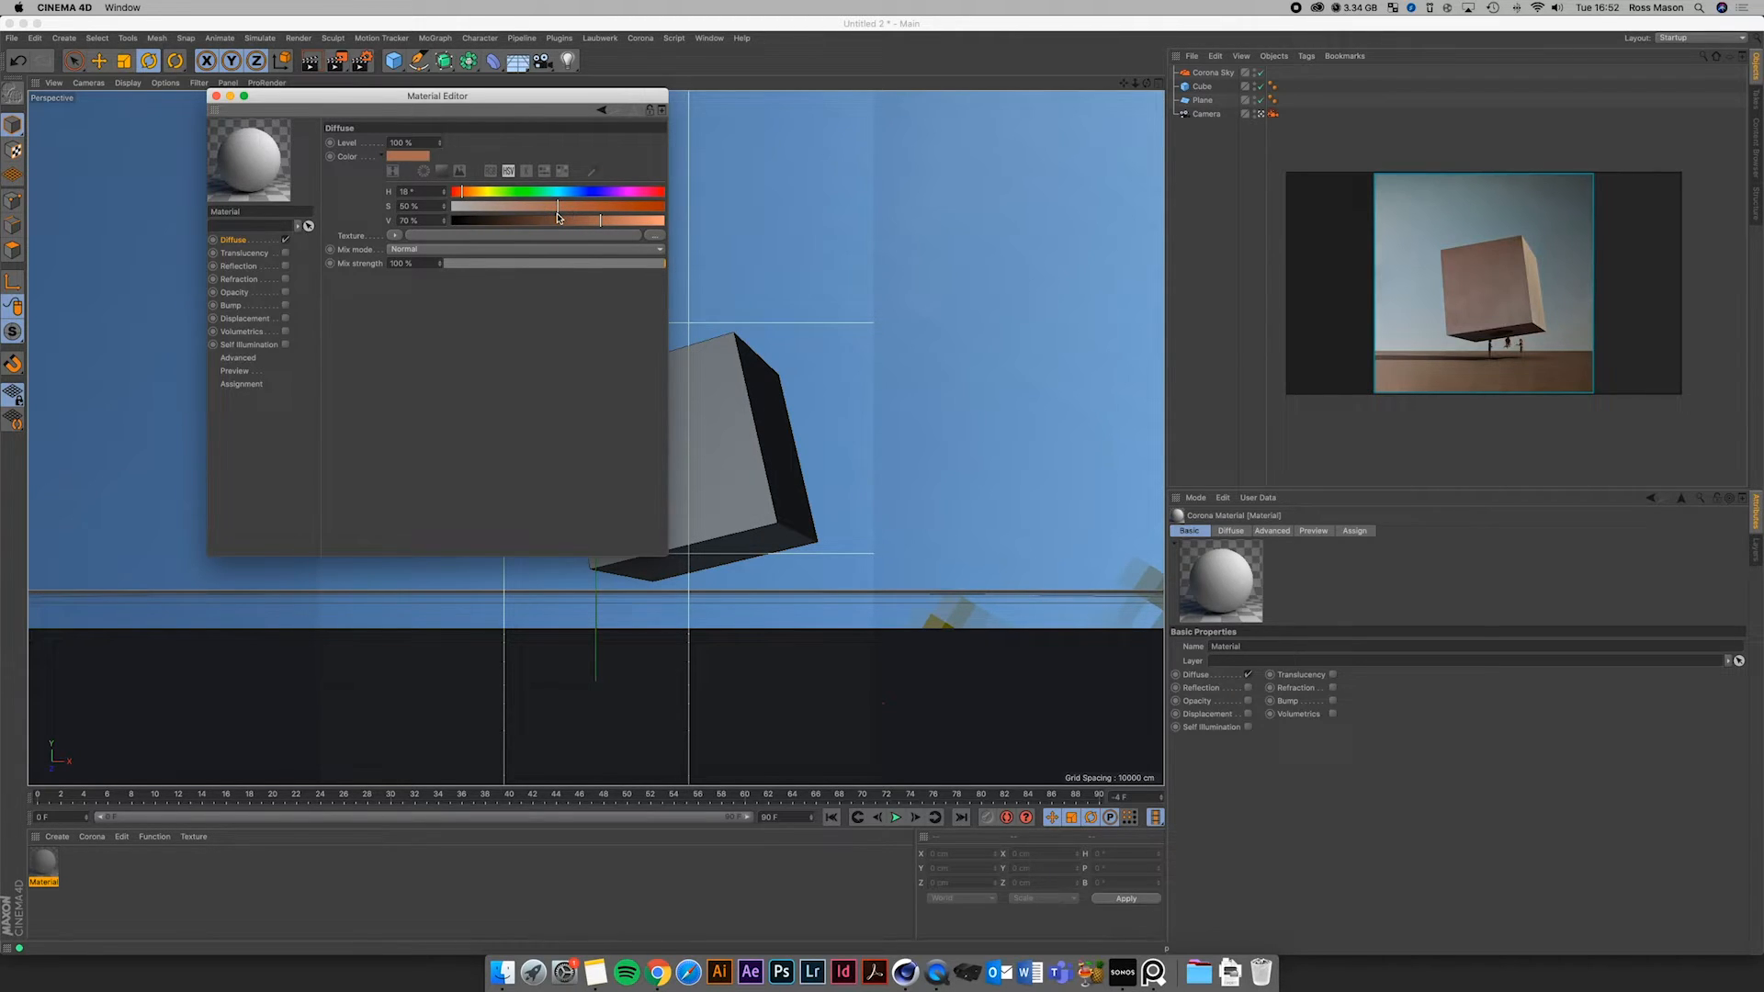
click(568, 218)
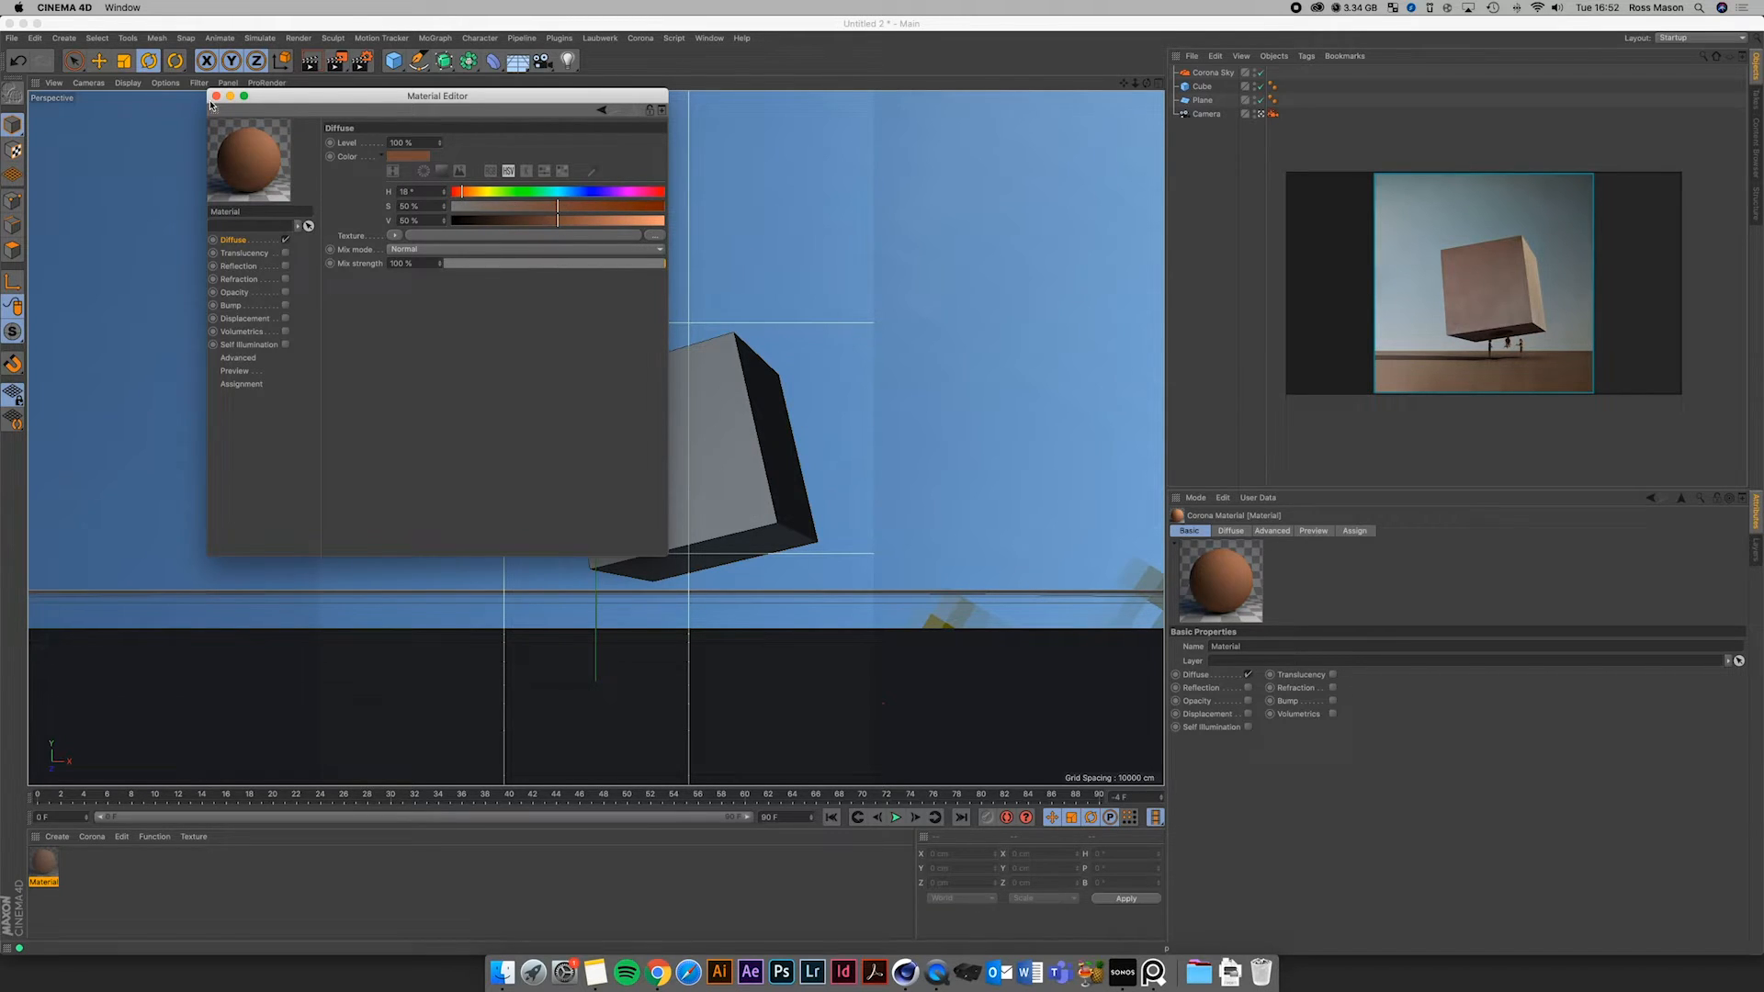
Enable Reflection on the material and adjust its Glossiness
click(239, 264)
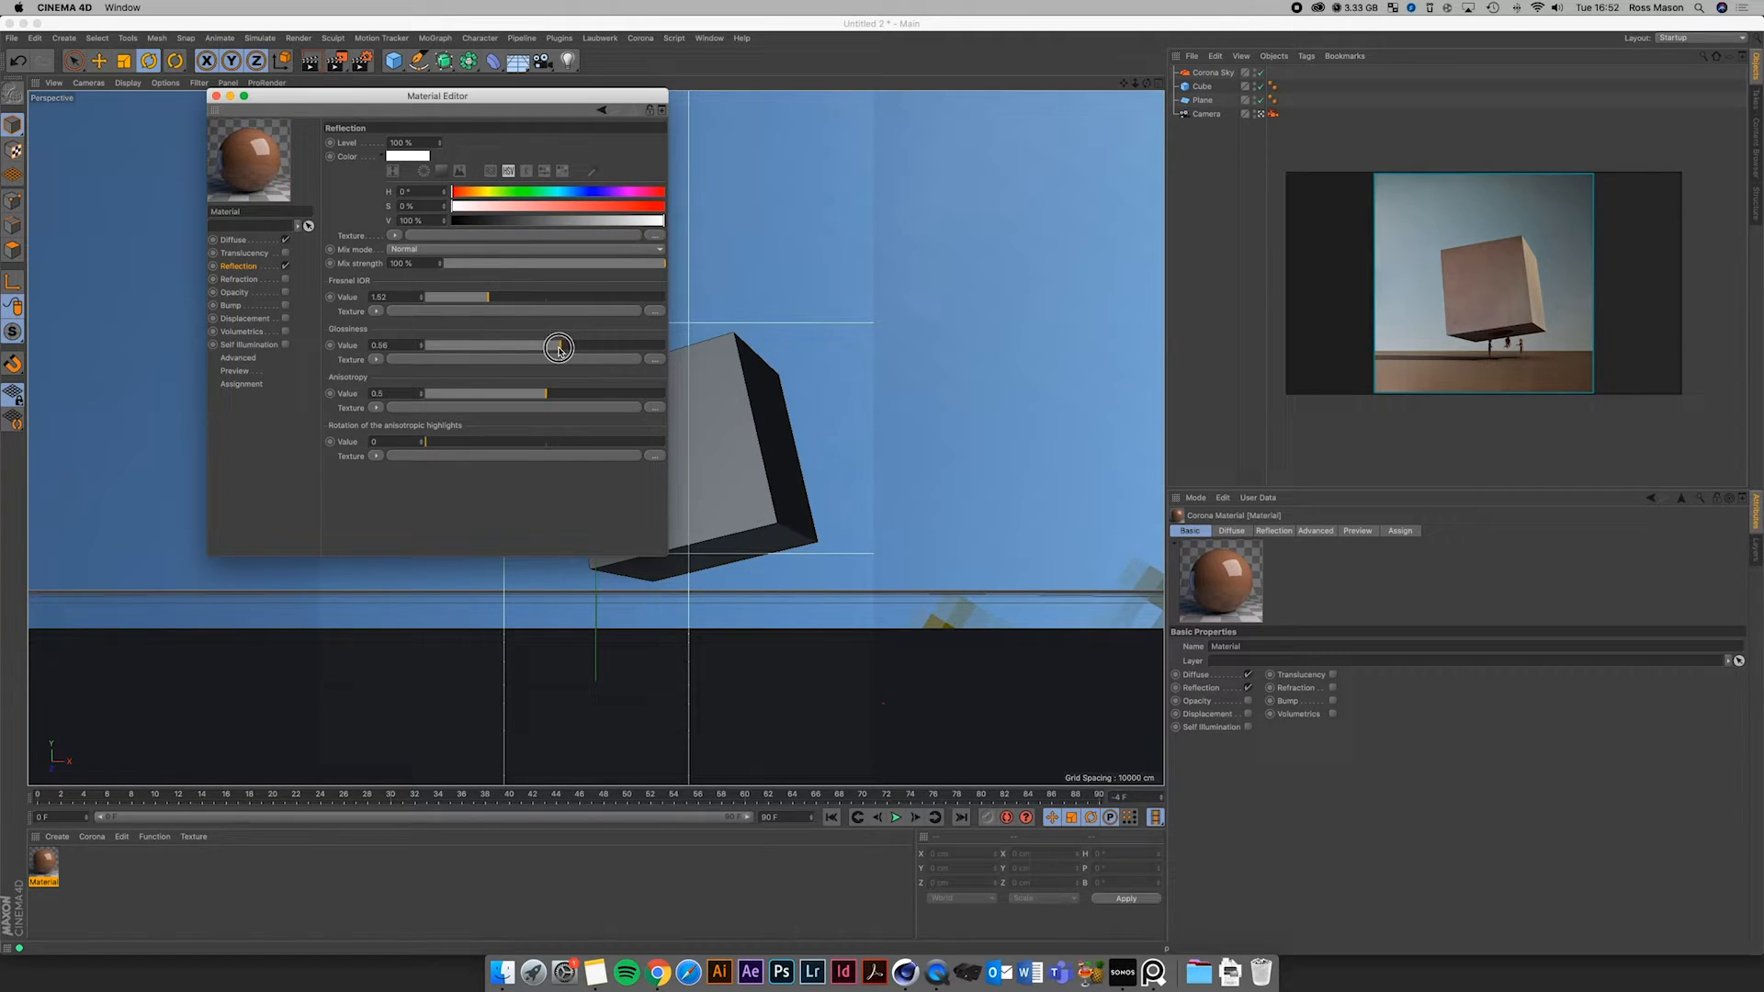
drag(558, 347, 532, 347)
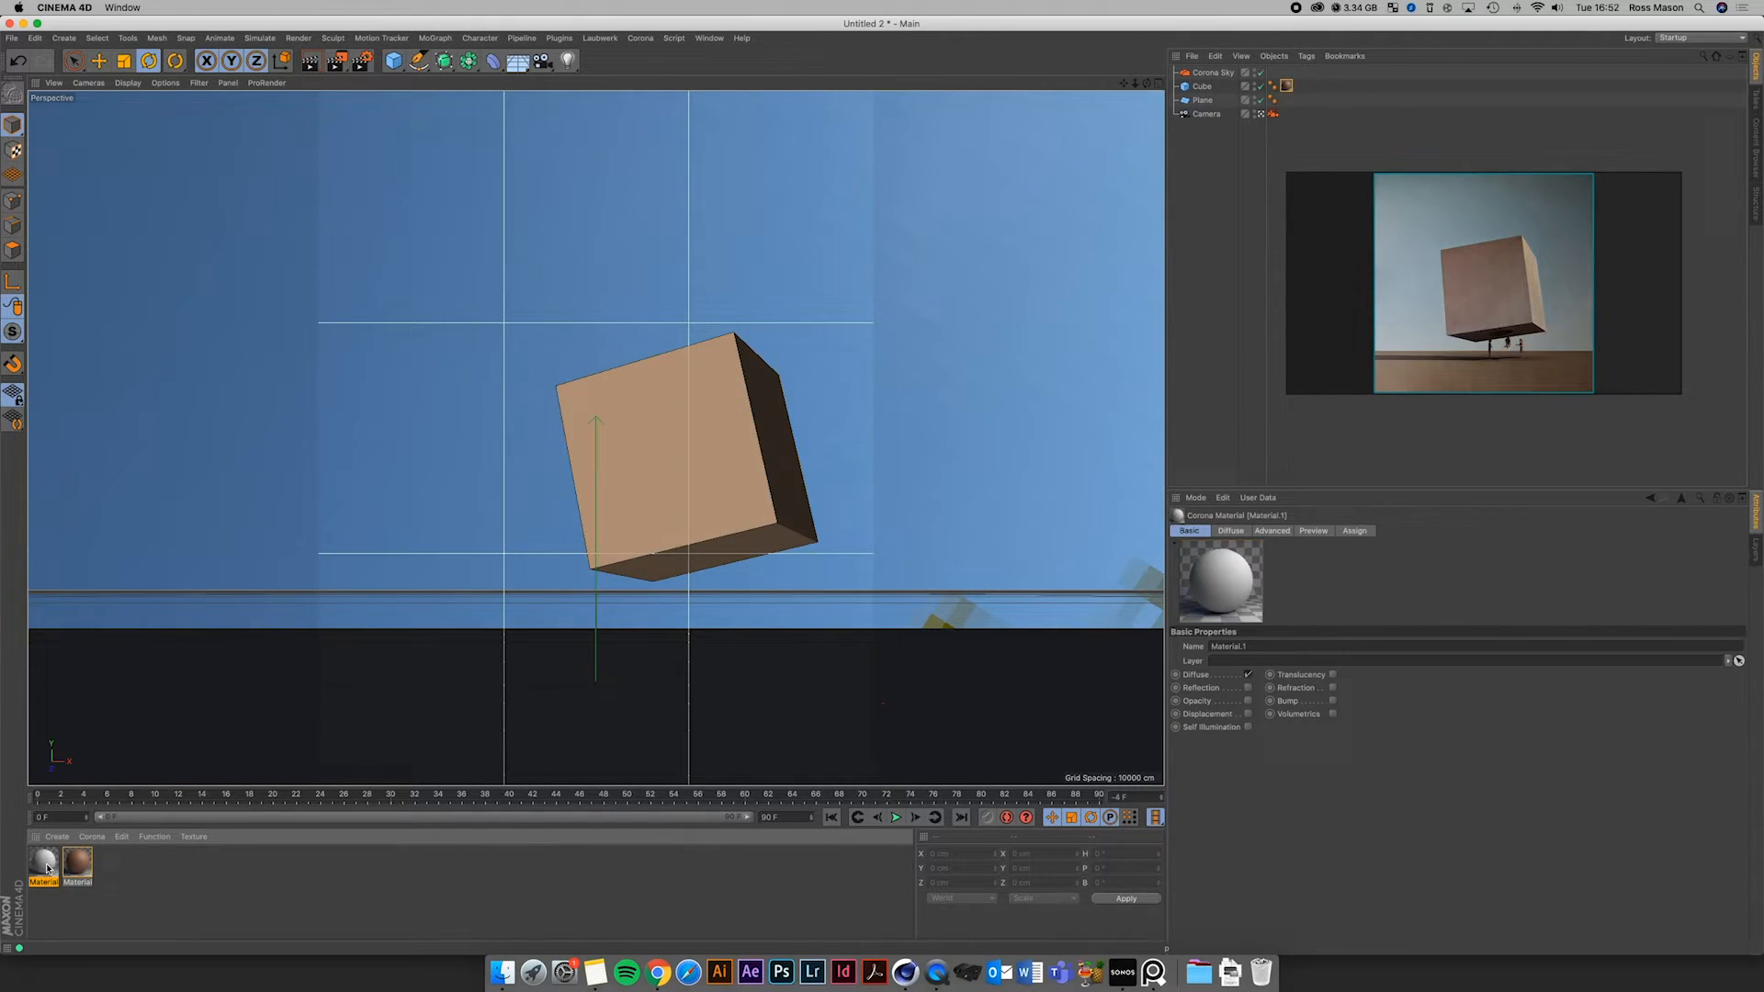
Raise the second material's saturation to 64% orange, then start the Corona Interactive Viewport render
double_click(43, 861)
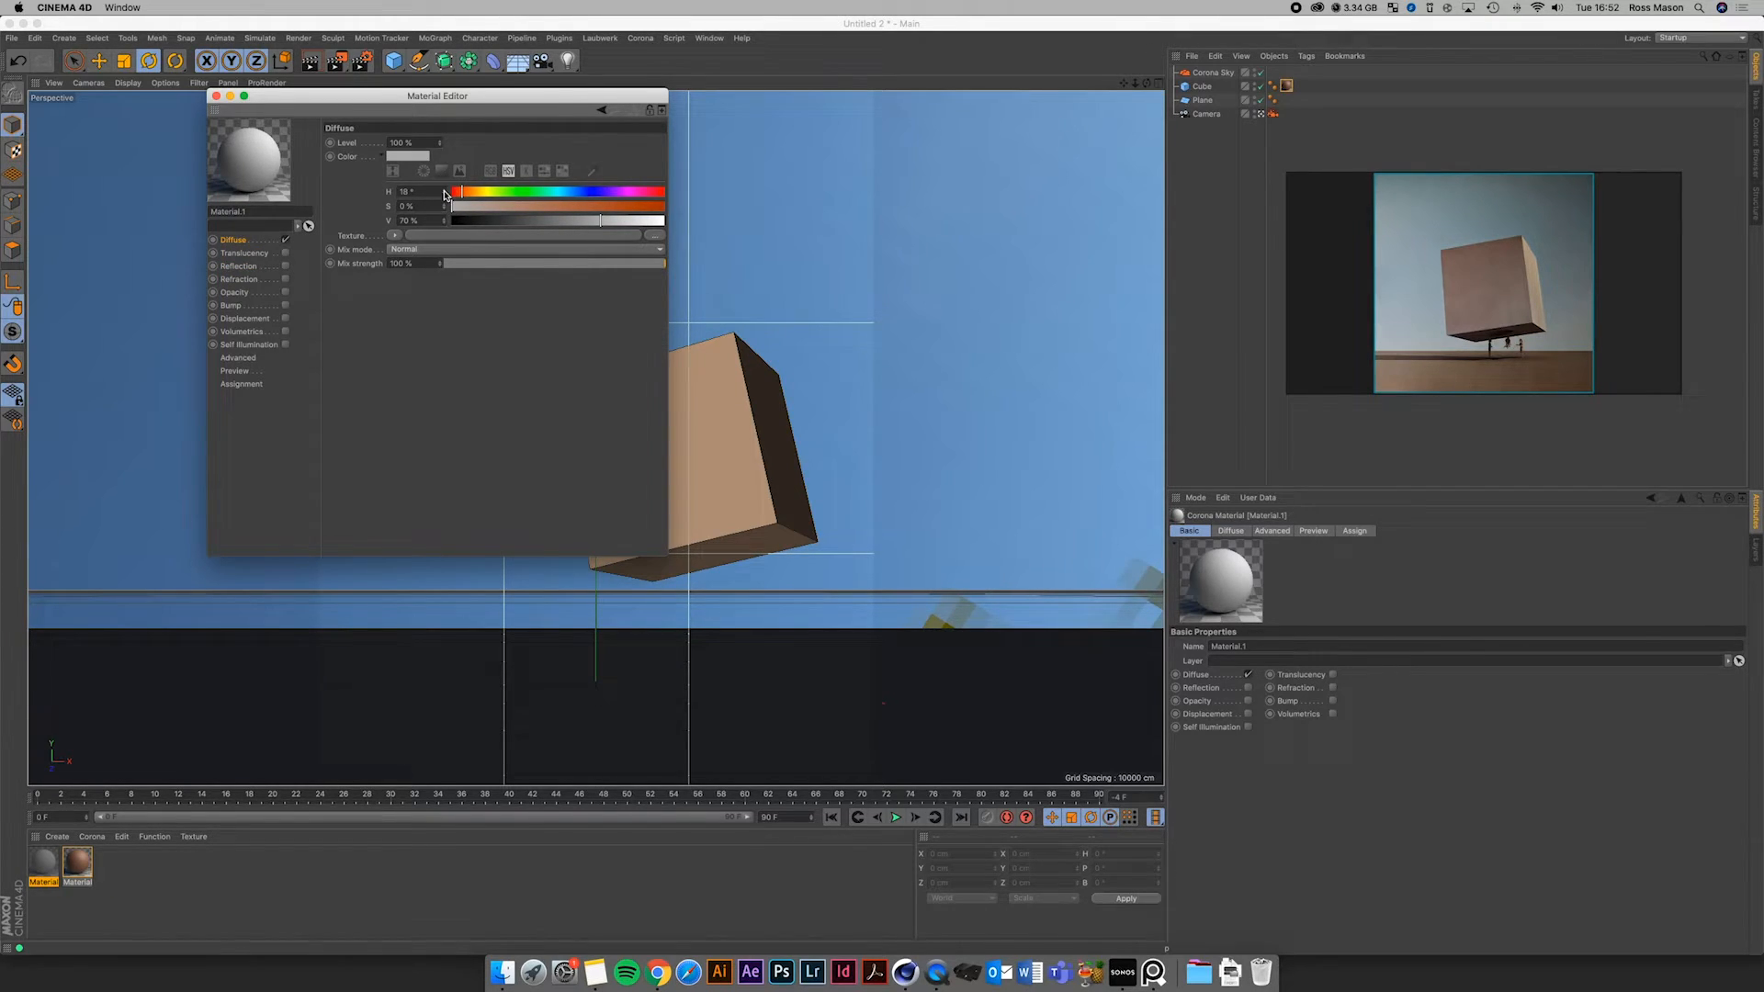
drag(456, 205, 545, 206)
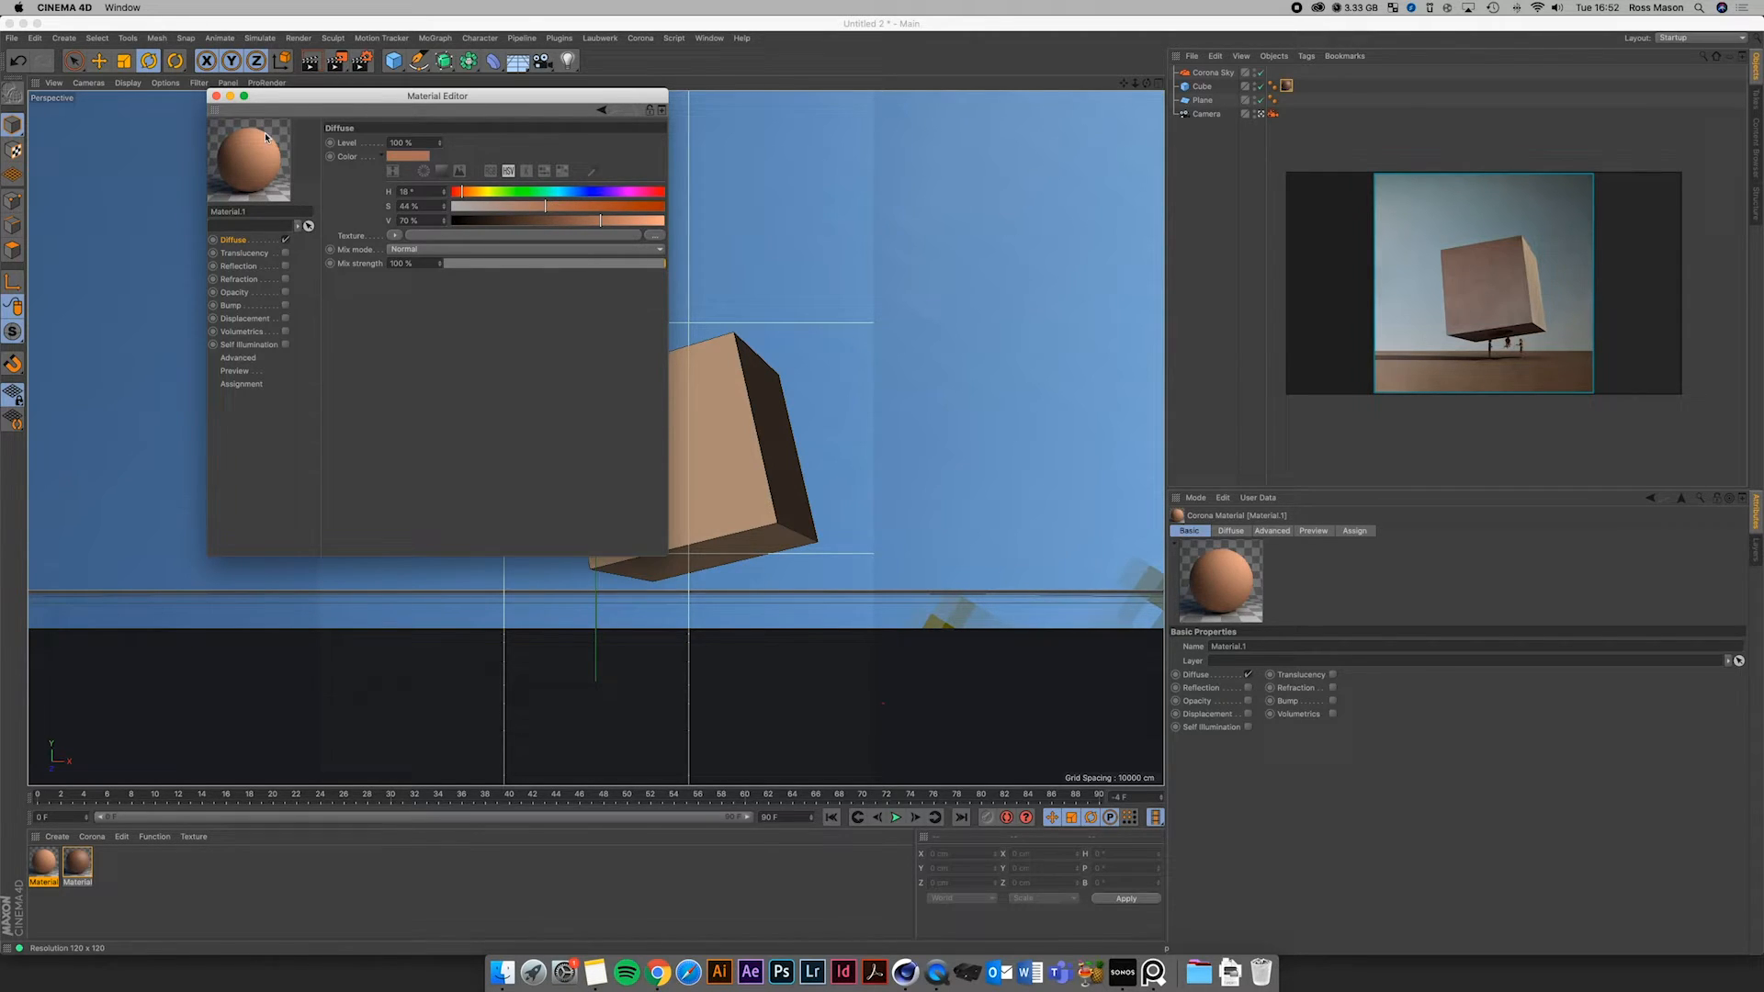
click(216, 95)
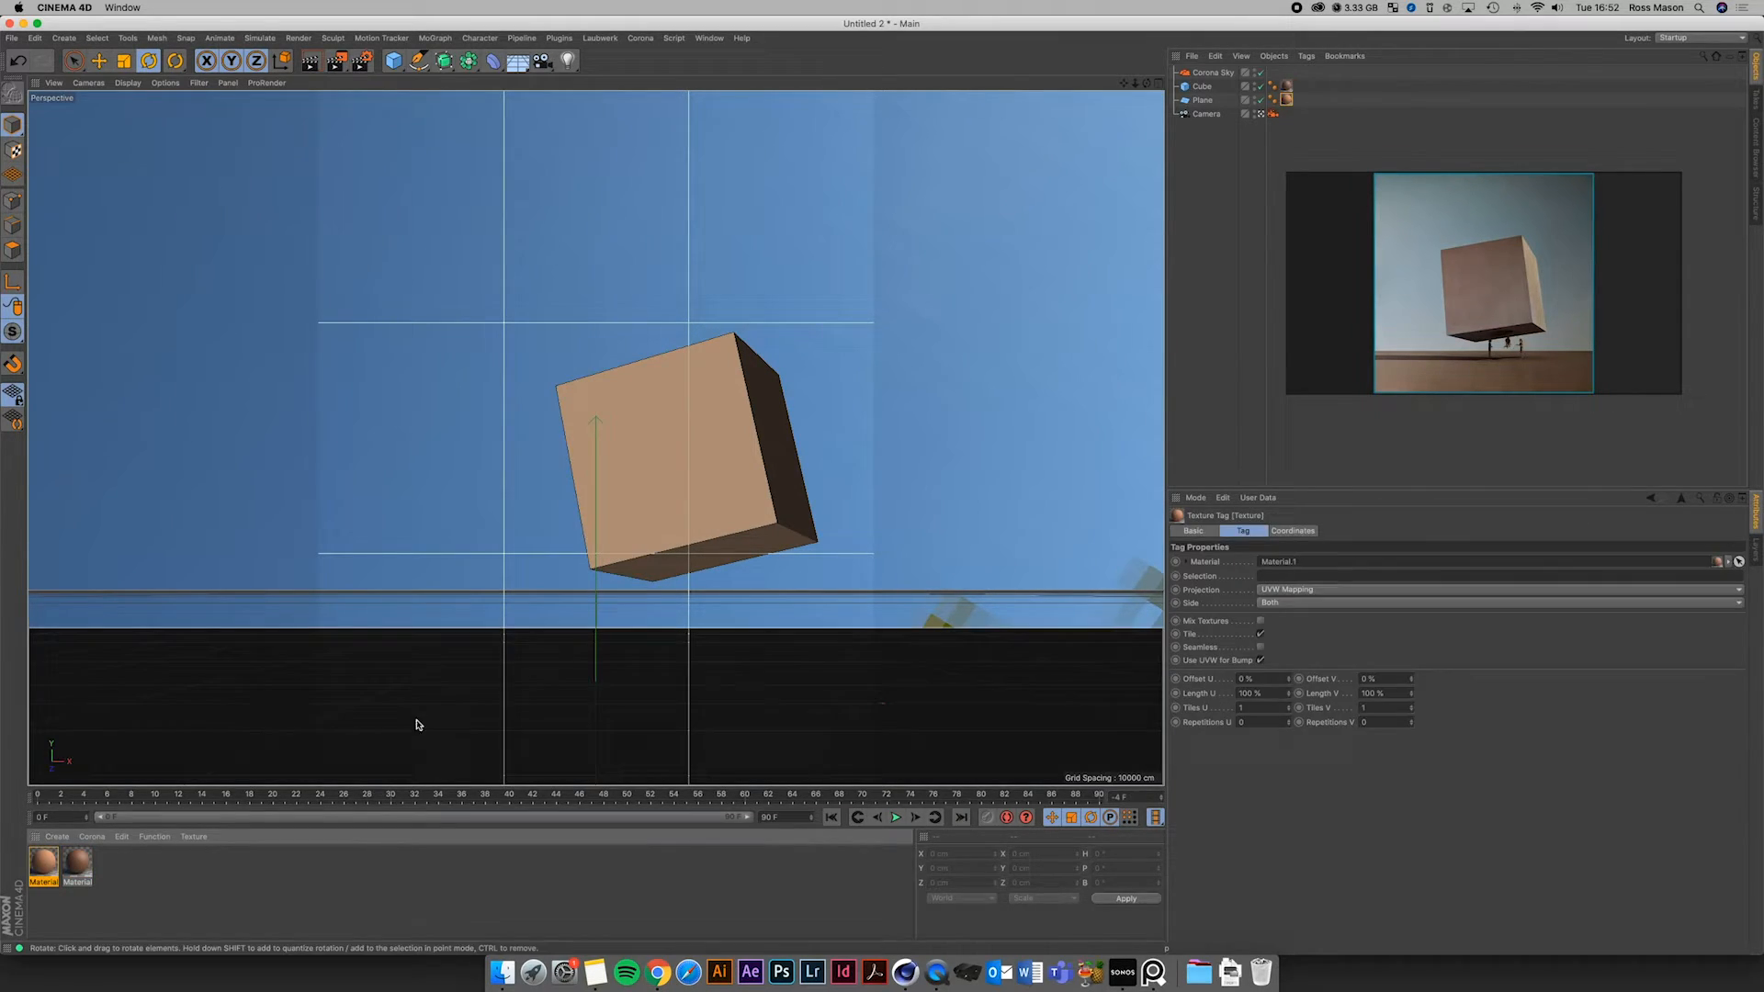
click(639, 37)
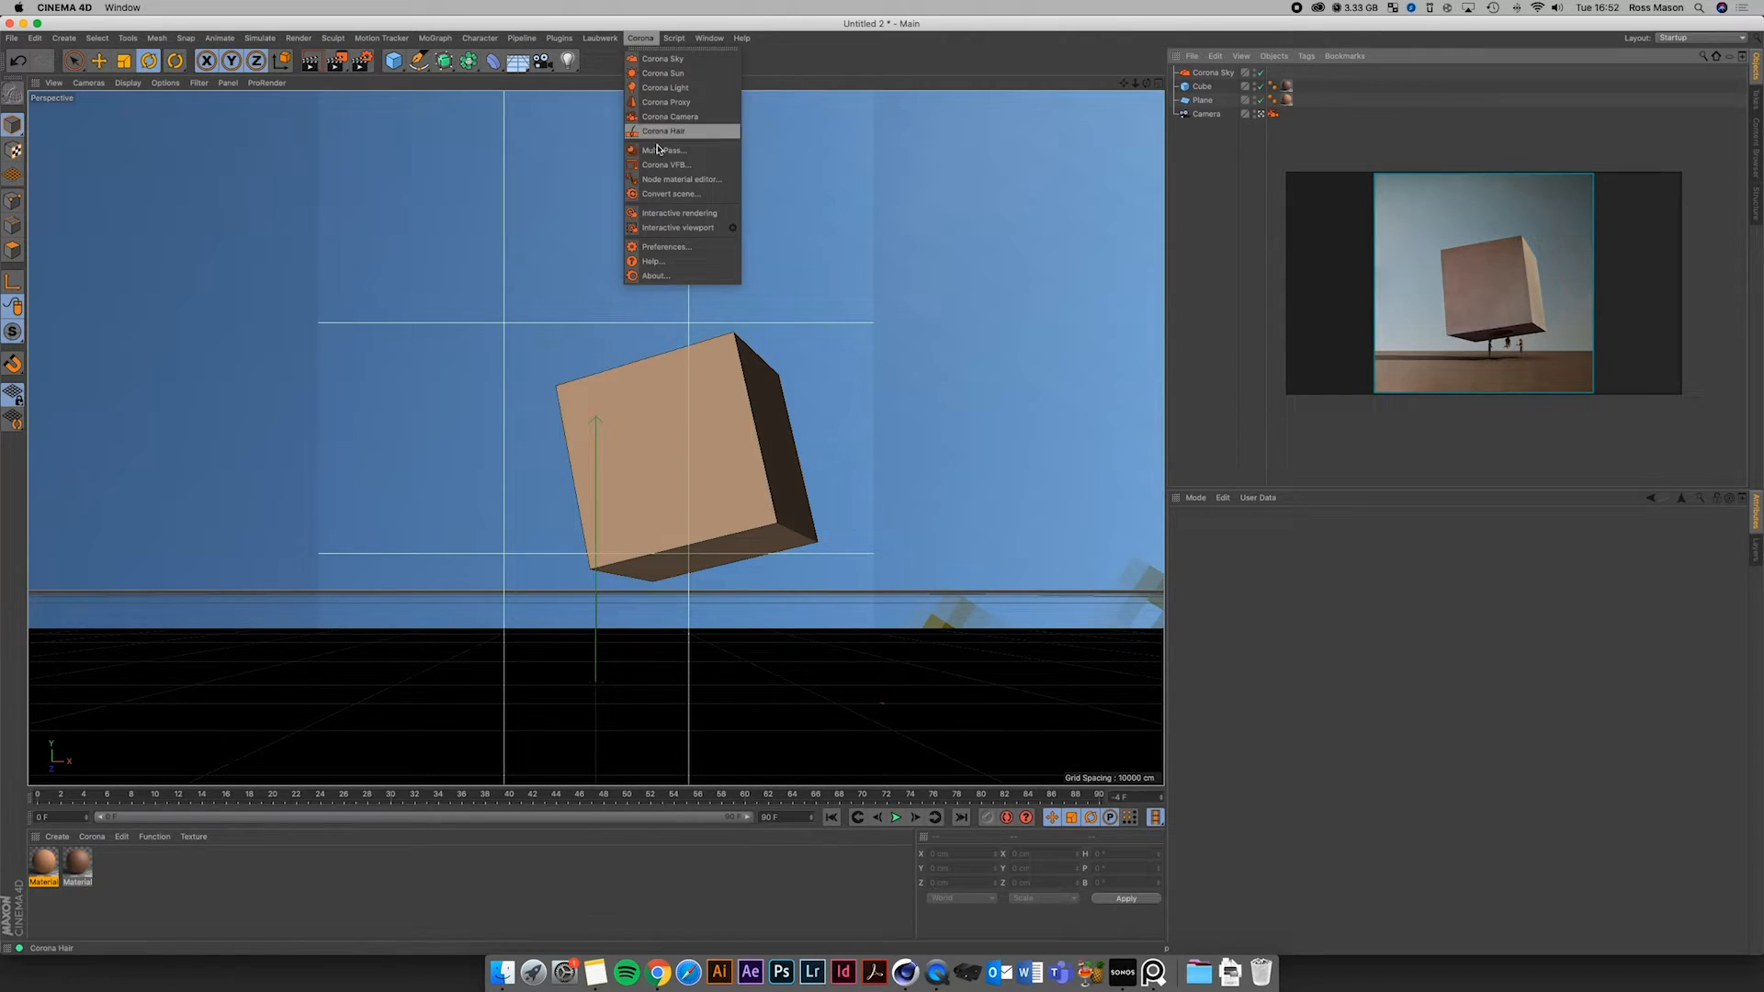
click(680, 213)
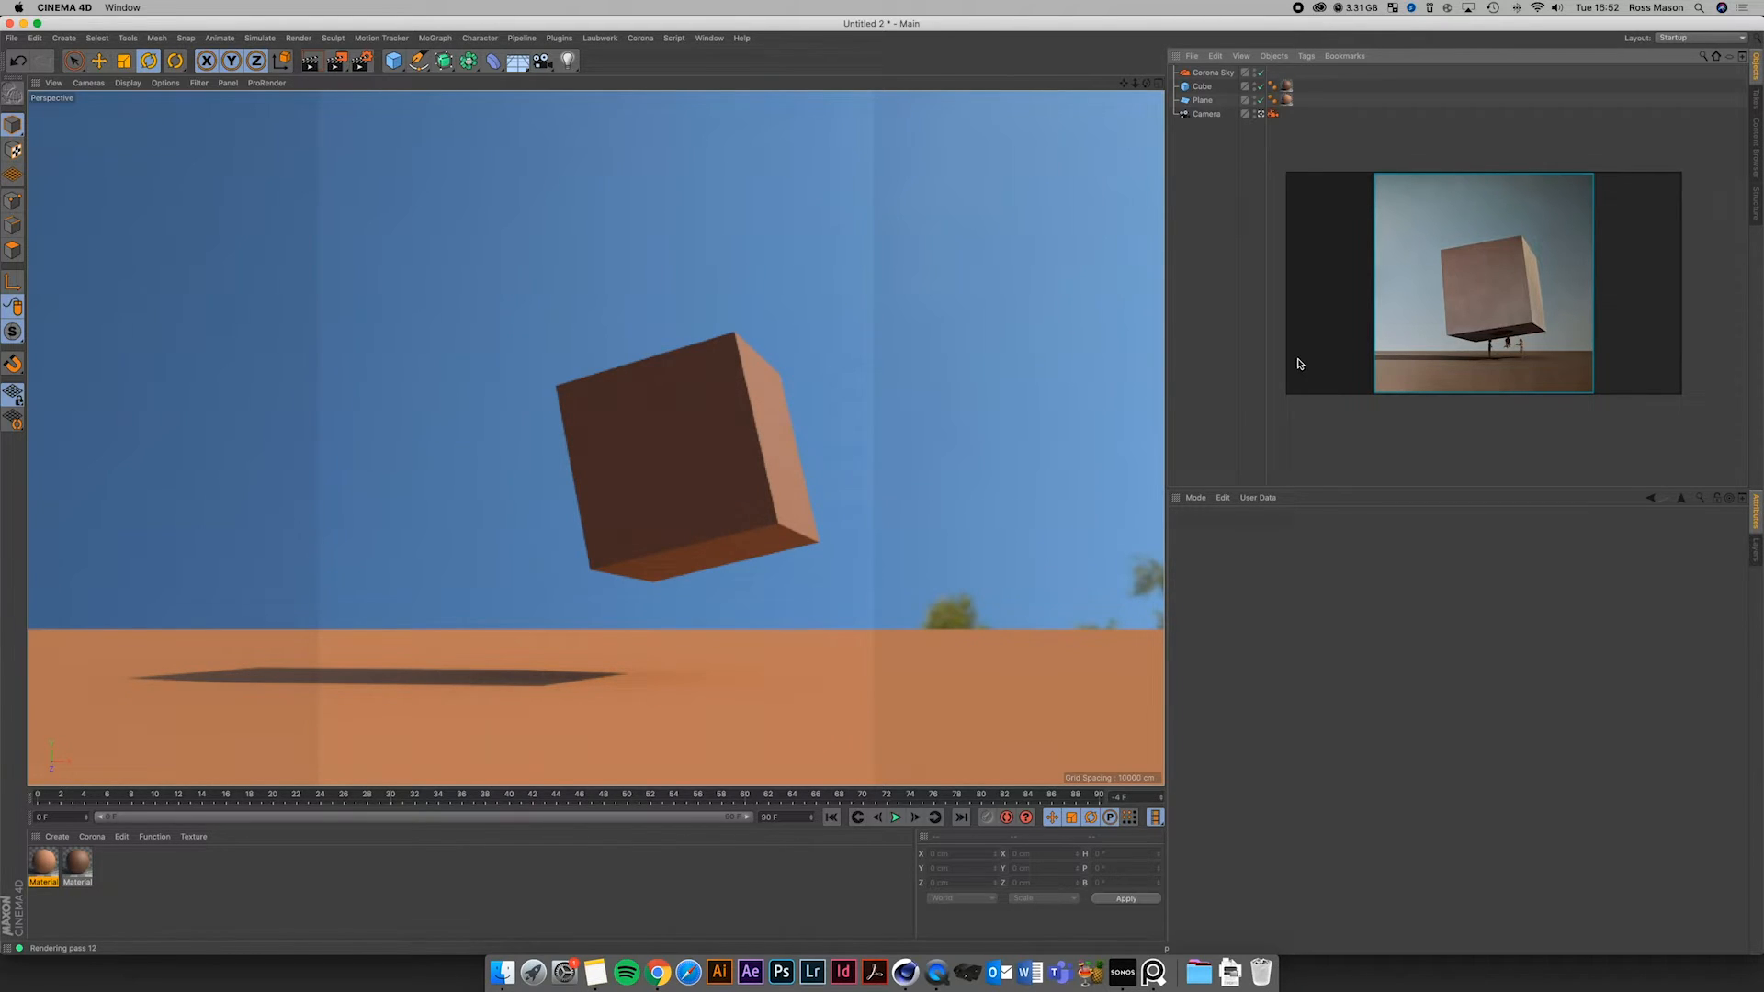
Set the Corona Sky's shader to Filter and open it to cut Saturation to -50%
click(1211, 71)
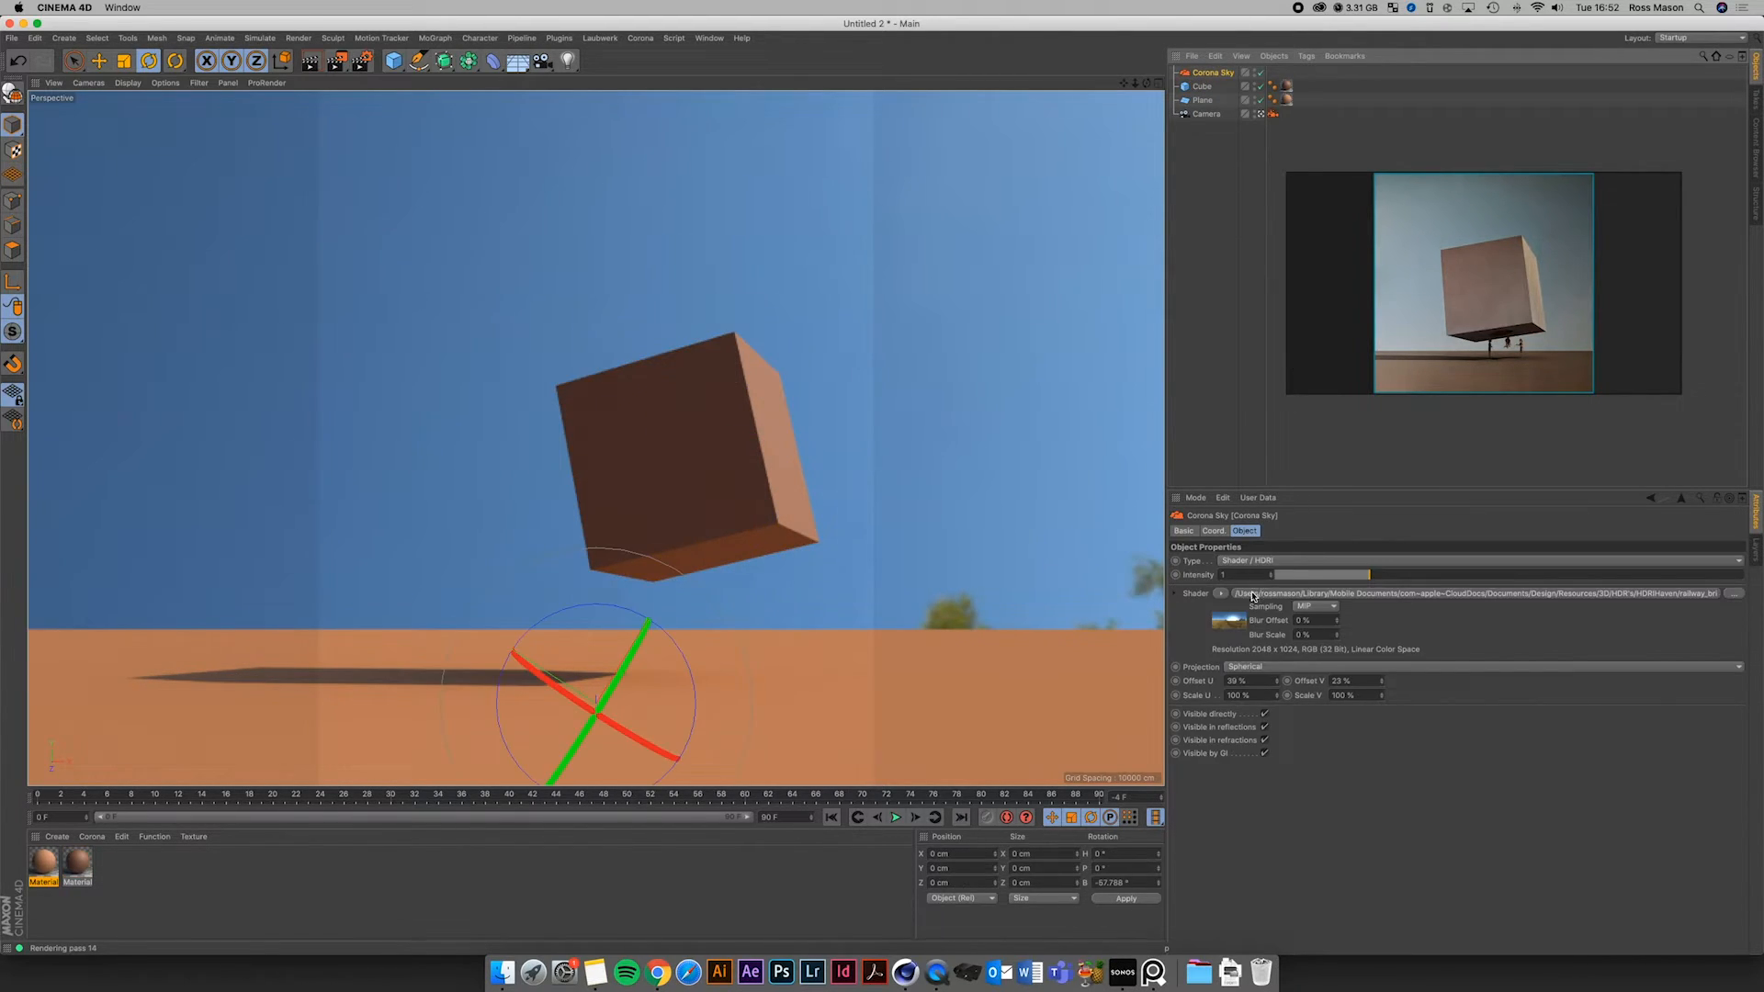
click(1219, 594)
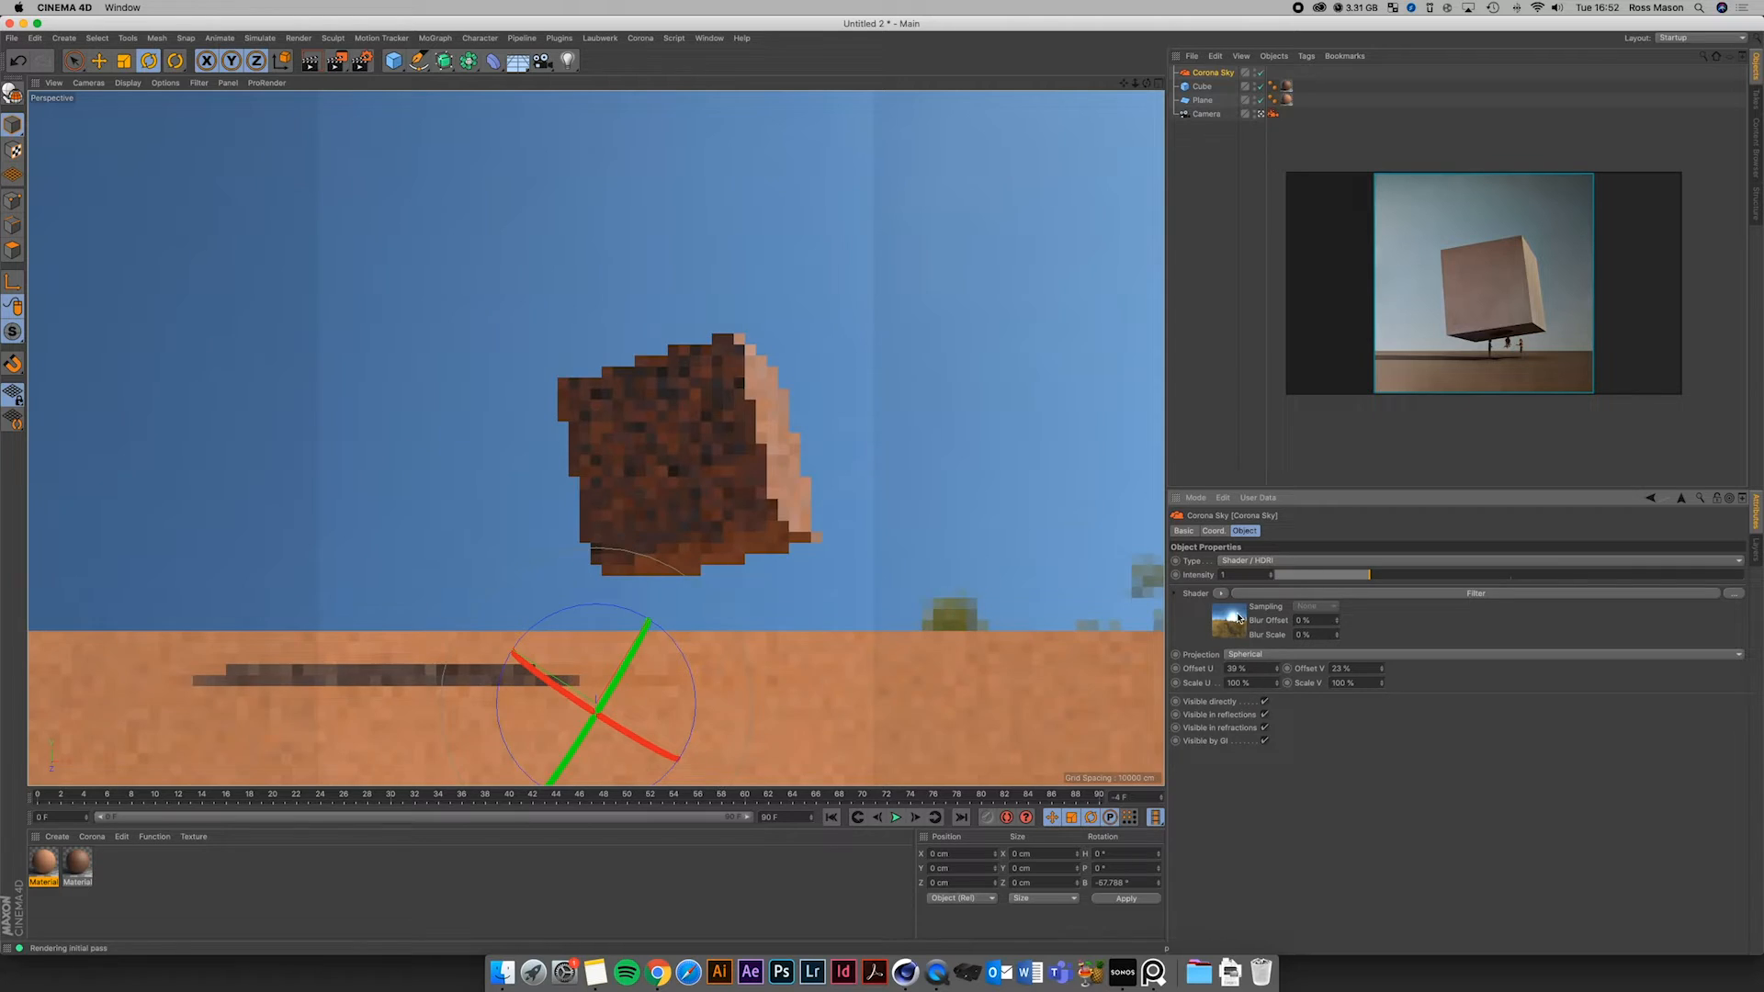
click(1225, 619)
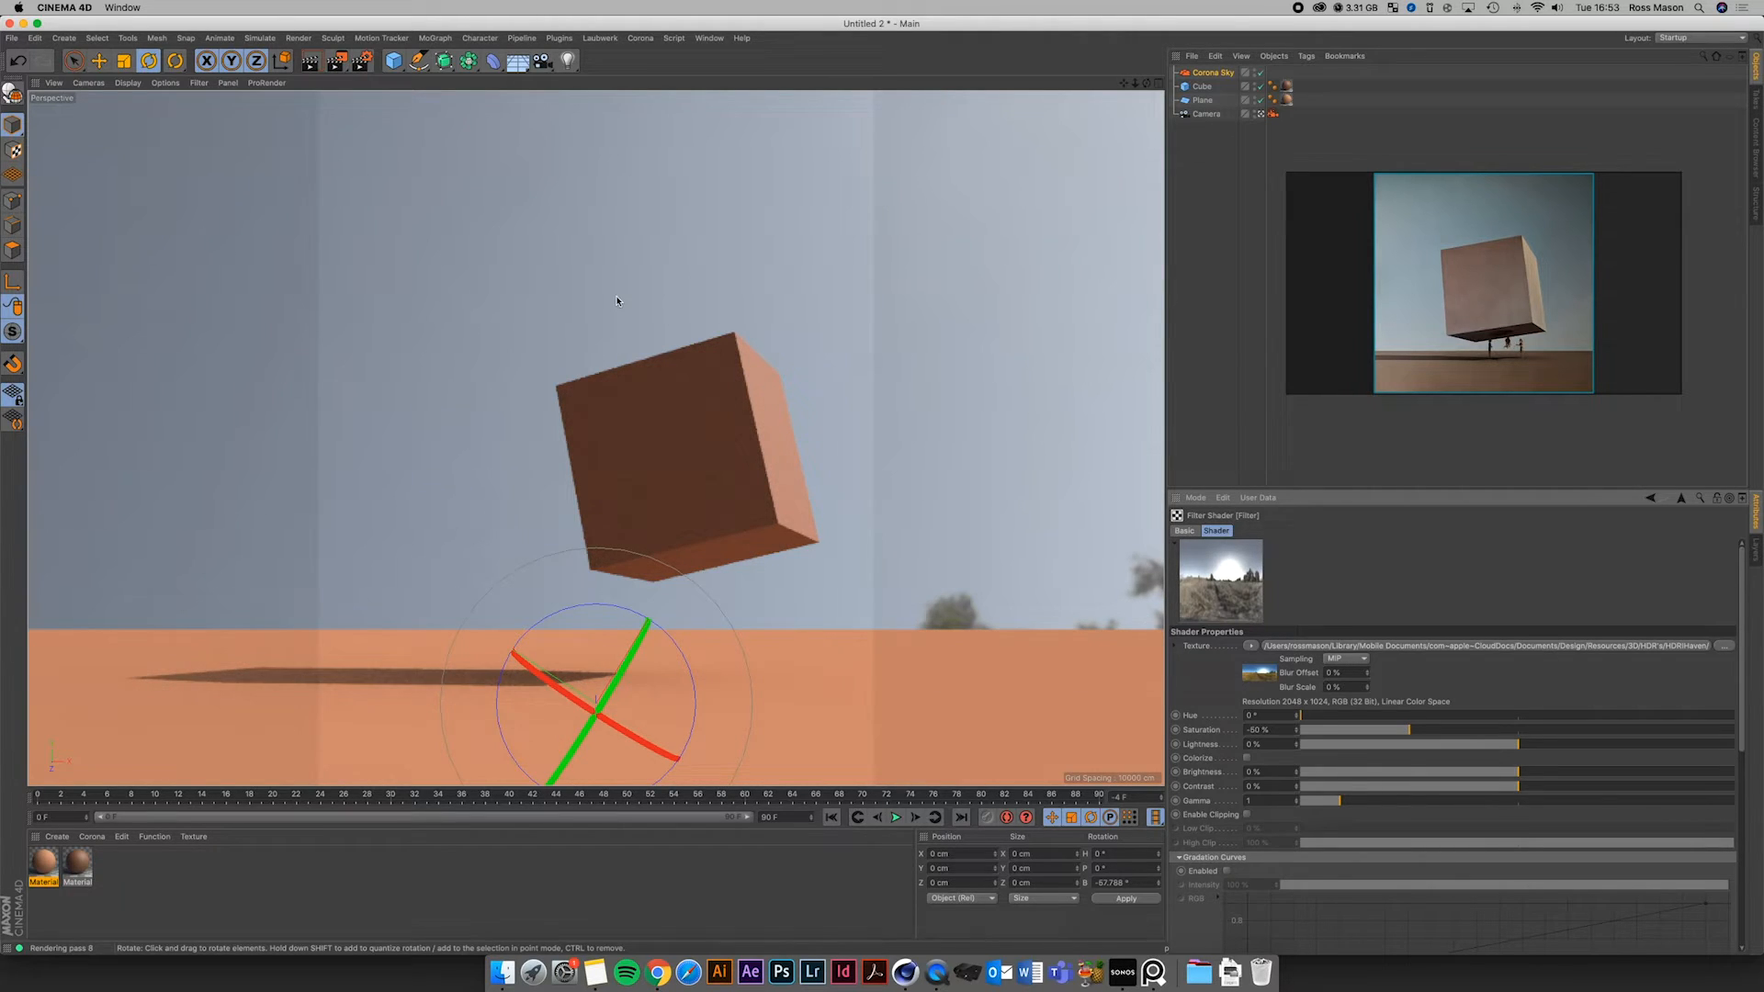
mouse_move(530, 309)
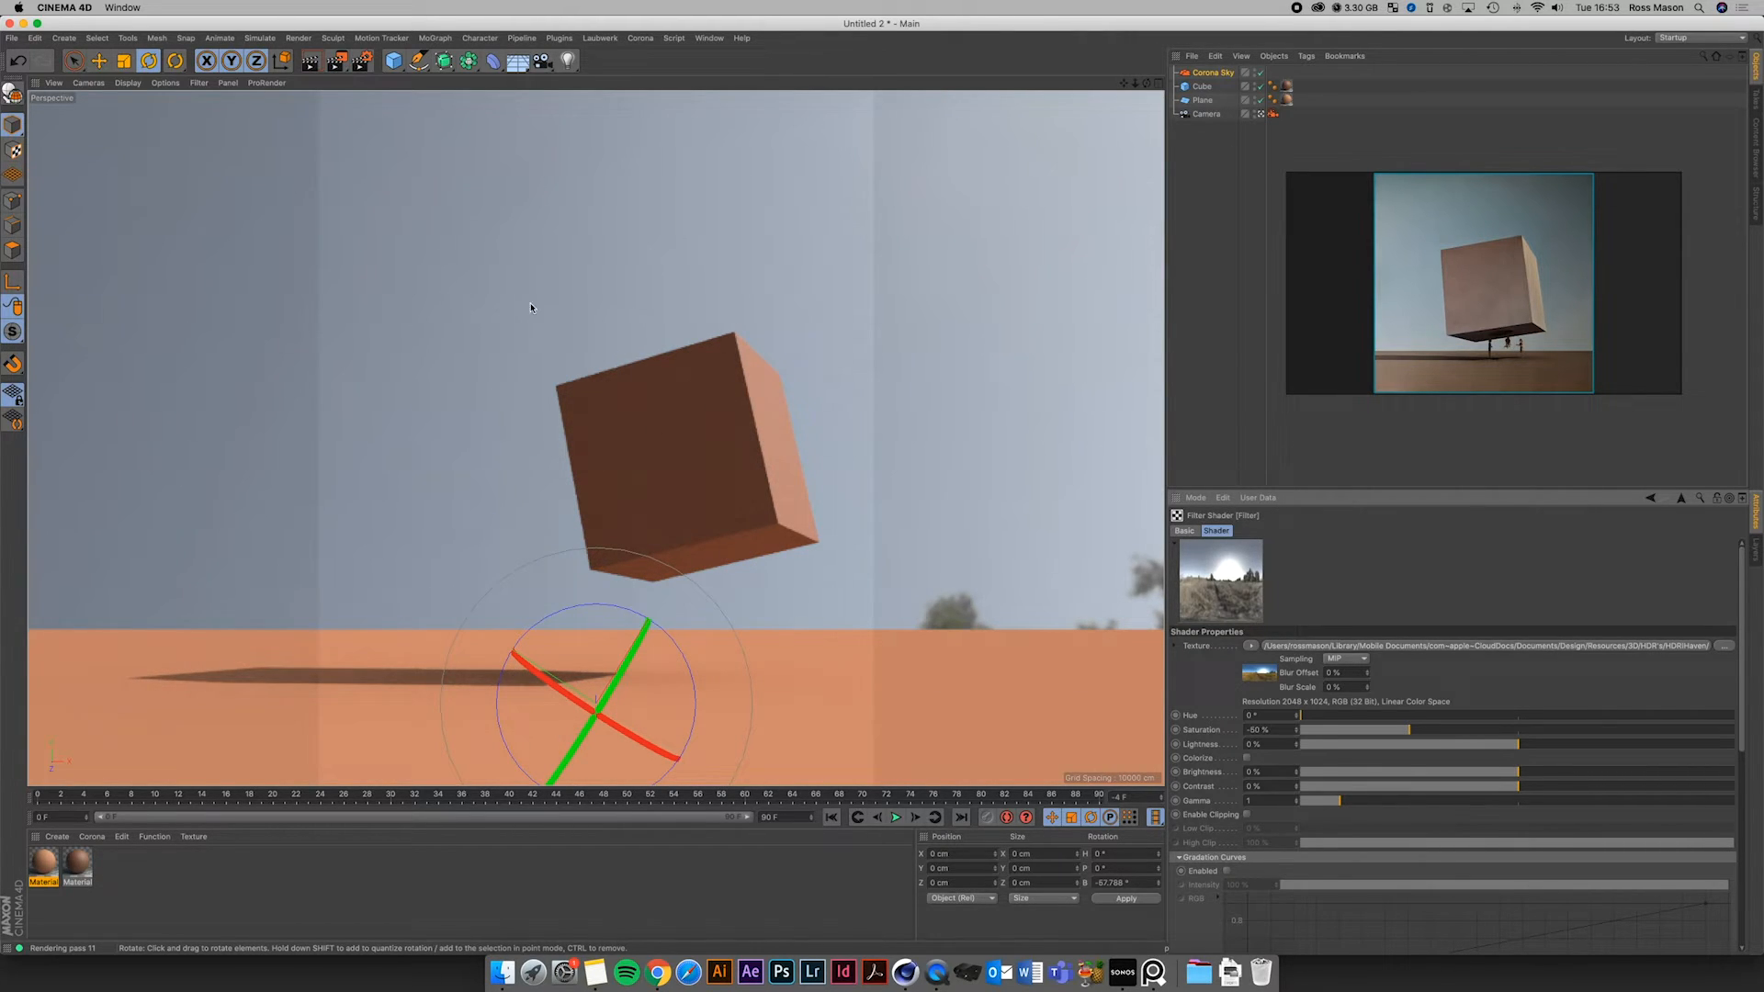
mouse_move(666, 391)
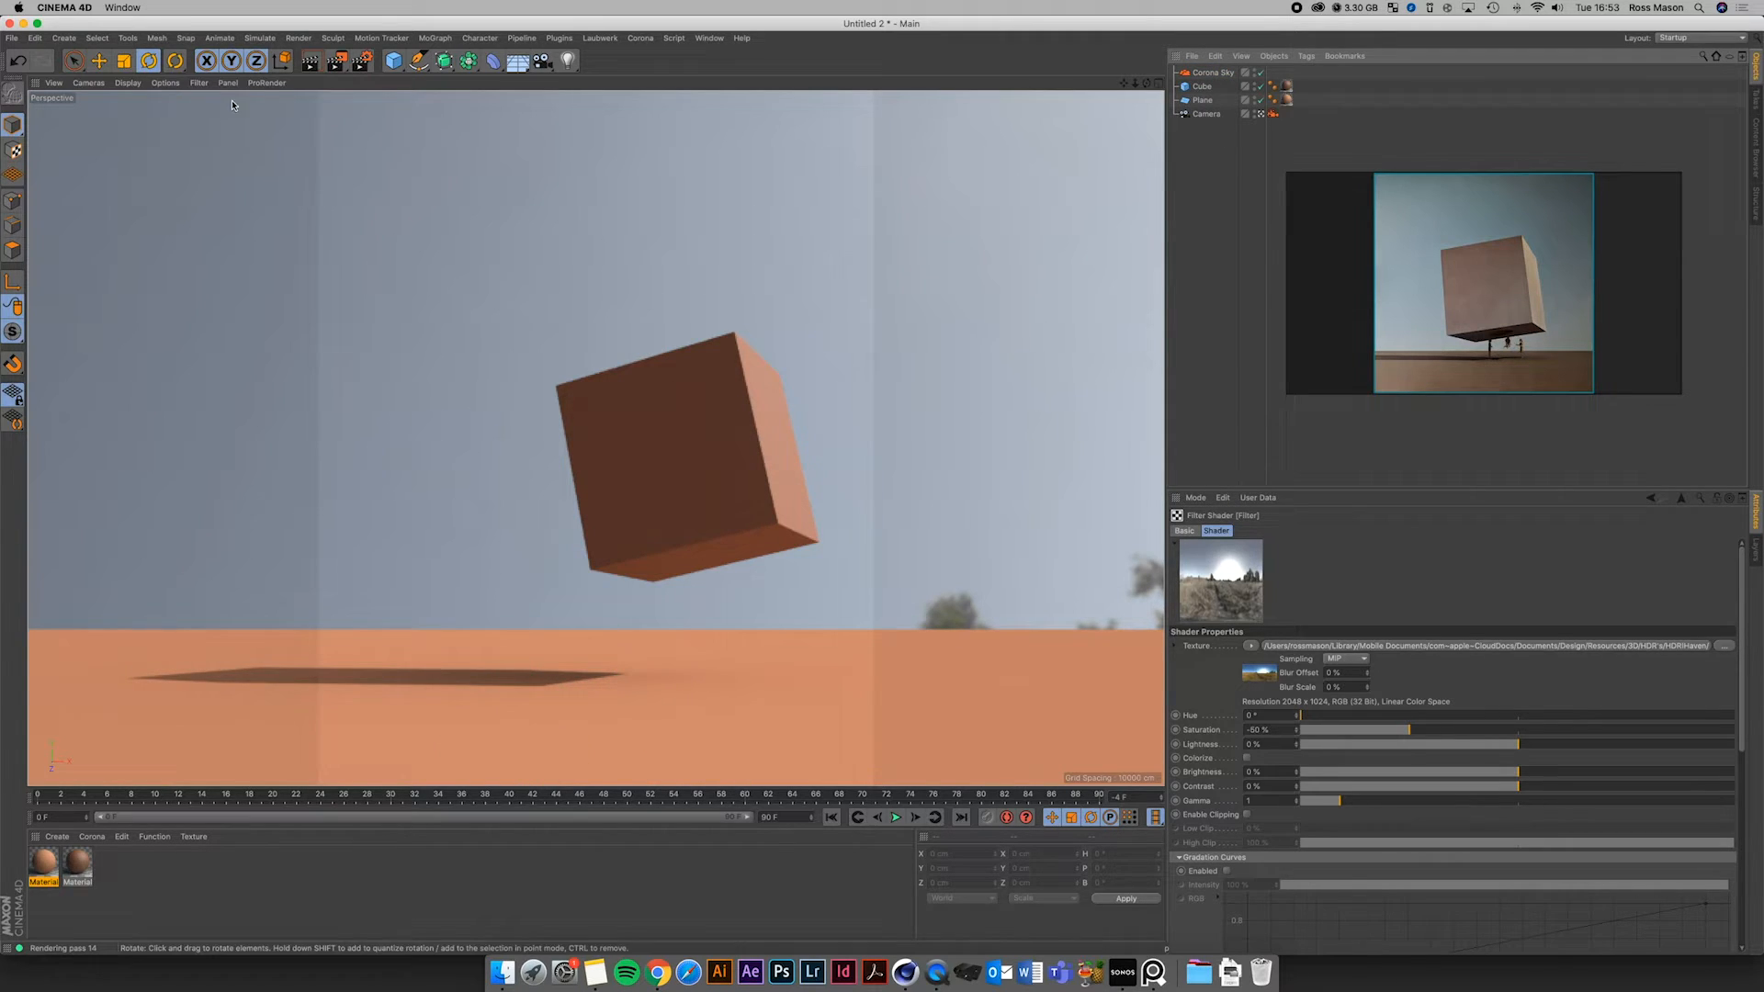
Give the second Corona Sky an Offset U of about -57% and toggle its Visible in reflections option
click(639, 37)
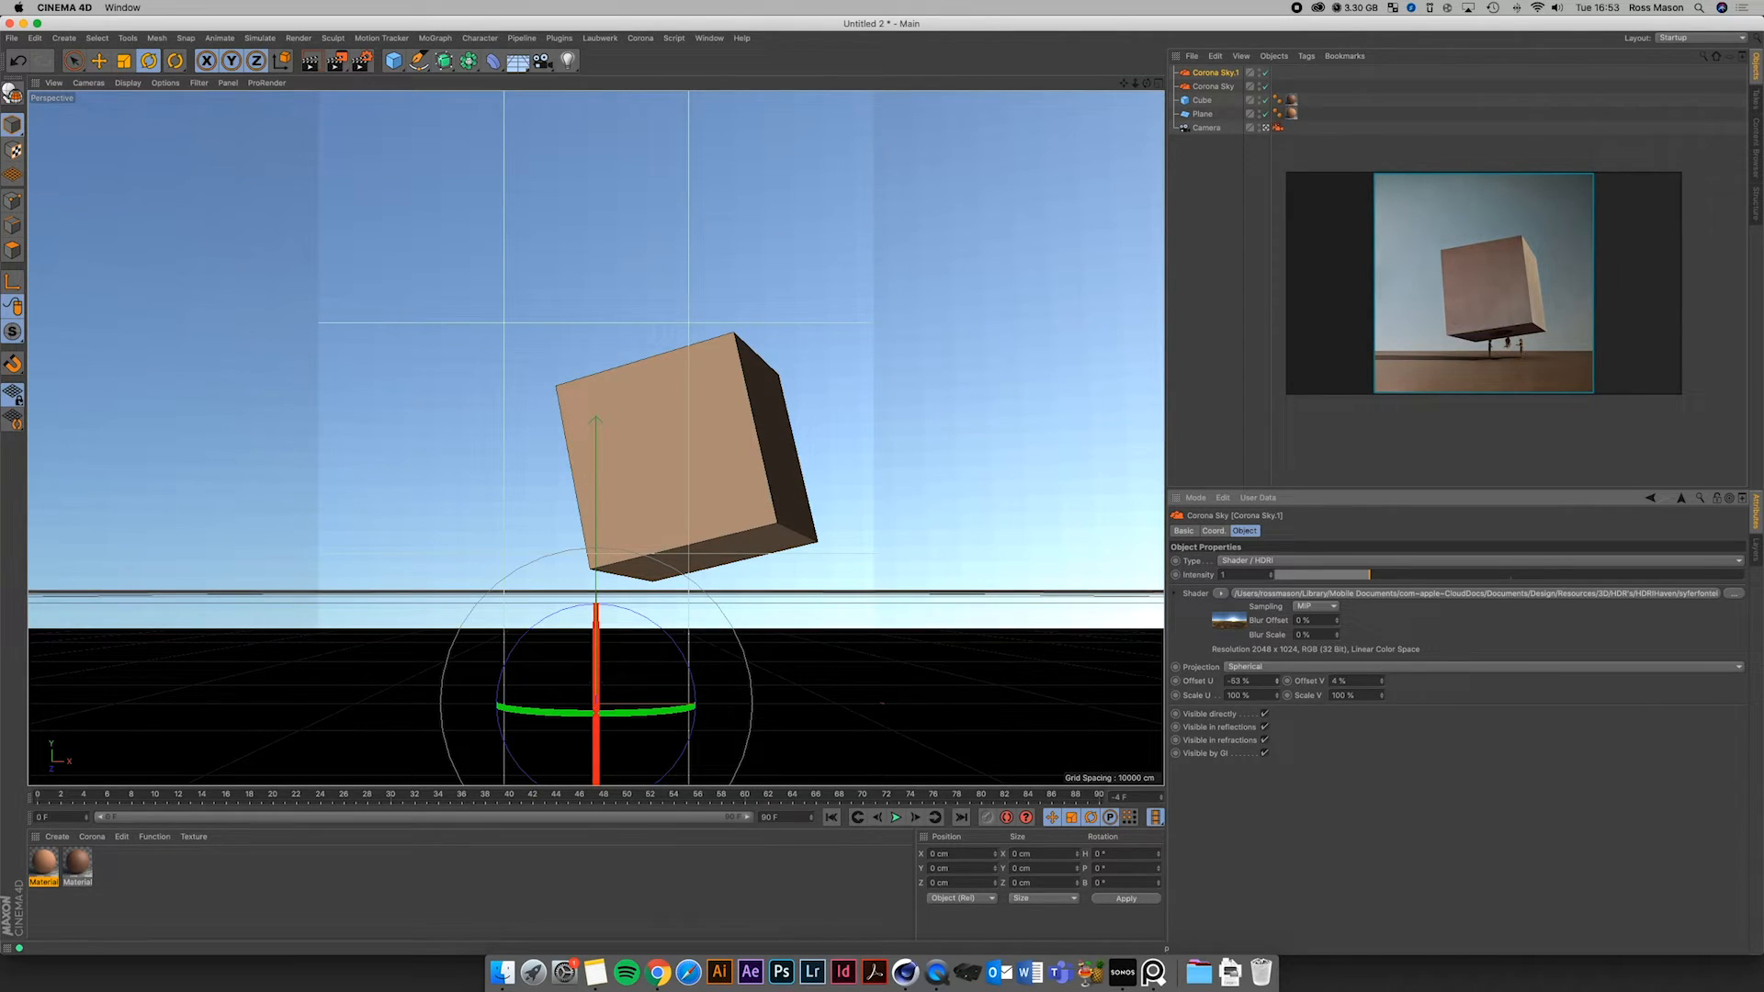
drag(1236, 679, 1261, 680)
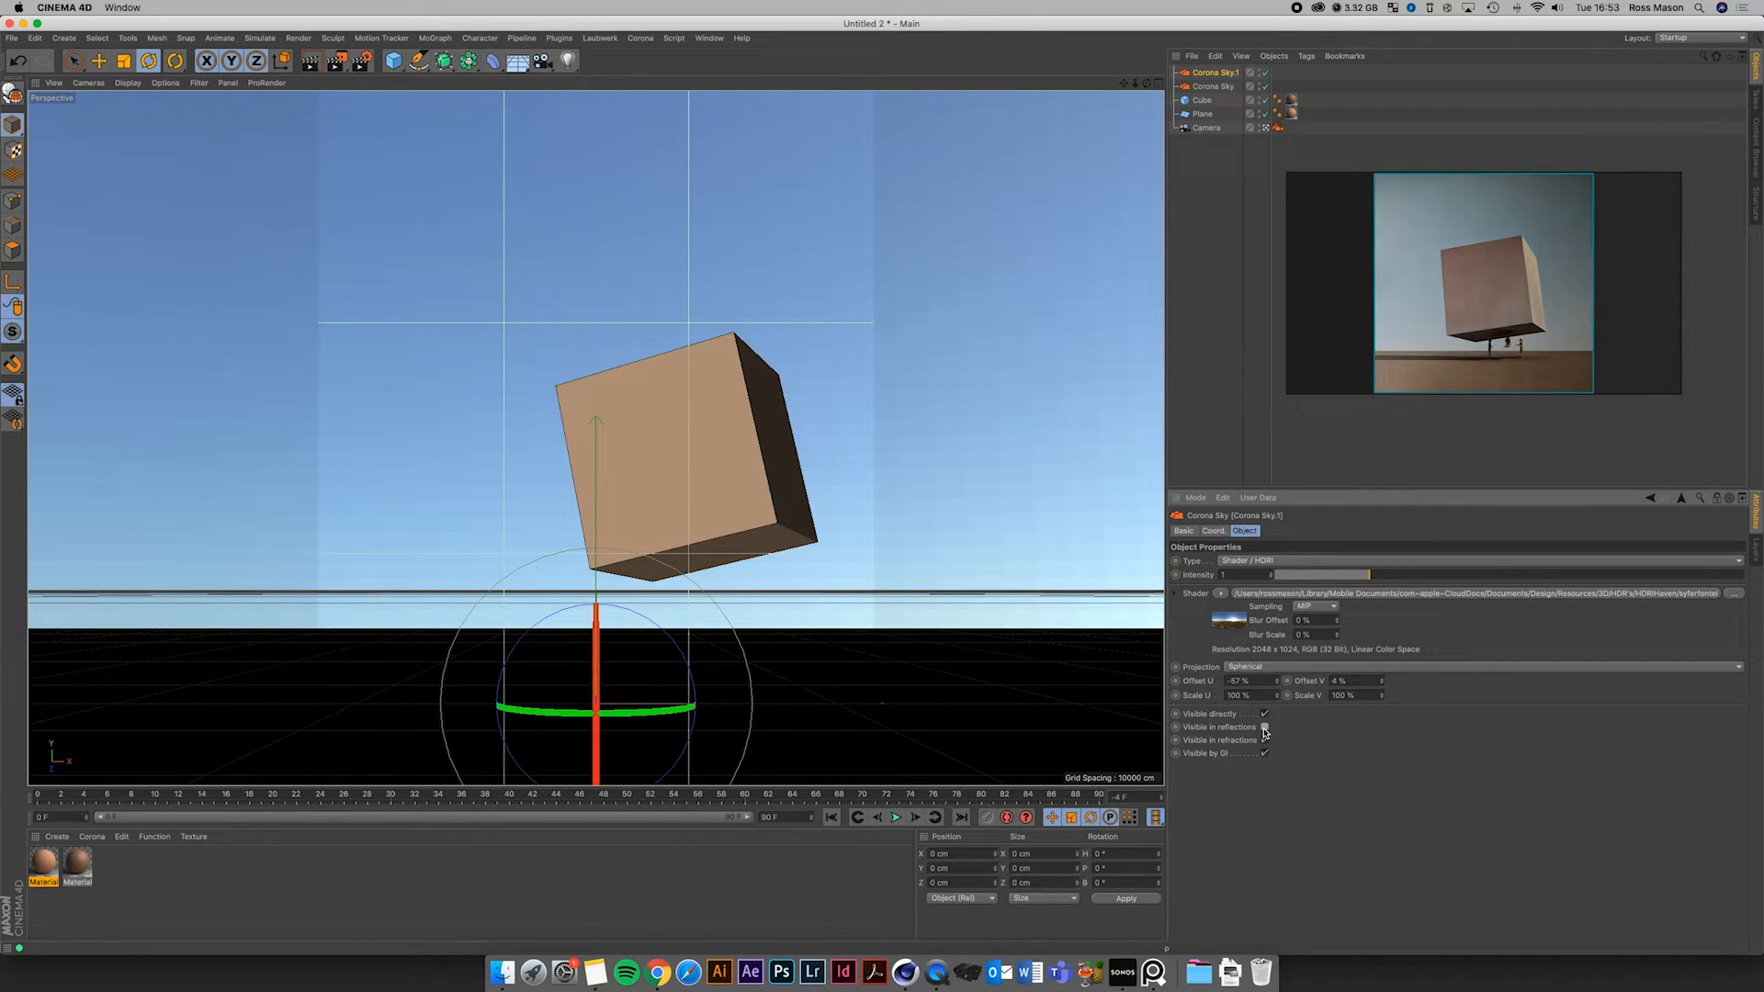
click(1264, 727)
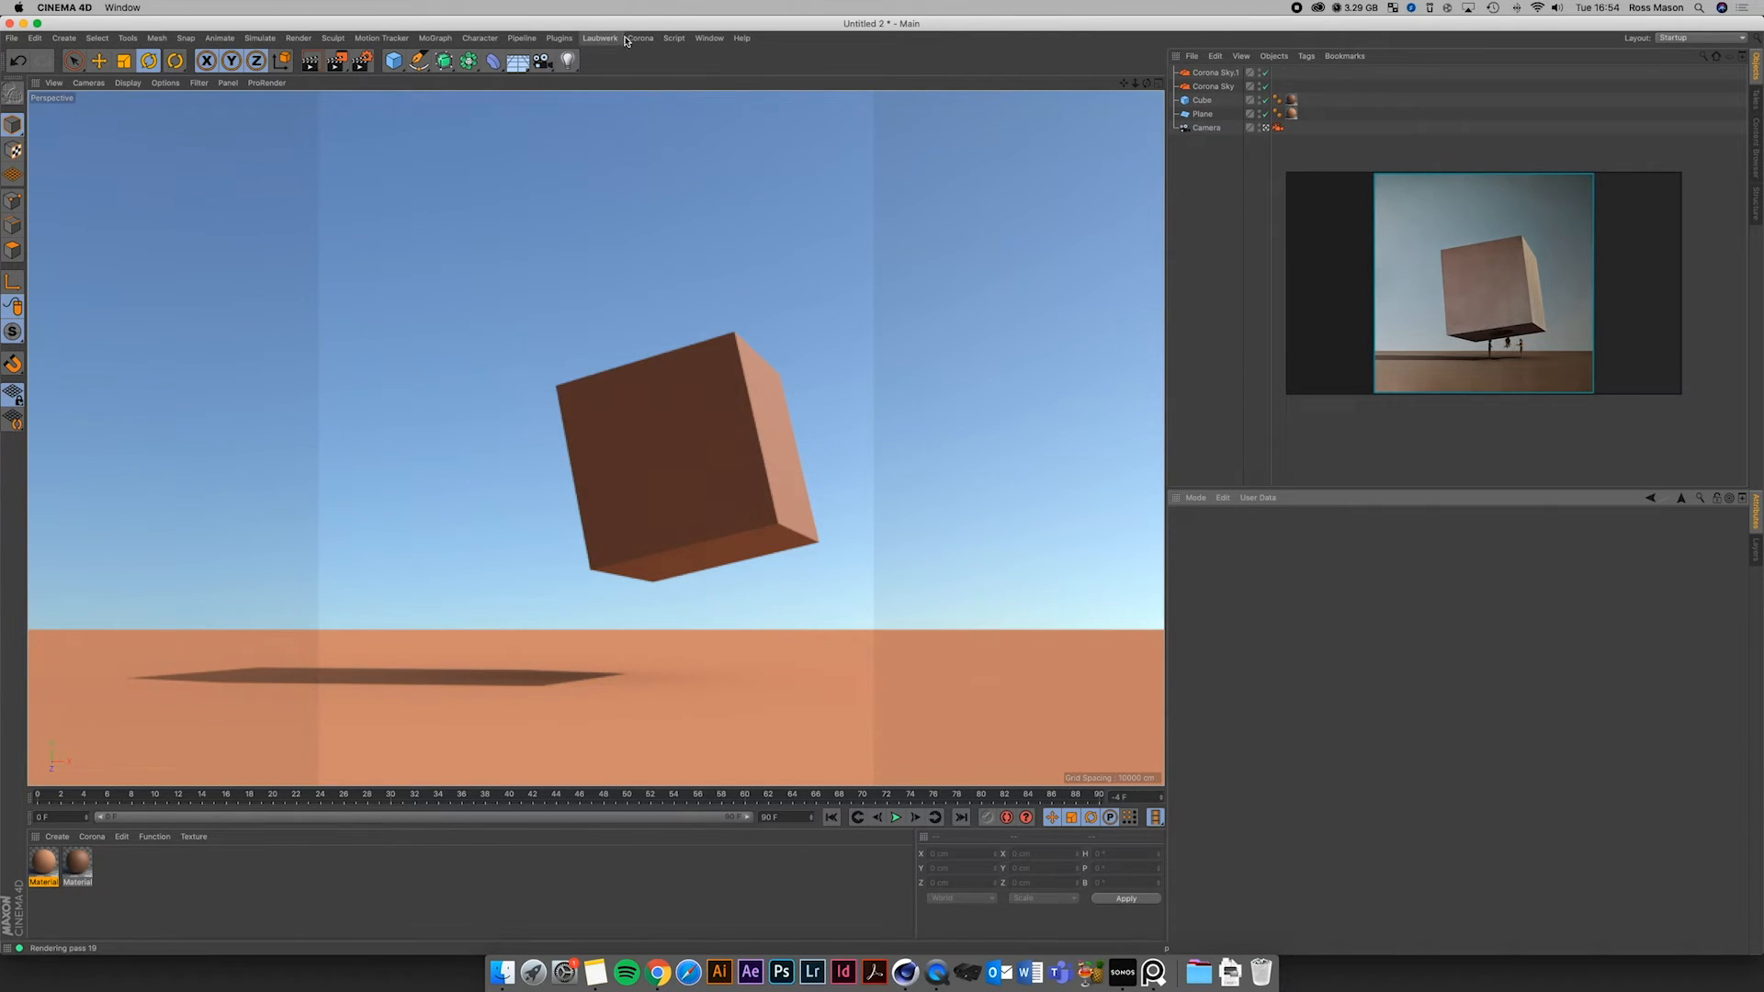
Start a Corona interactive render and enable the Adanmq_AdventX_100 LUT in the VFB Post settings
click(639, 36)
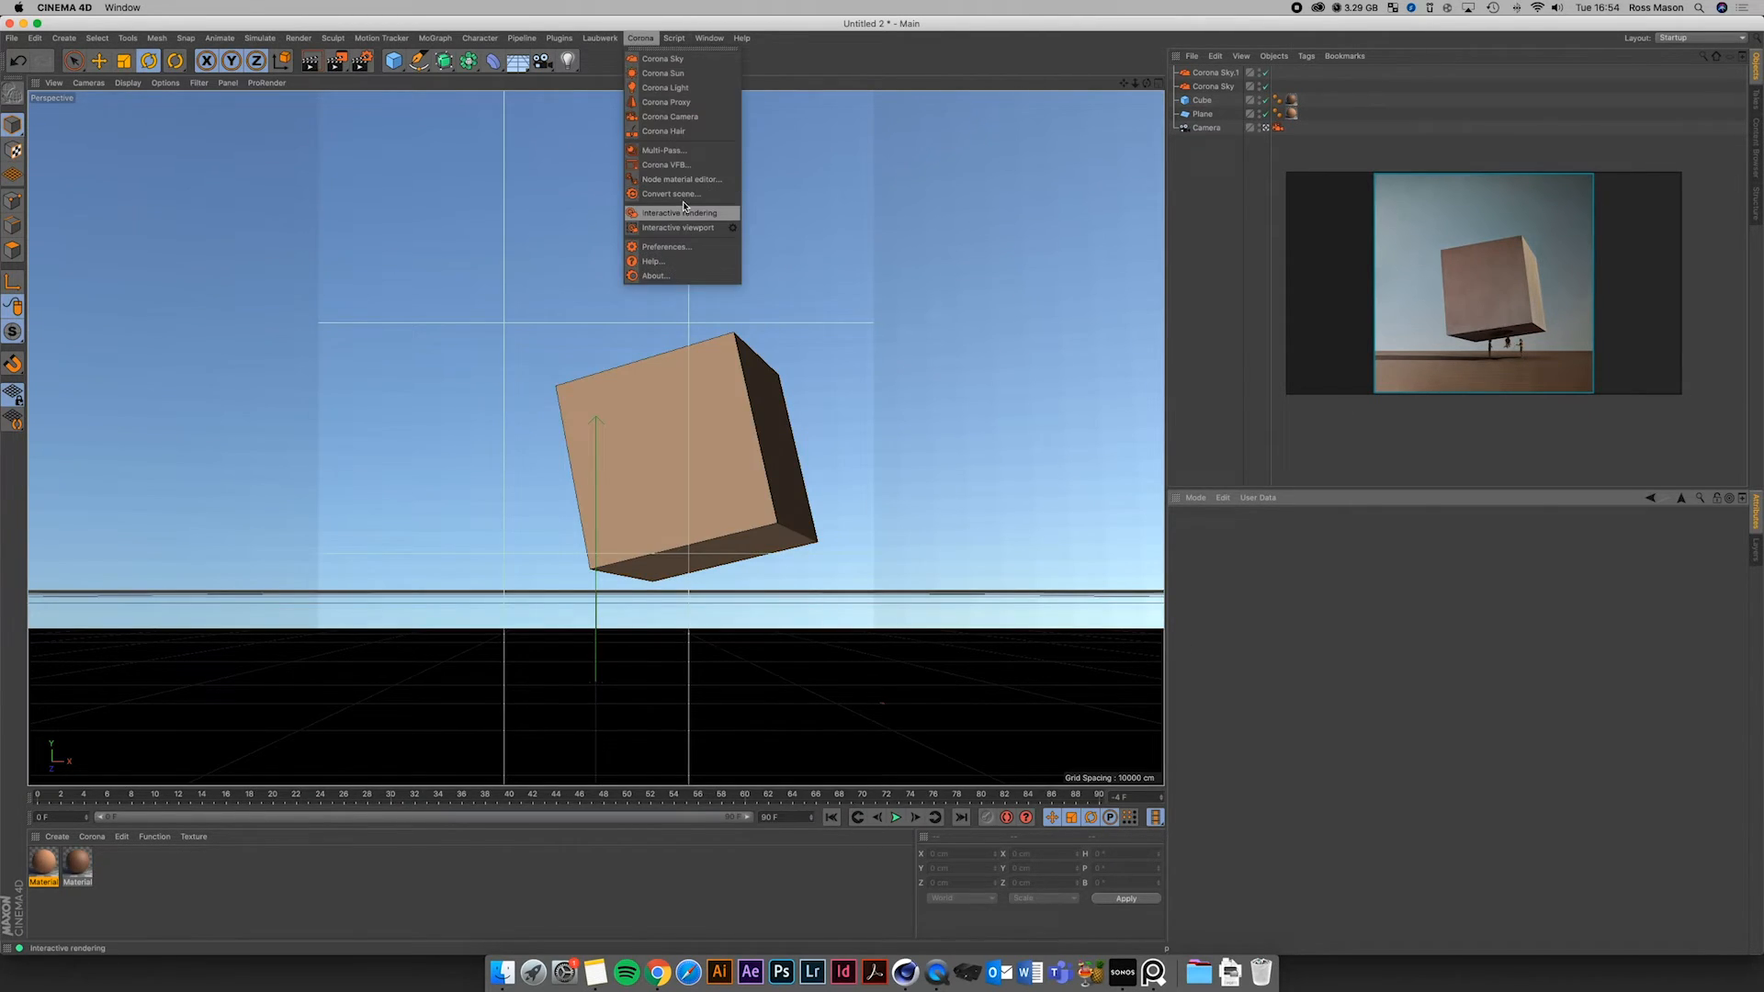
click(678, 213)
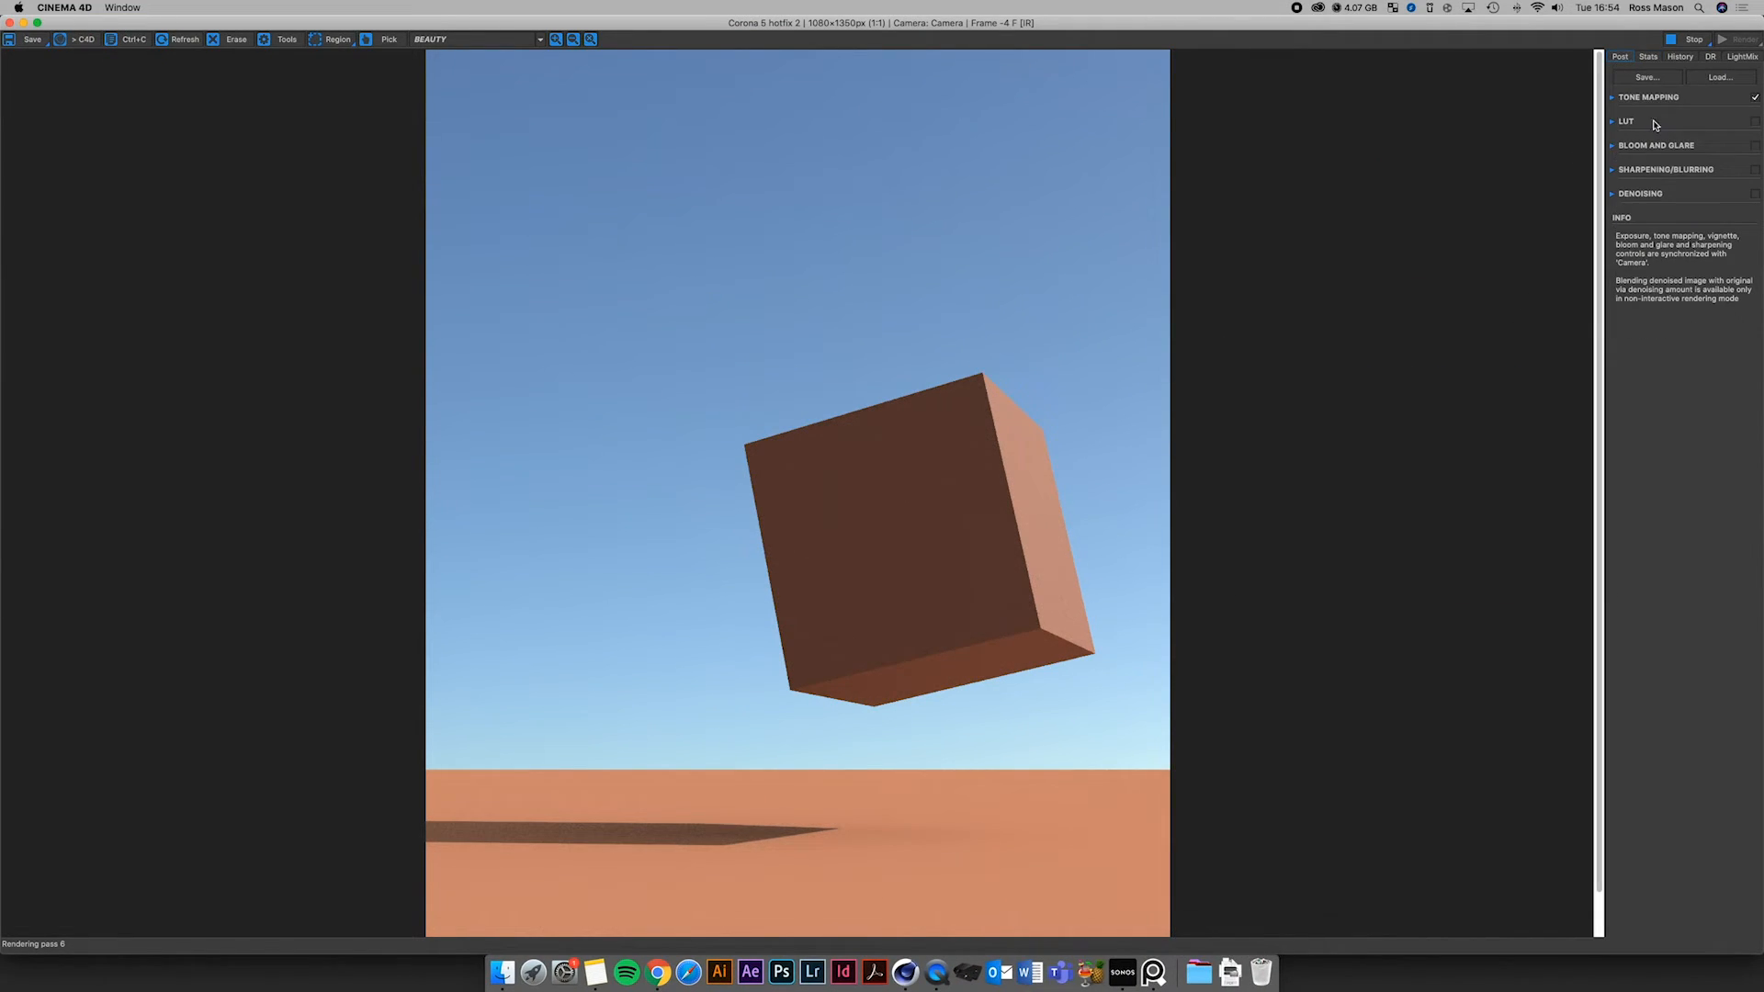
click(1648, 98)
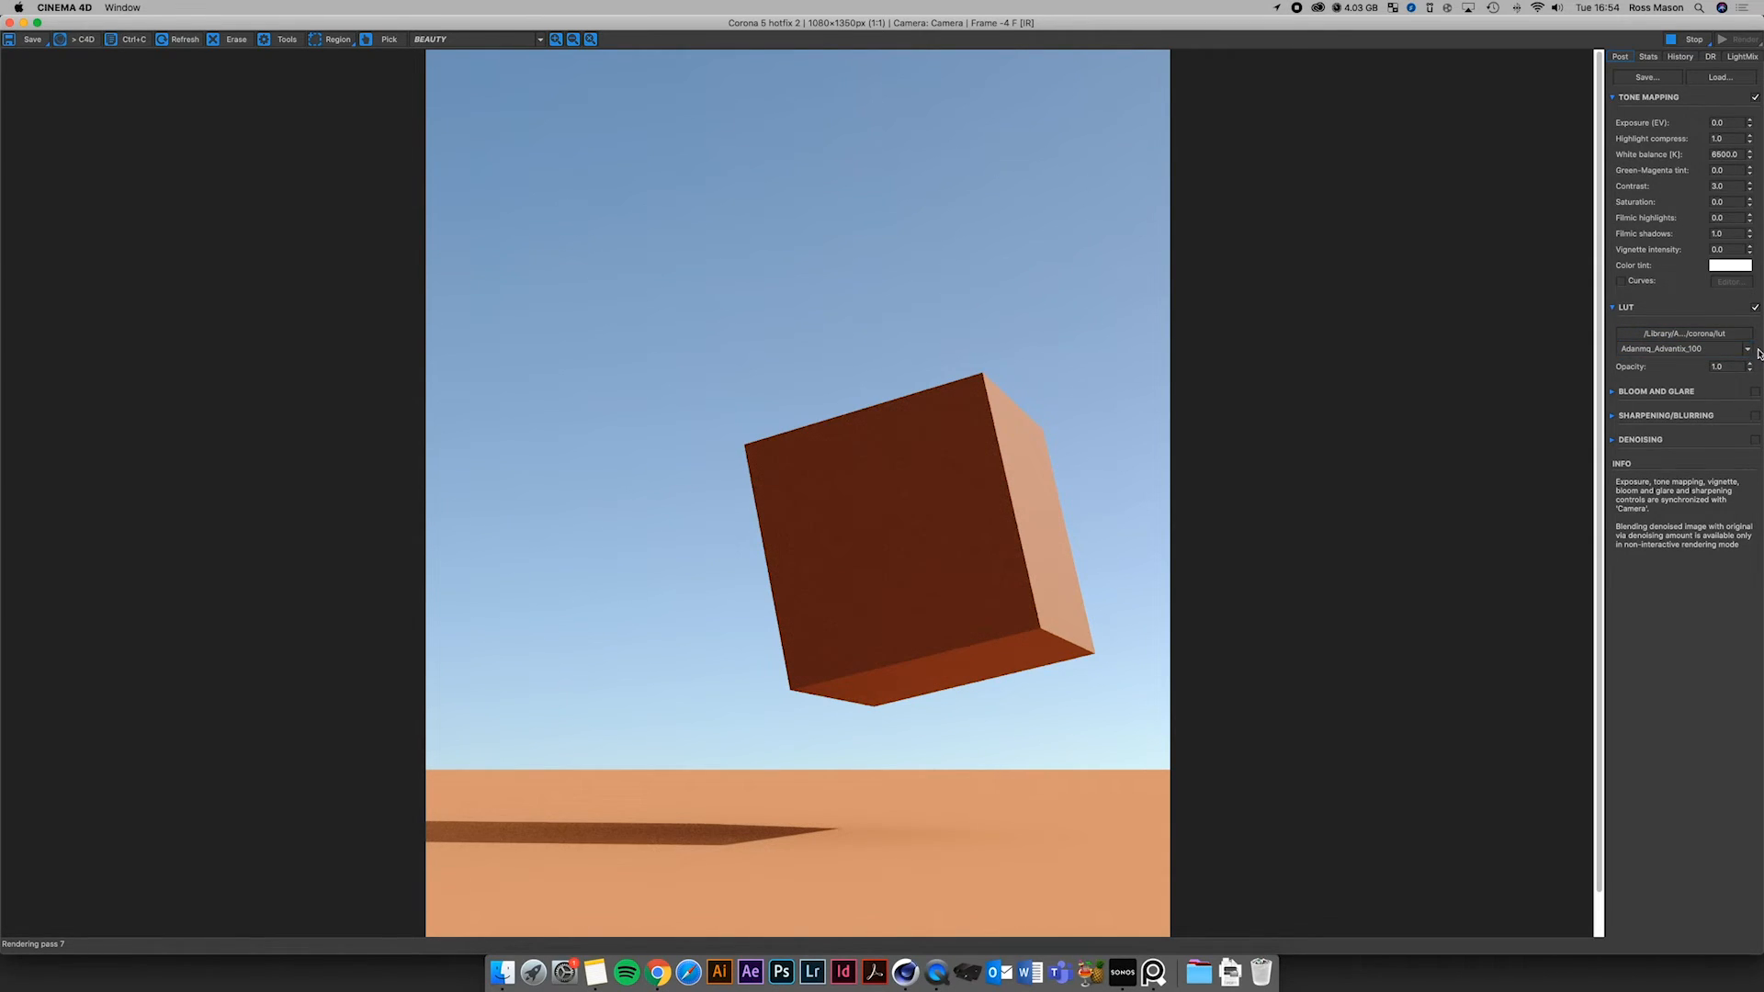
click(1745, 349)
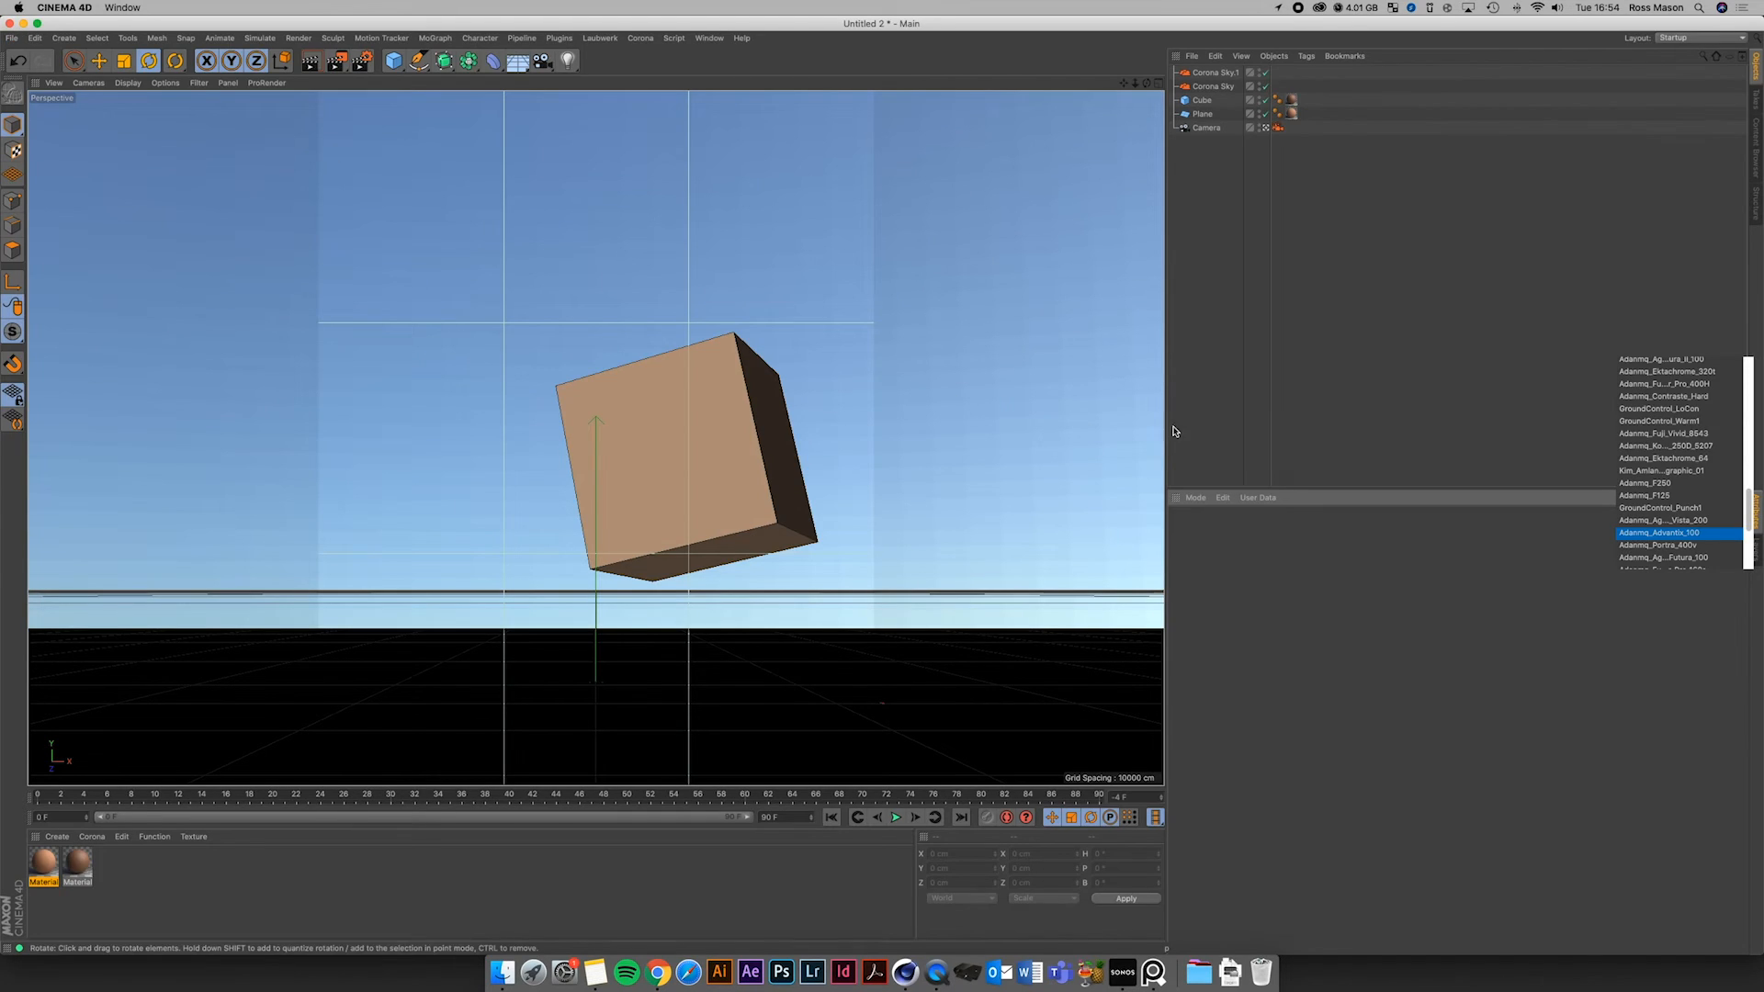
Switch Corona to Interactive Viewport rendering, confirming the stop of the external renderer
click(1202, 99)
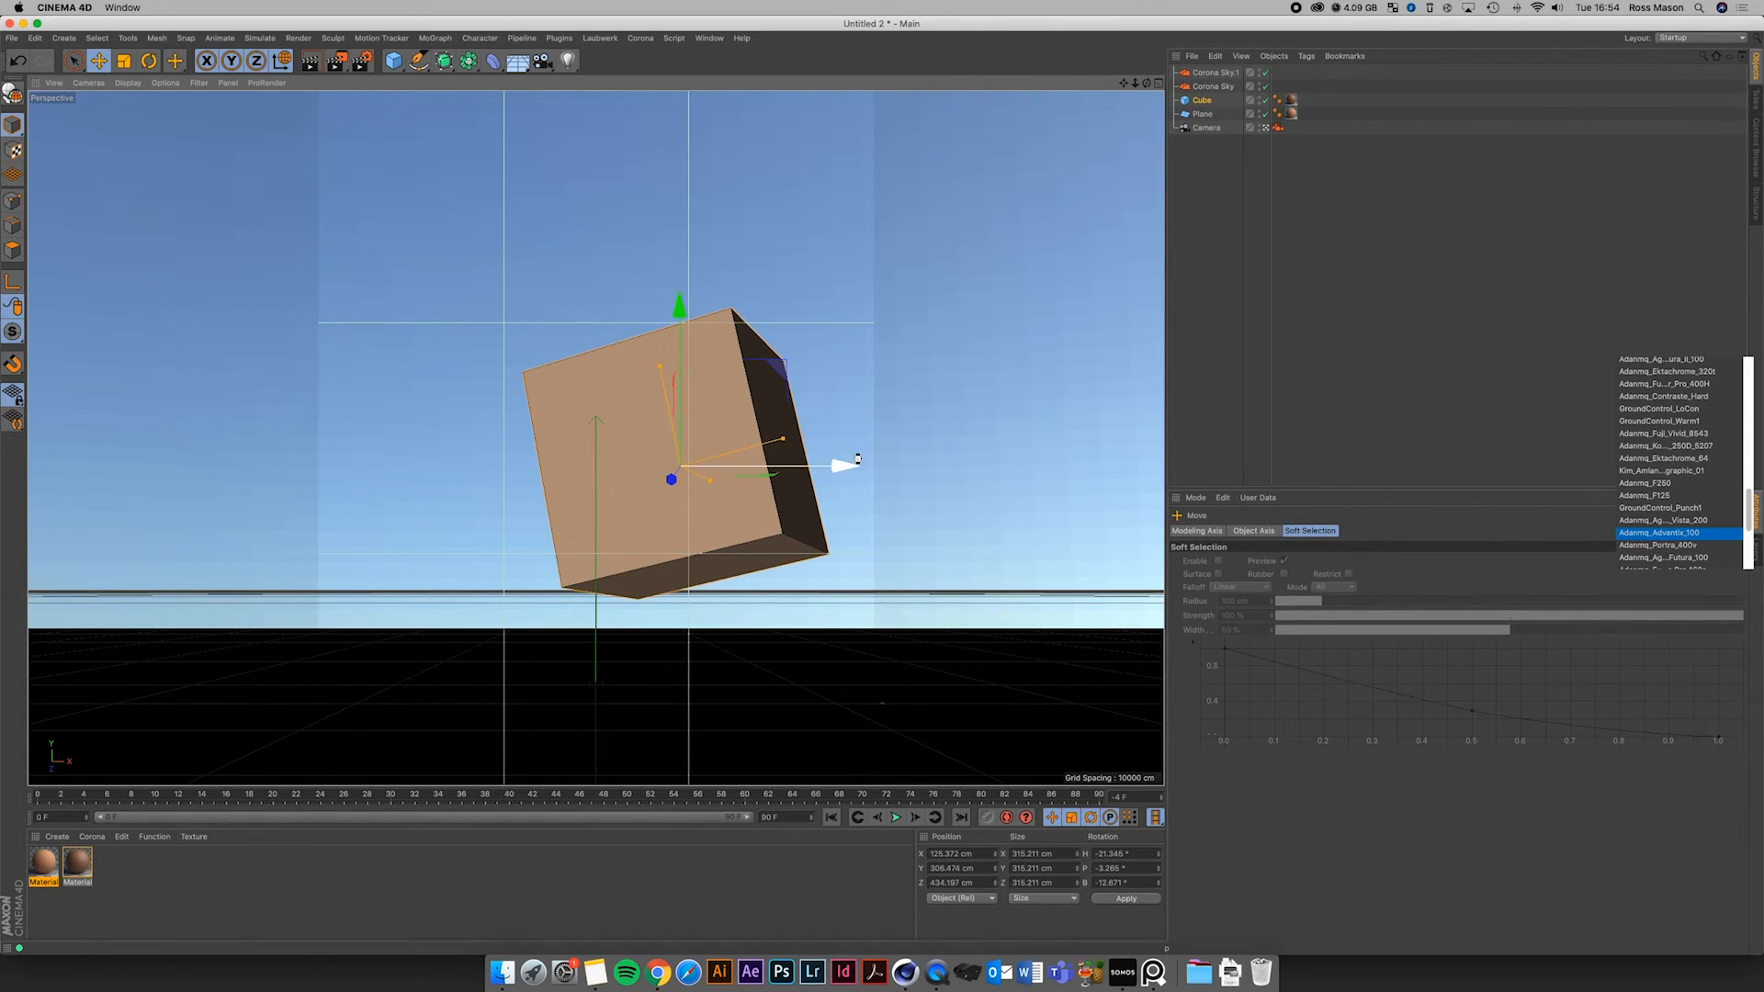
click(639, 37)
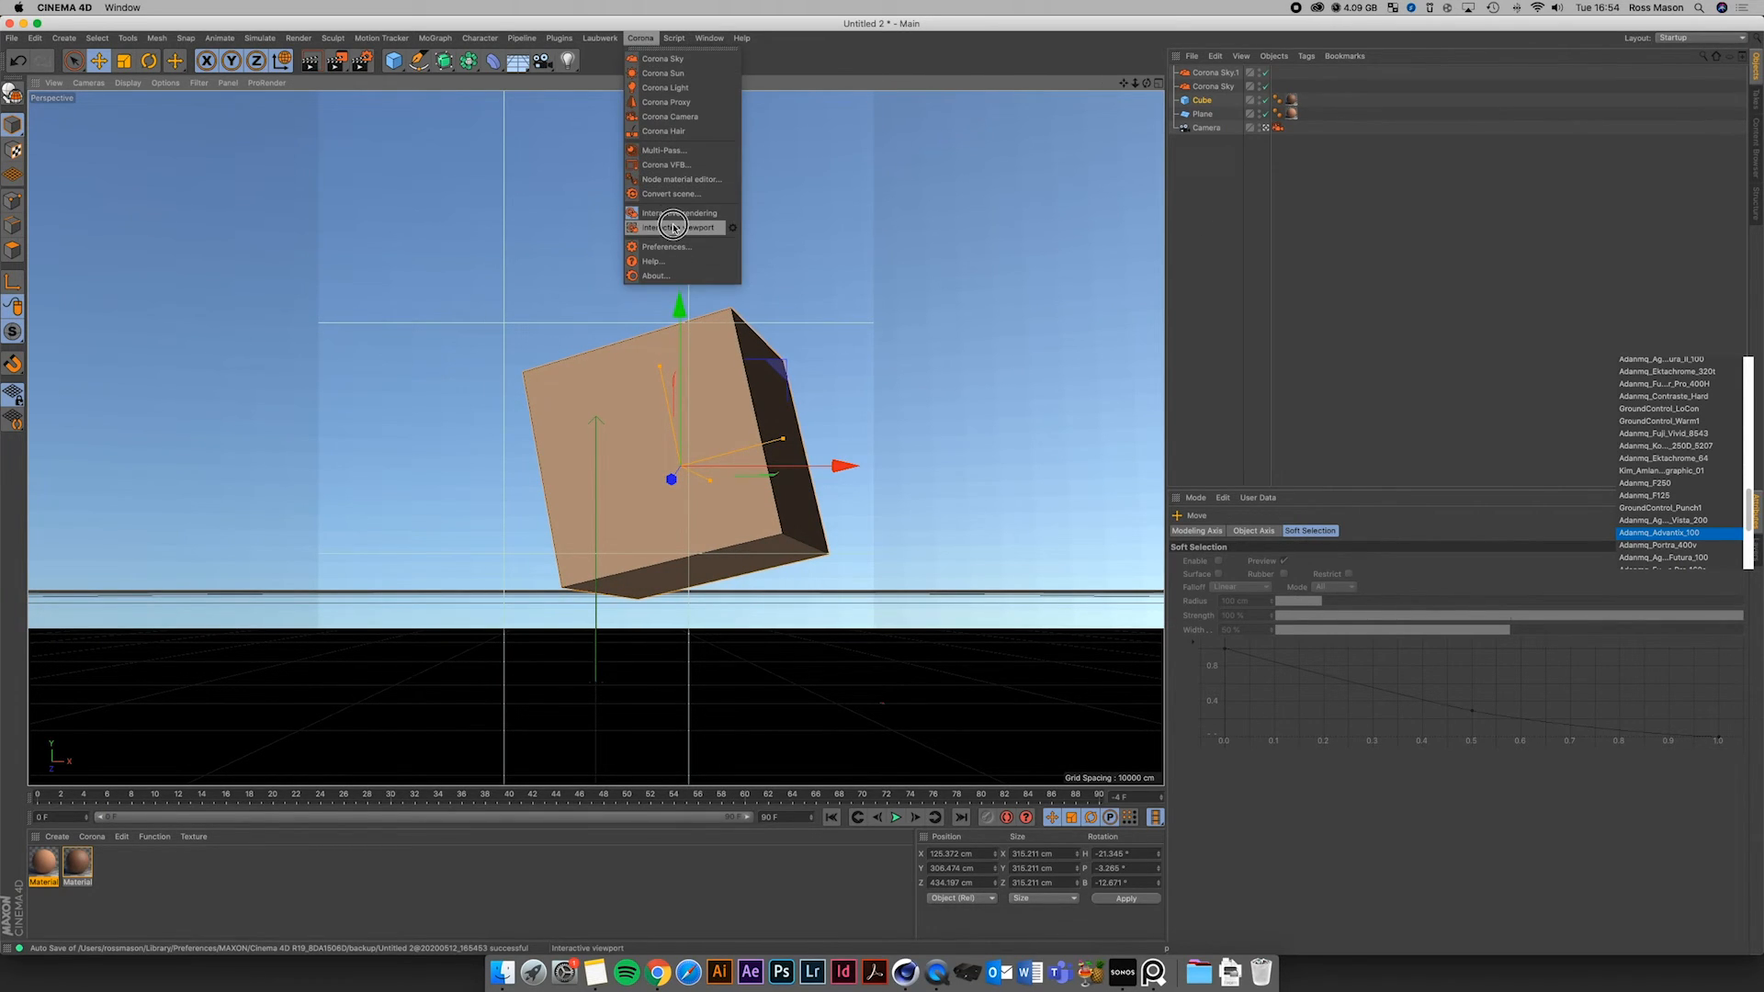
click(674, 228)
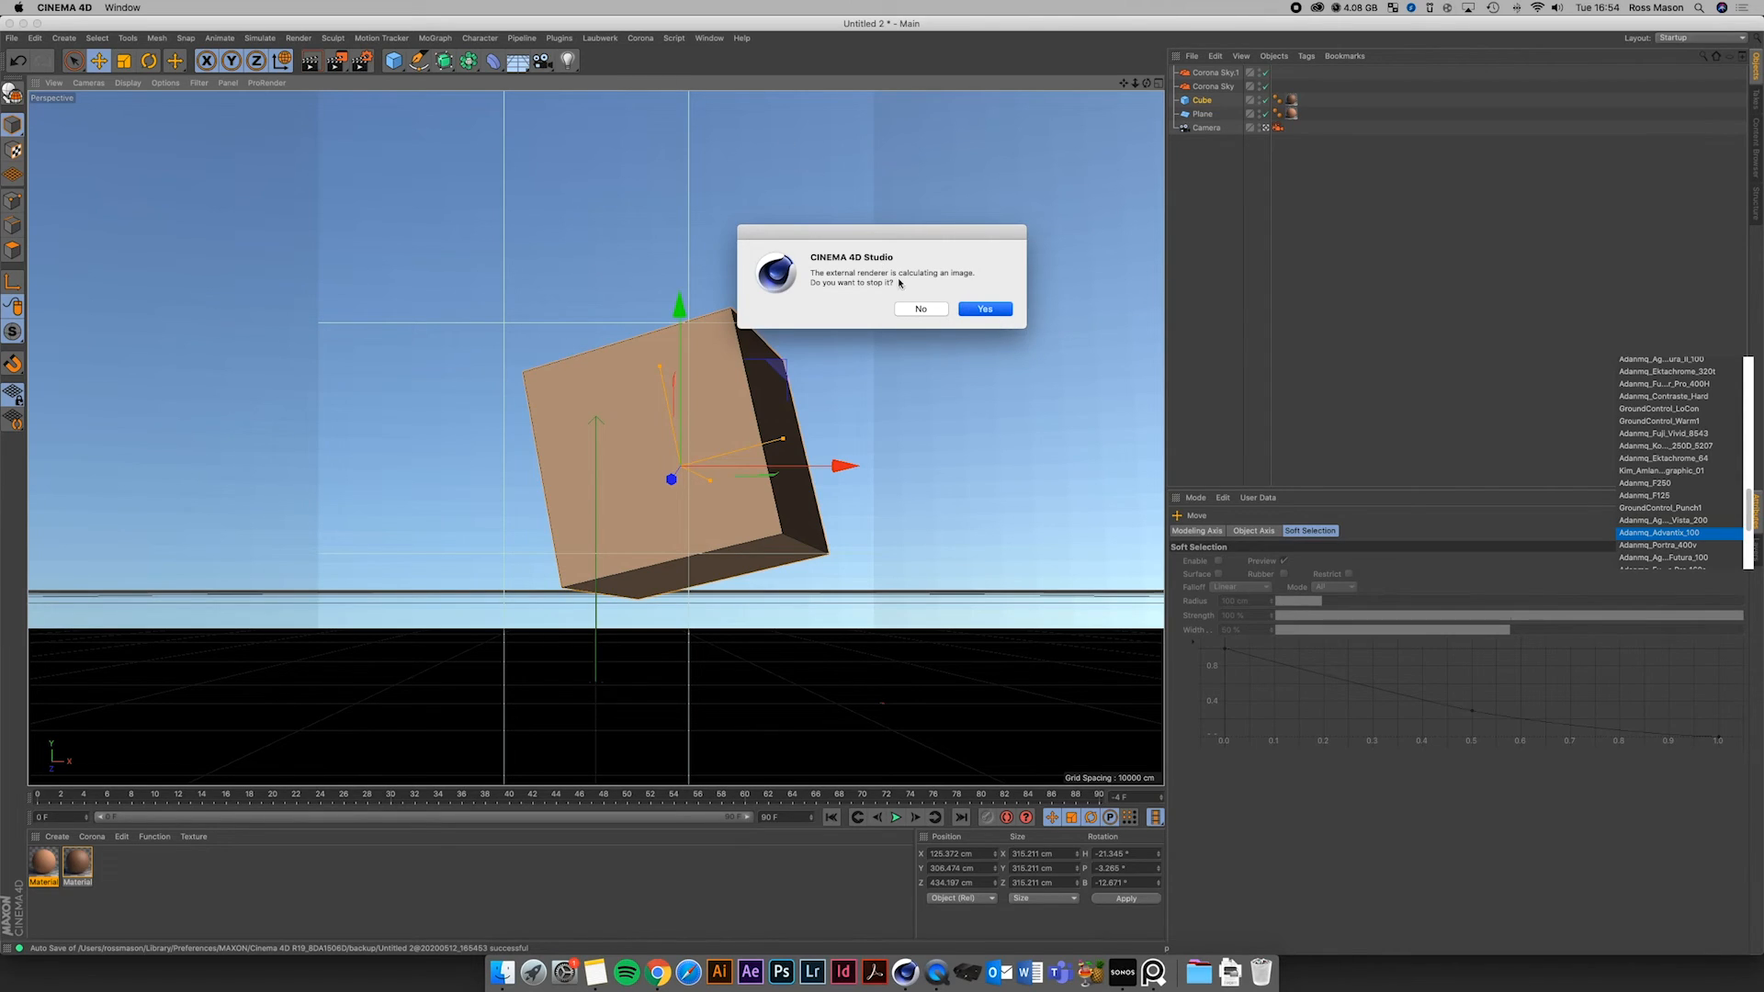
click(918, 309)
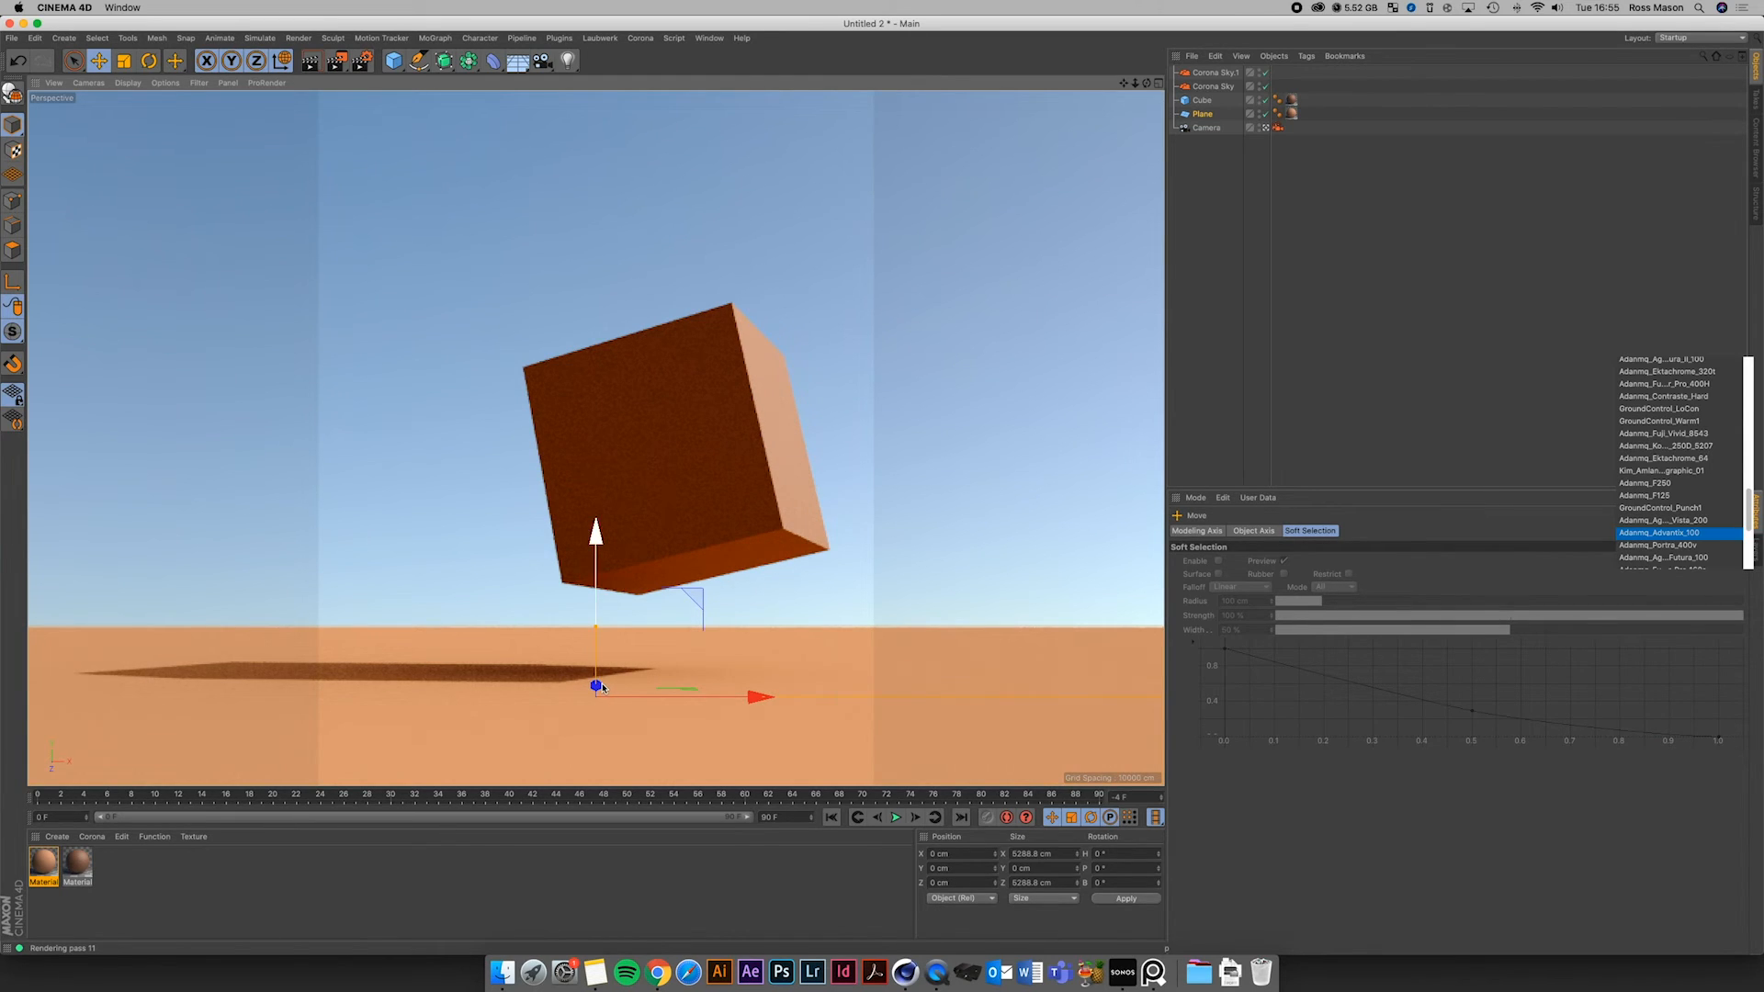
Scale the ground Plane larger so it extends further beneath the floating cube
drag(595, 686, 595, 714)
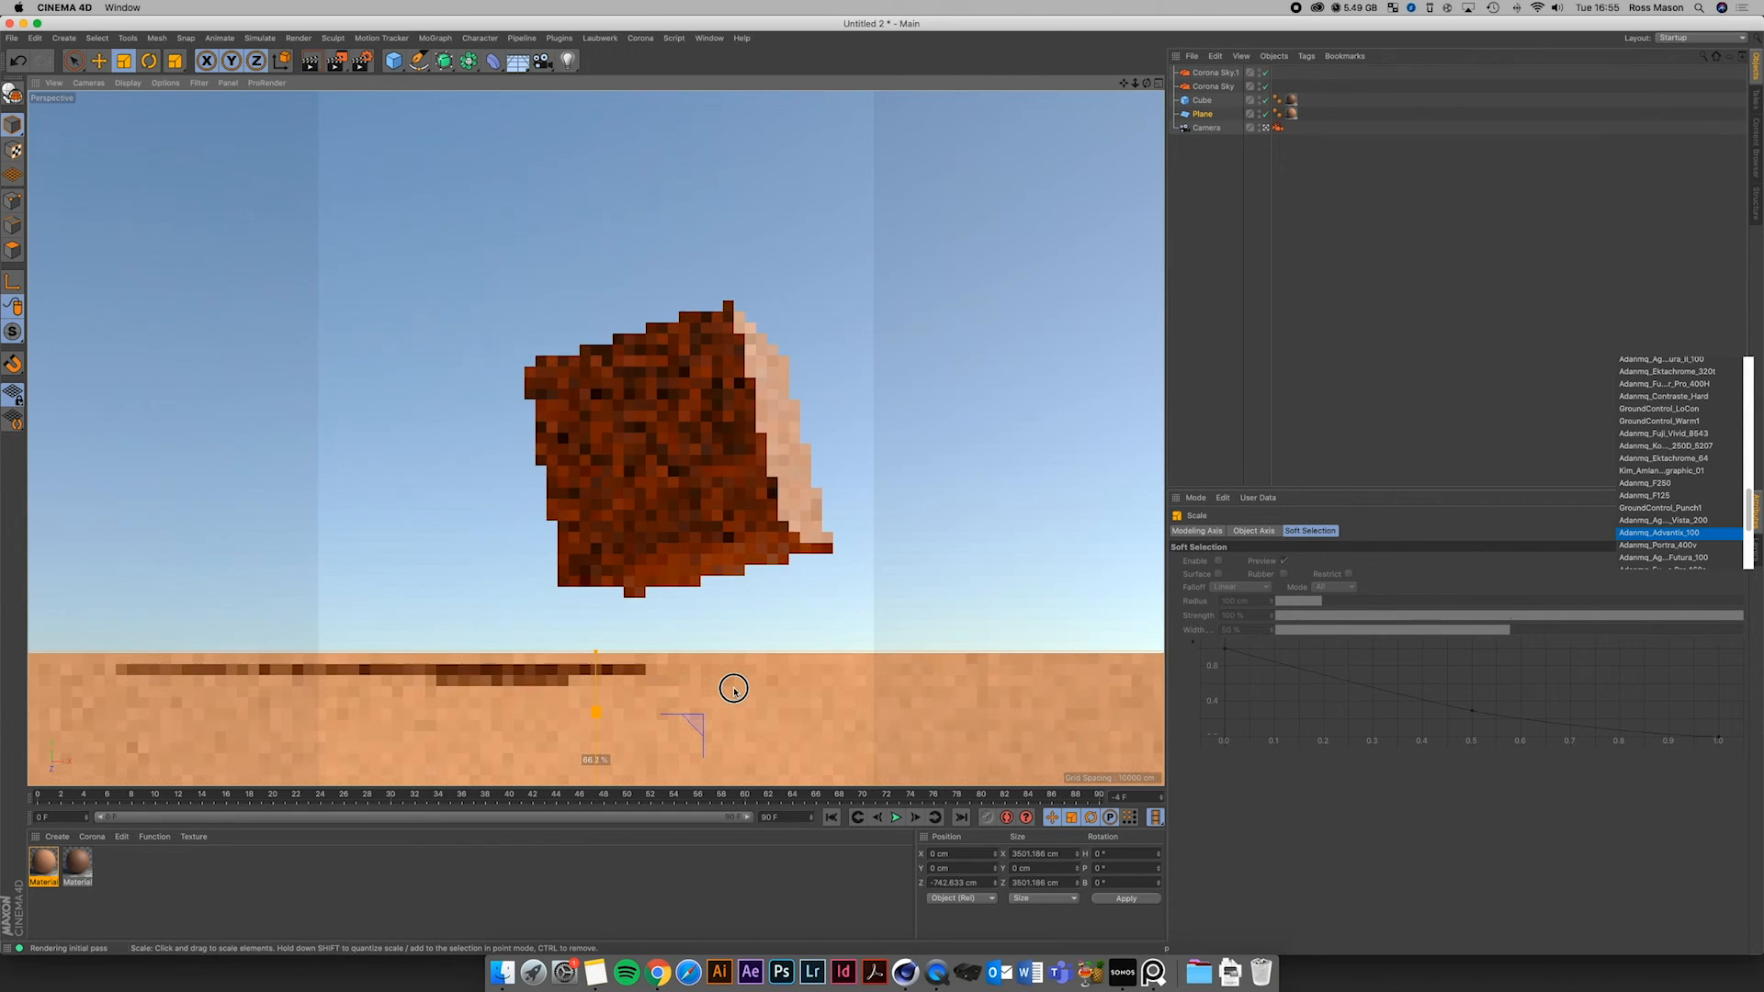
drag(732, 687, 778, 685)
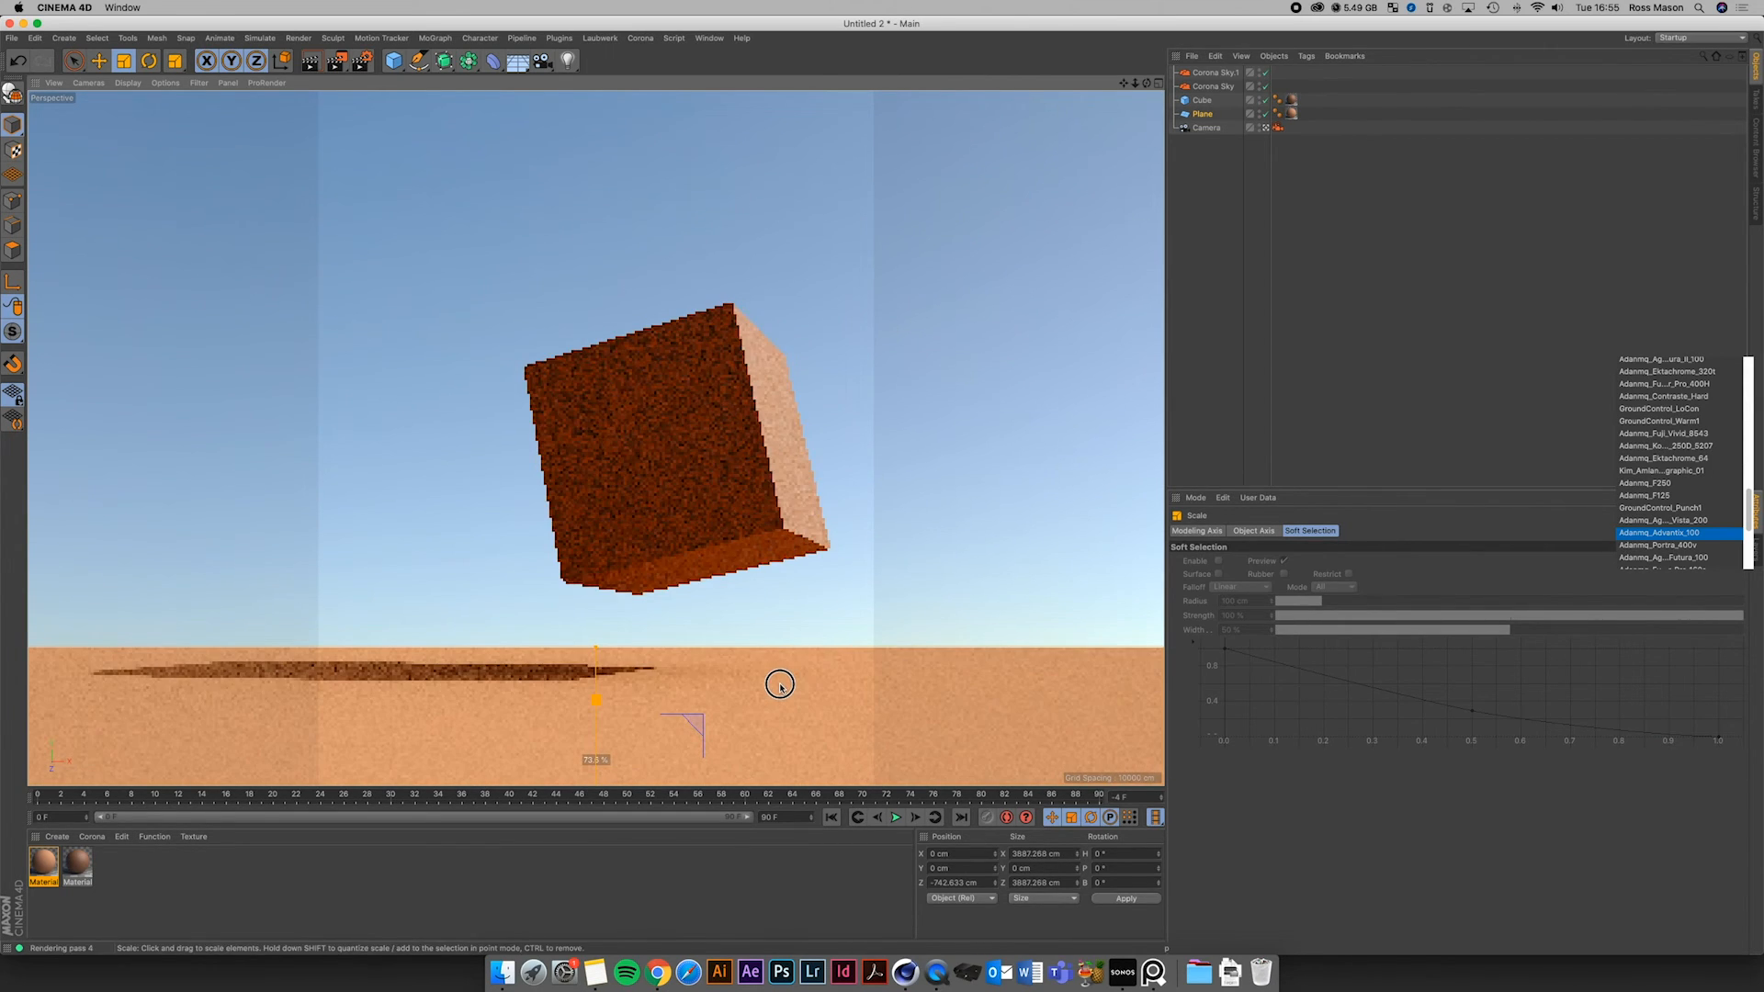